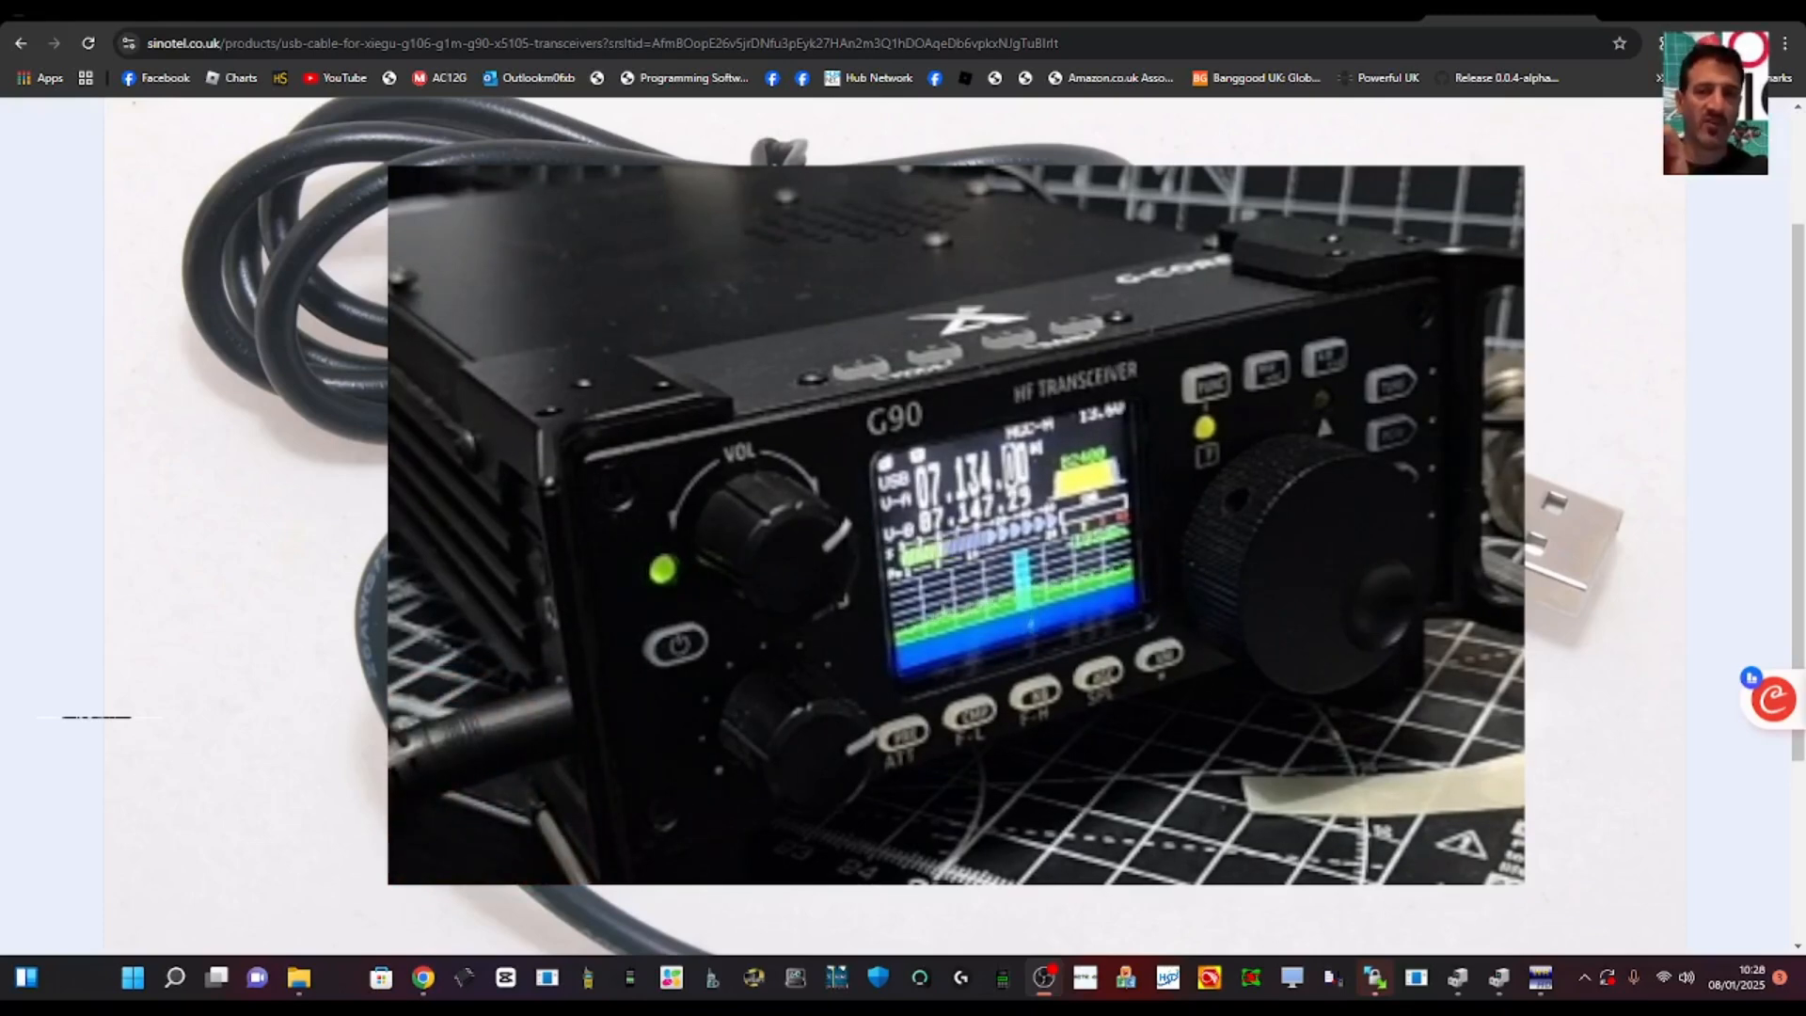
Go to hdsdr.de in the browser address bar
text(hdsdr.de)
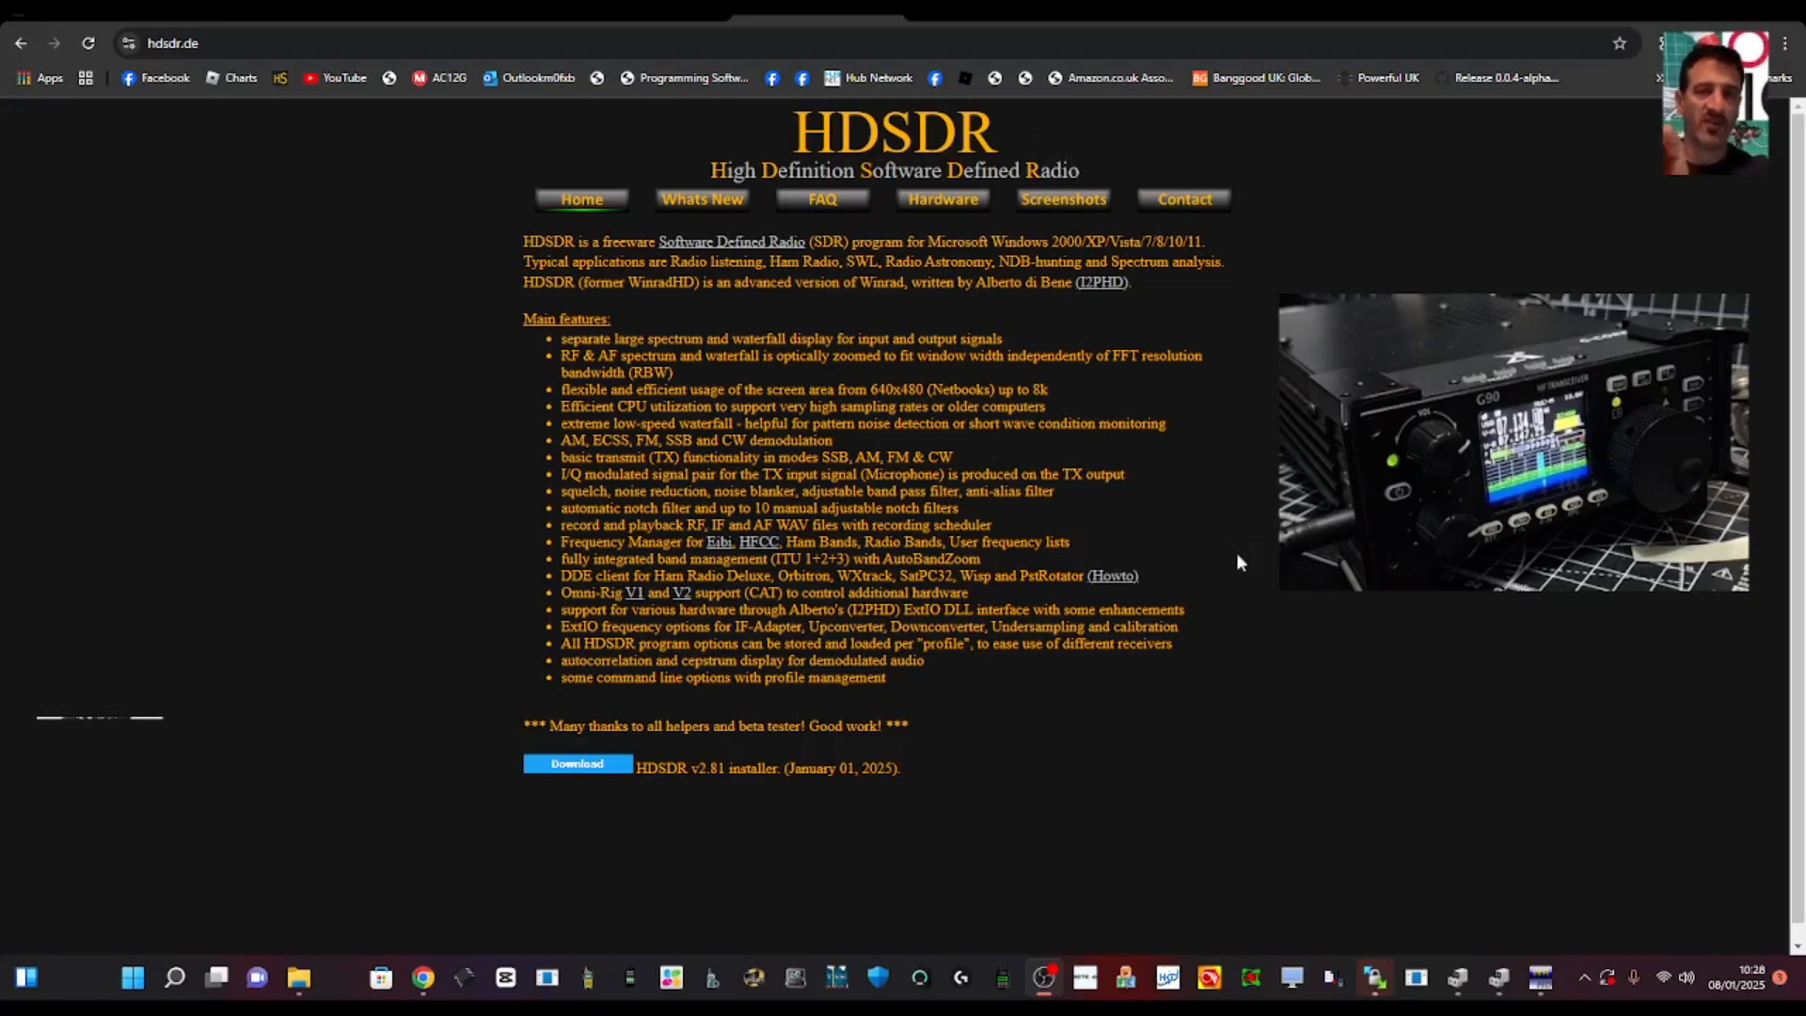
mouse_move(644, 742)
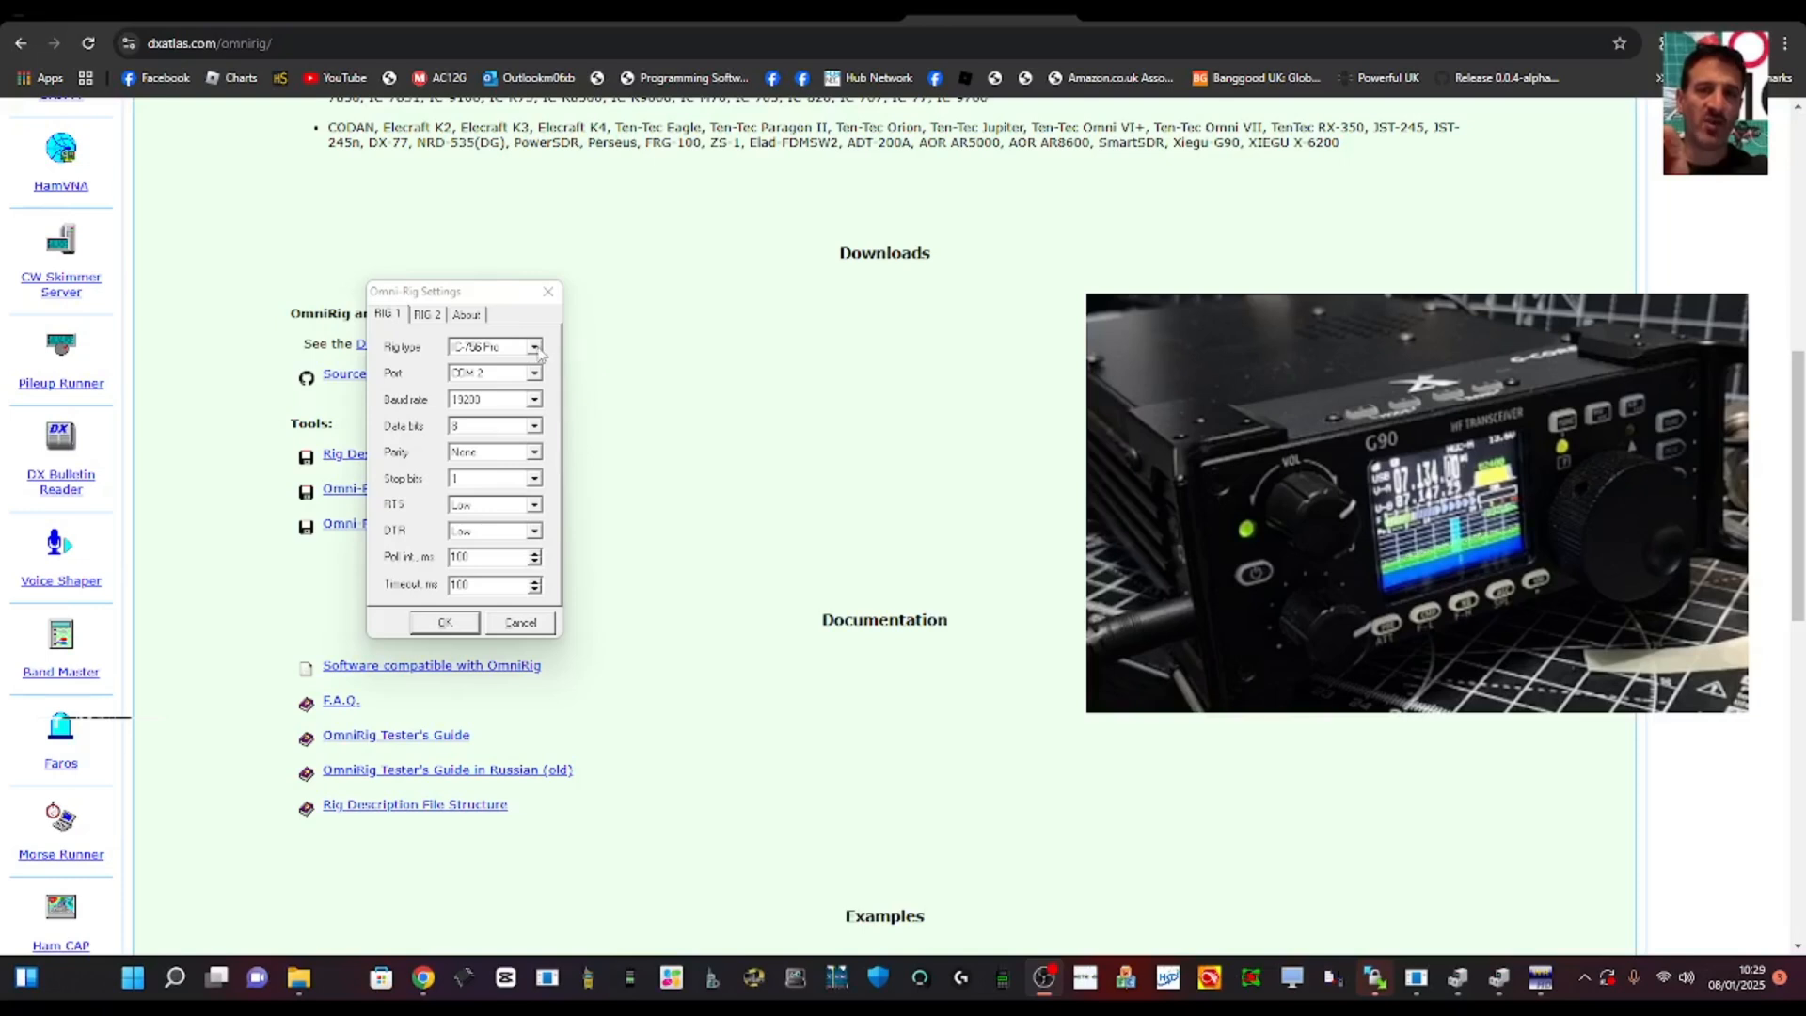
Navigate to the OmniRig page on dxatlas.com showing the RIG 1 settings dialog
click(493, 347)
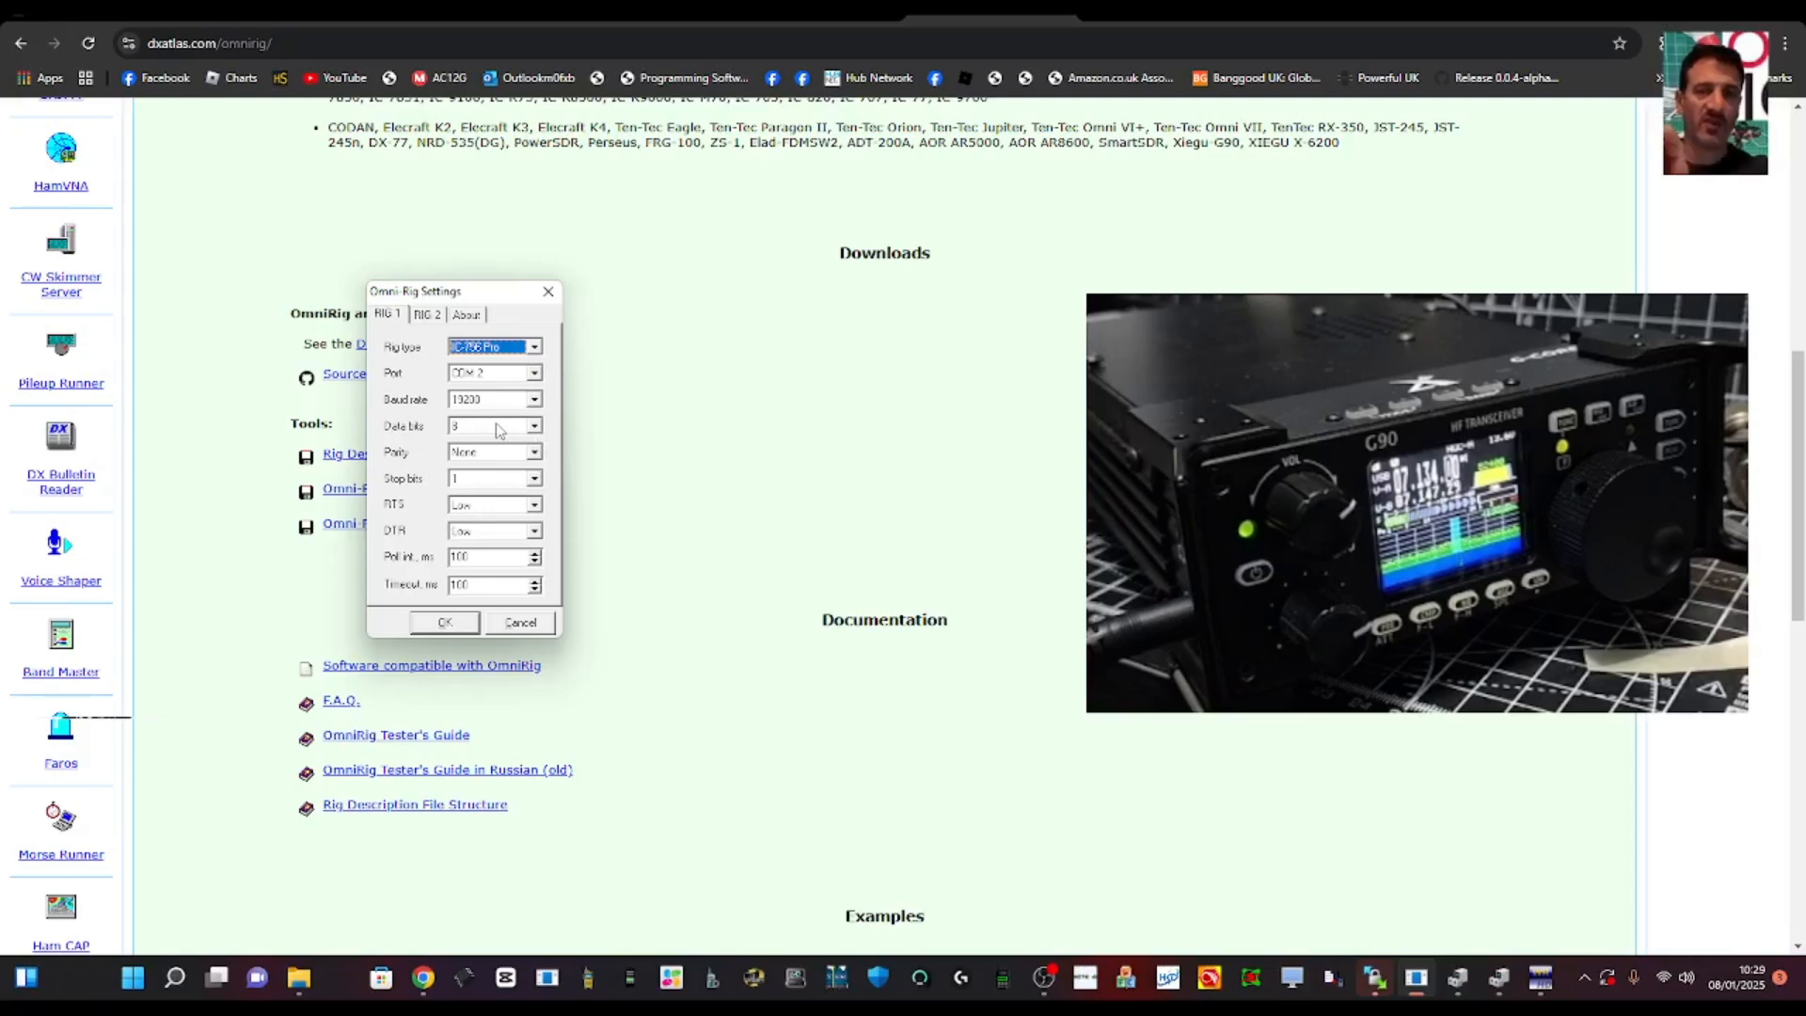
mouse_move(624, 466)
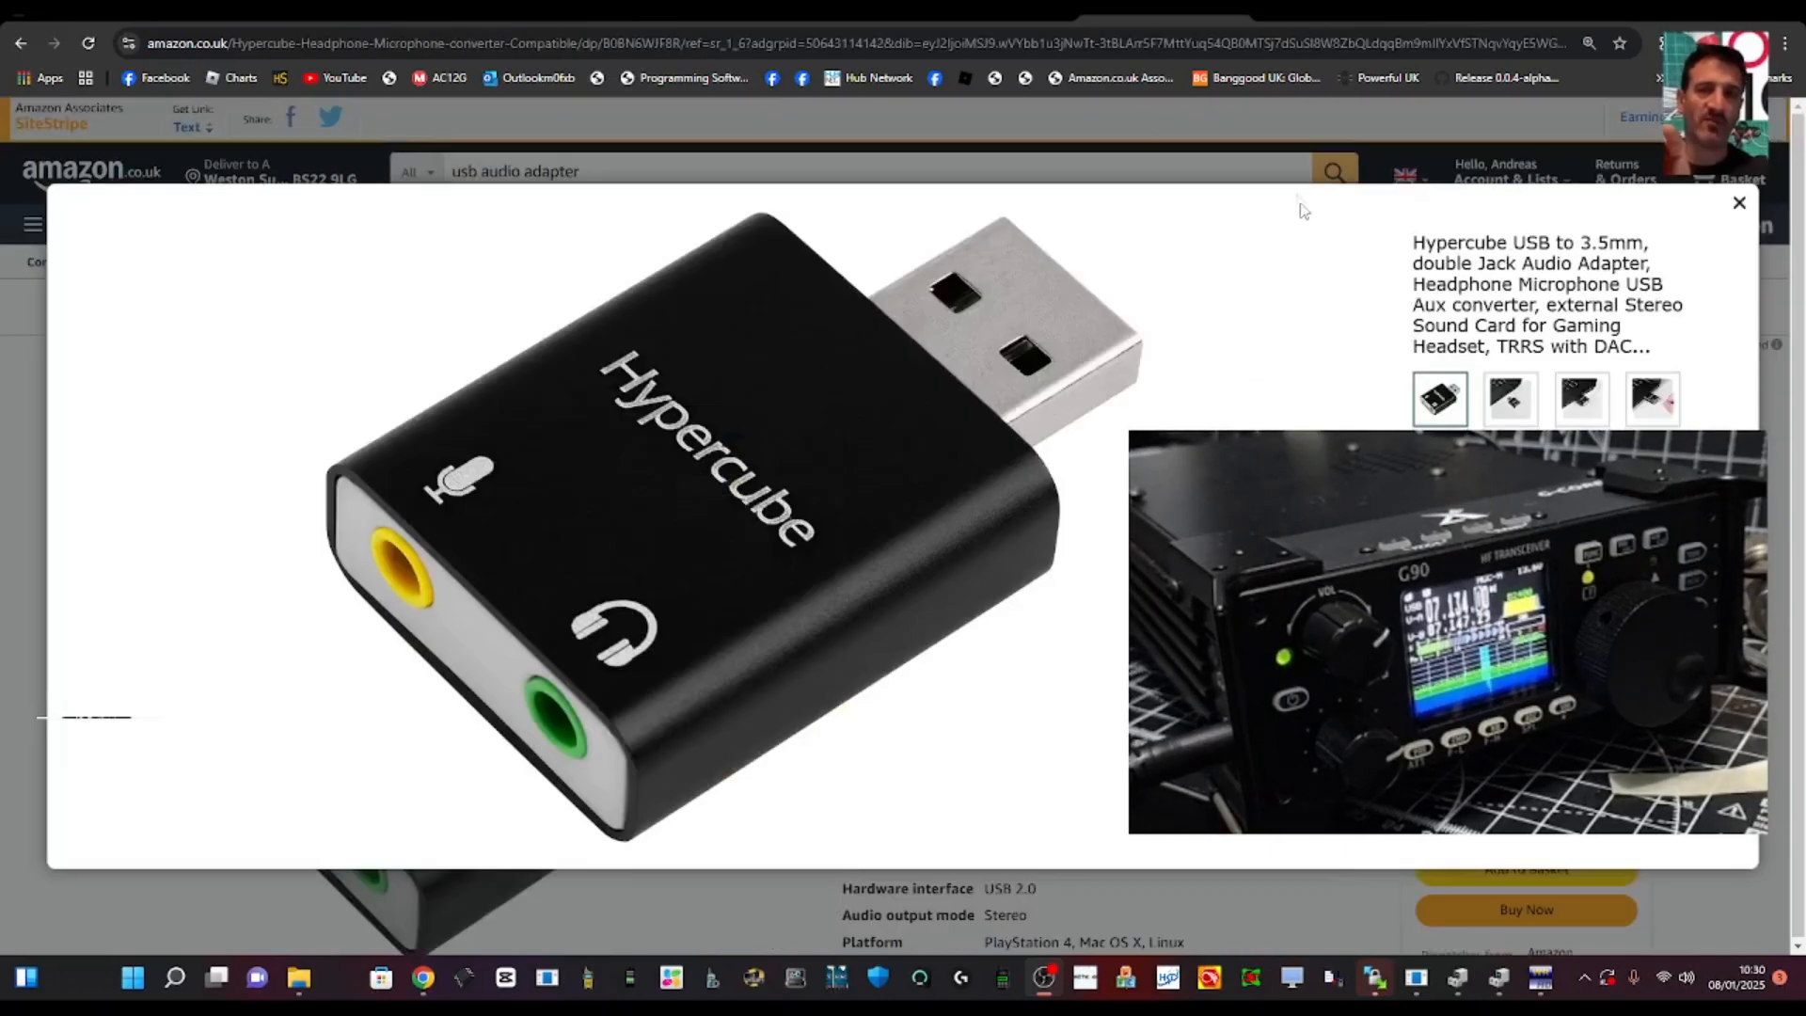
mouse_move(1093, 337)
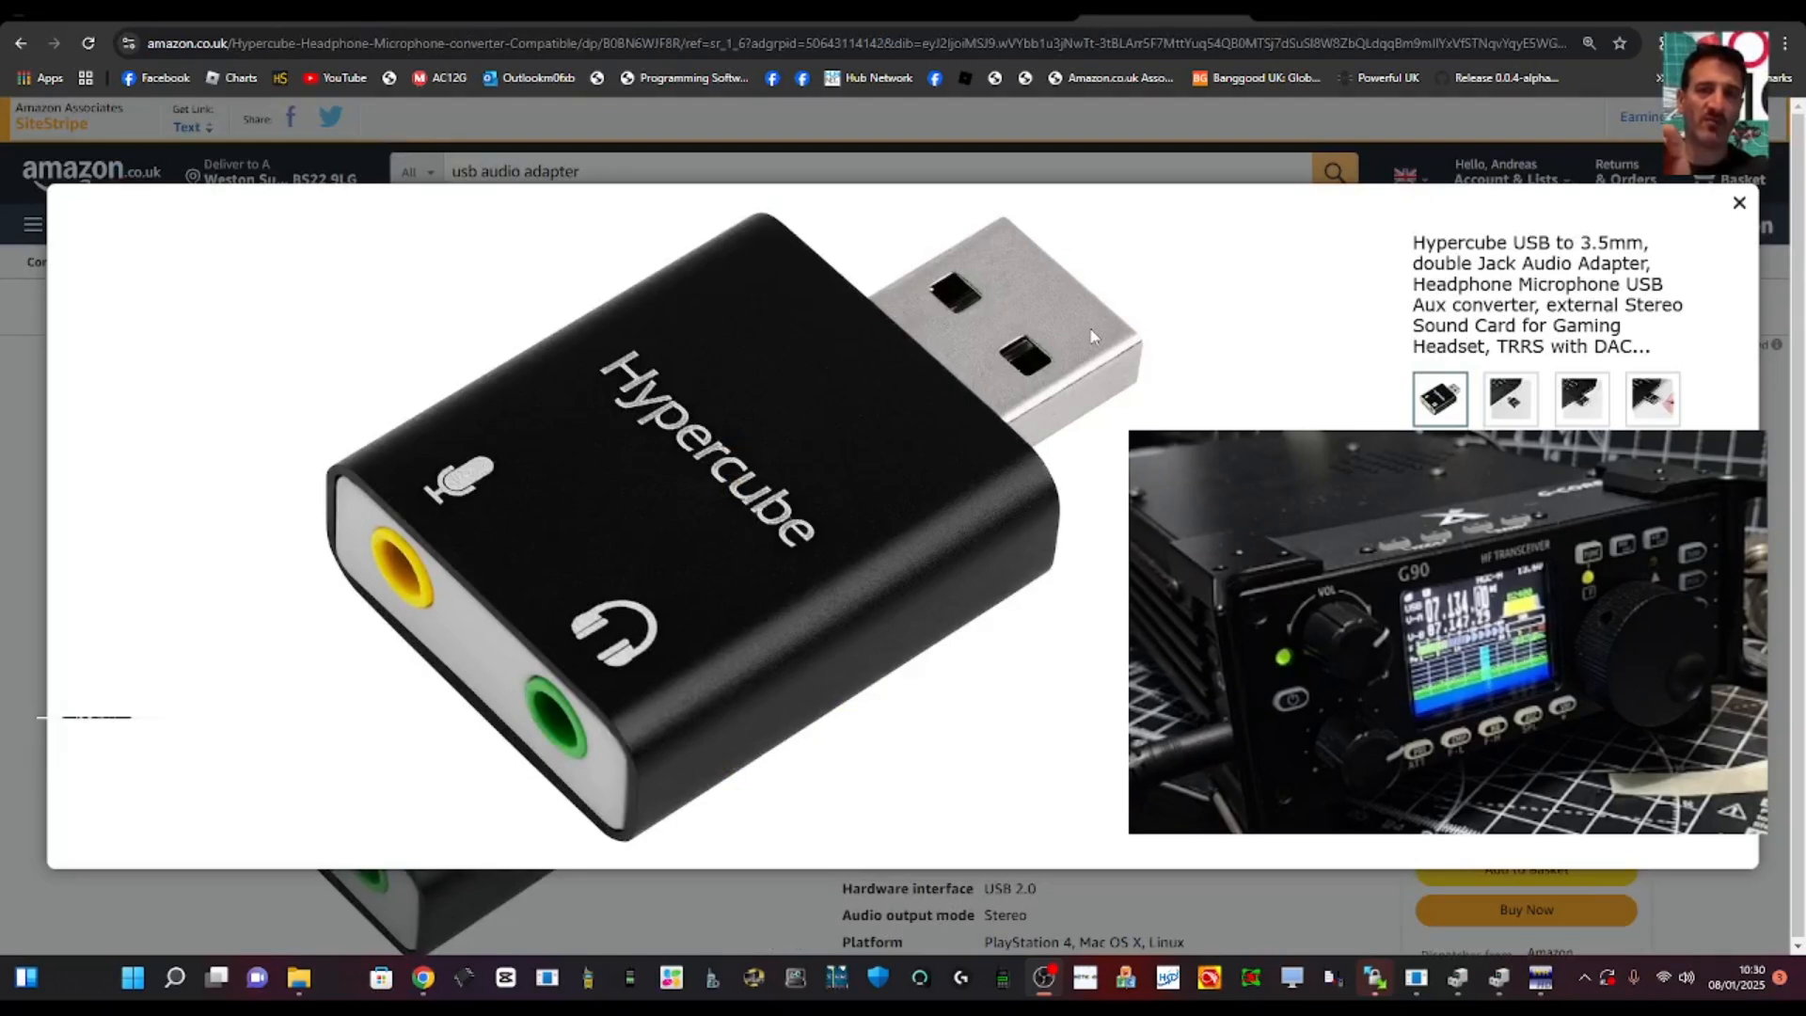
mouse_move(1271, 208)
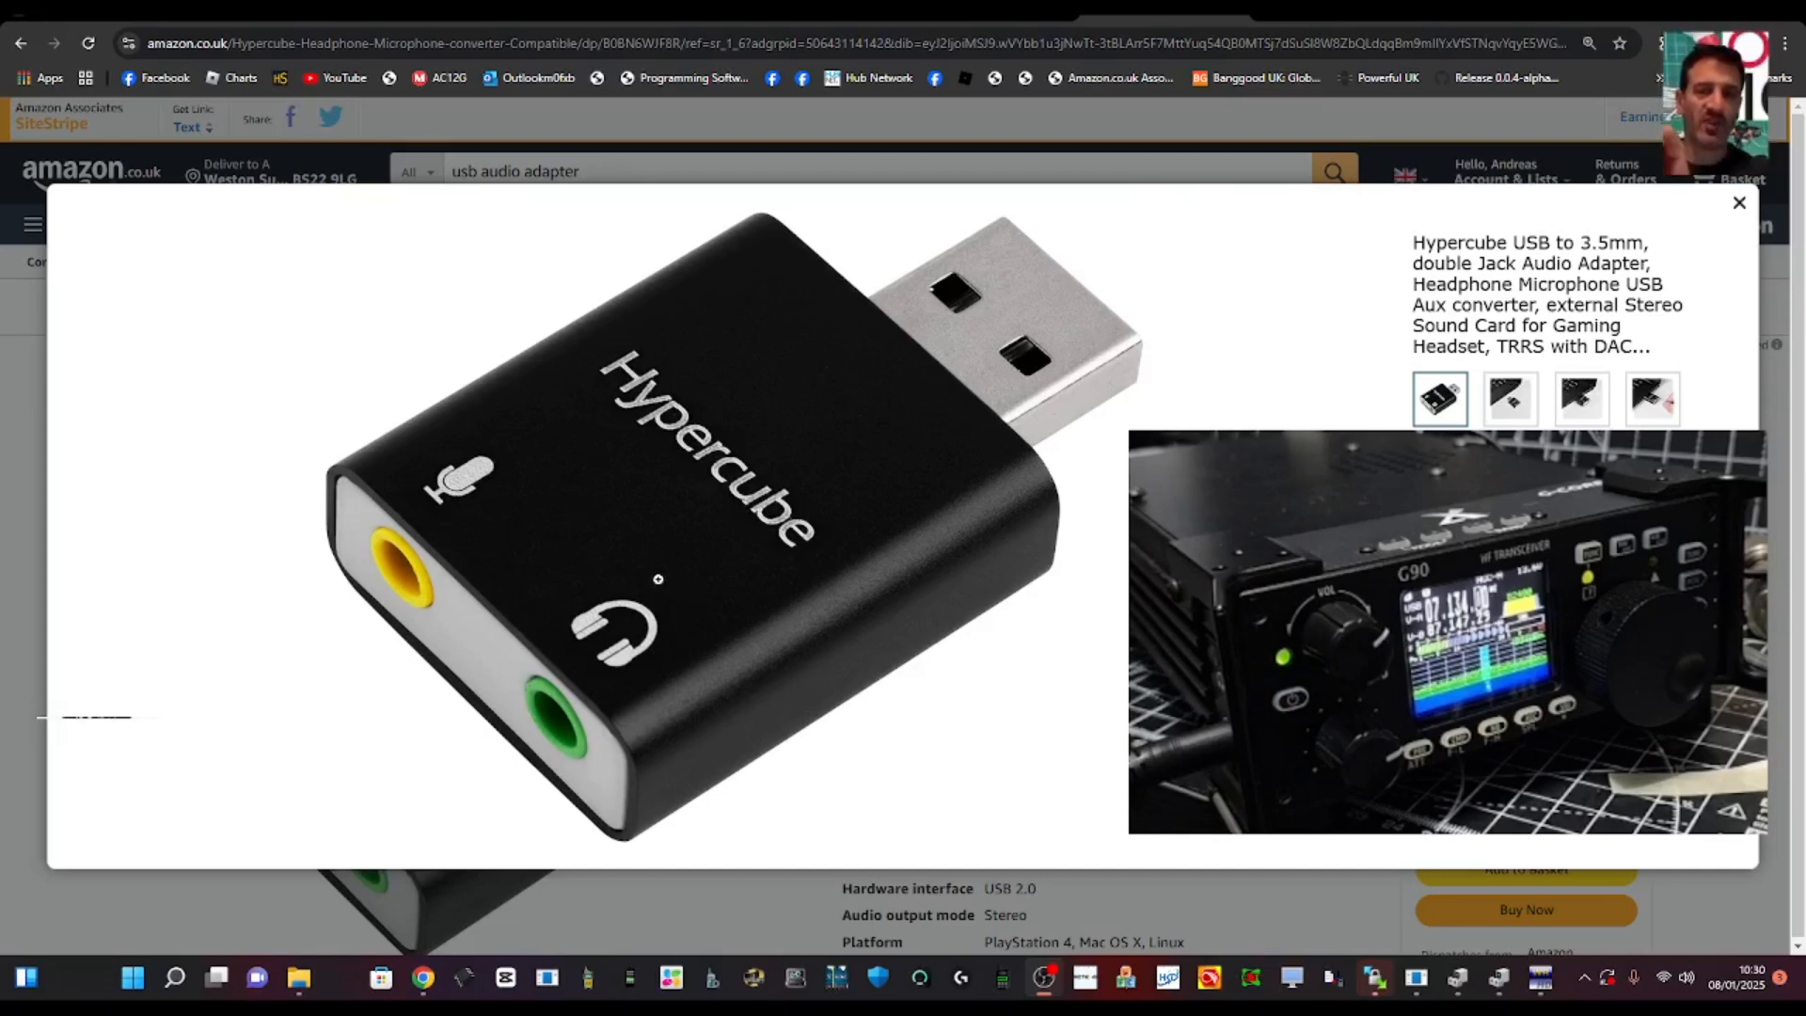
mouse_move(526, 437)
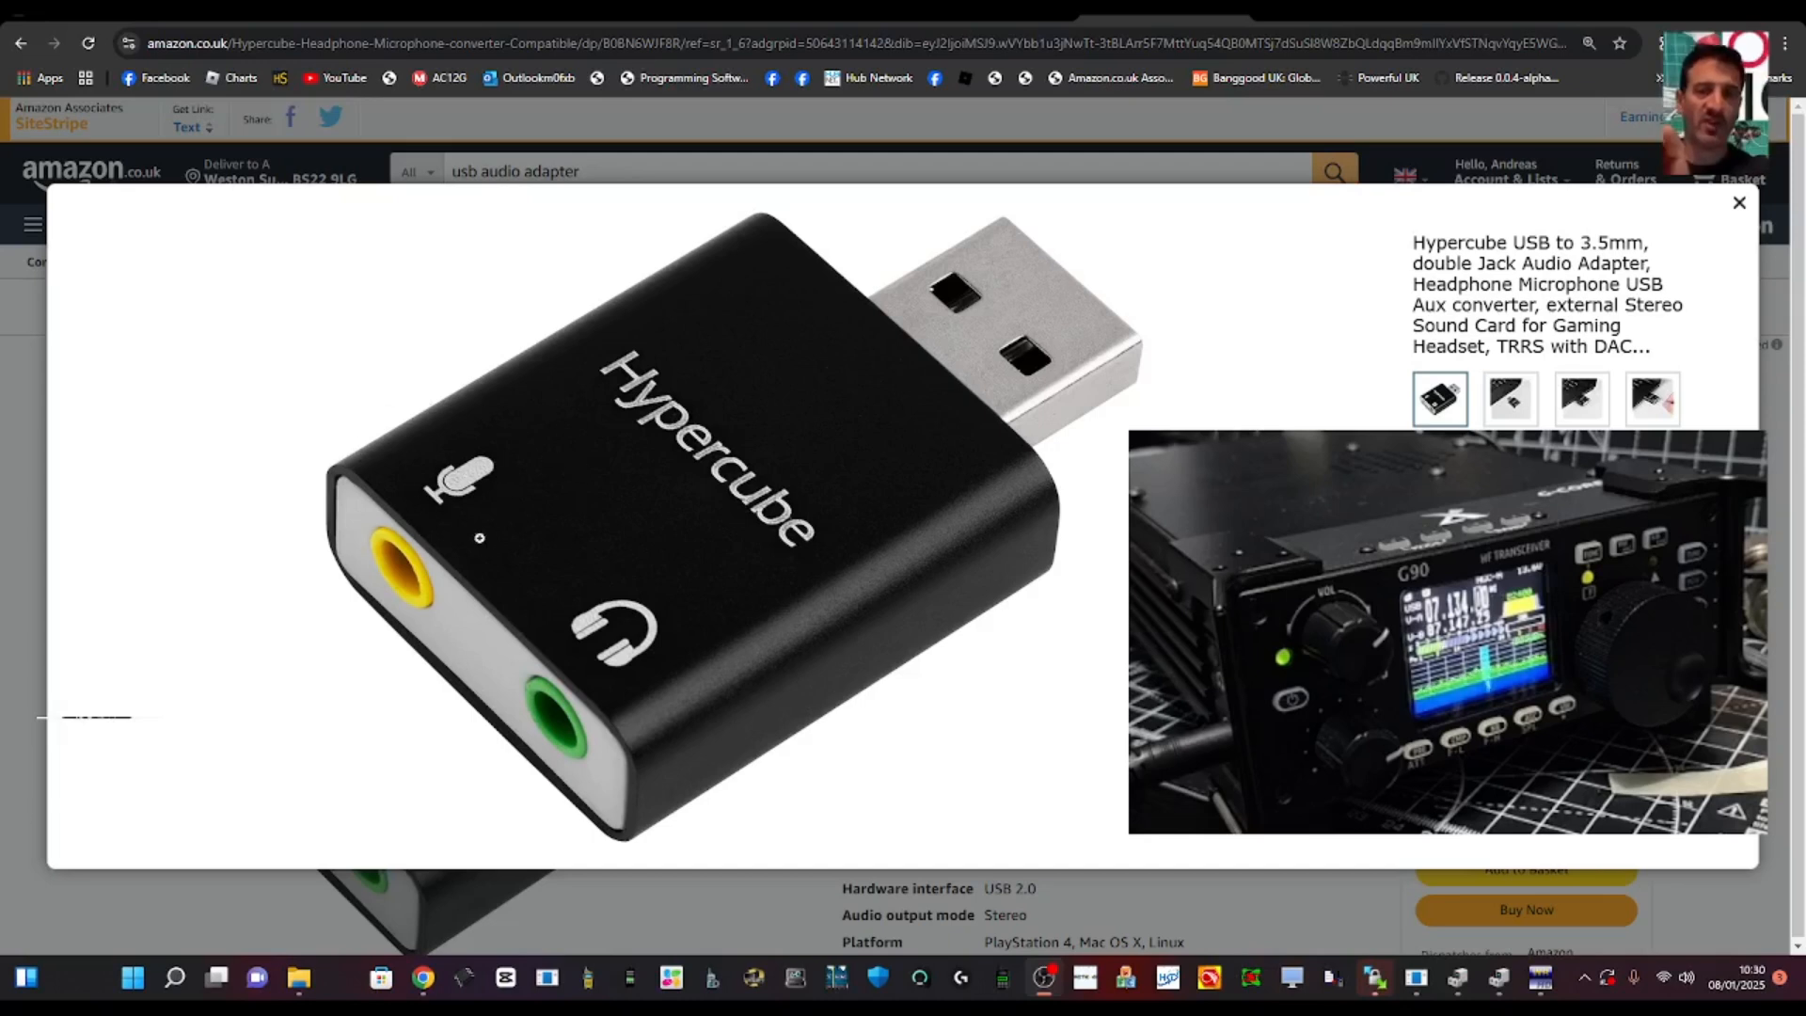
mouse_move(1290, 389)
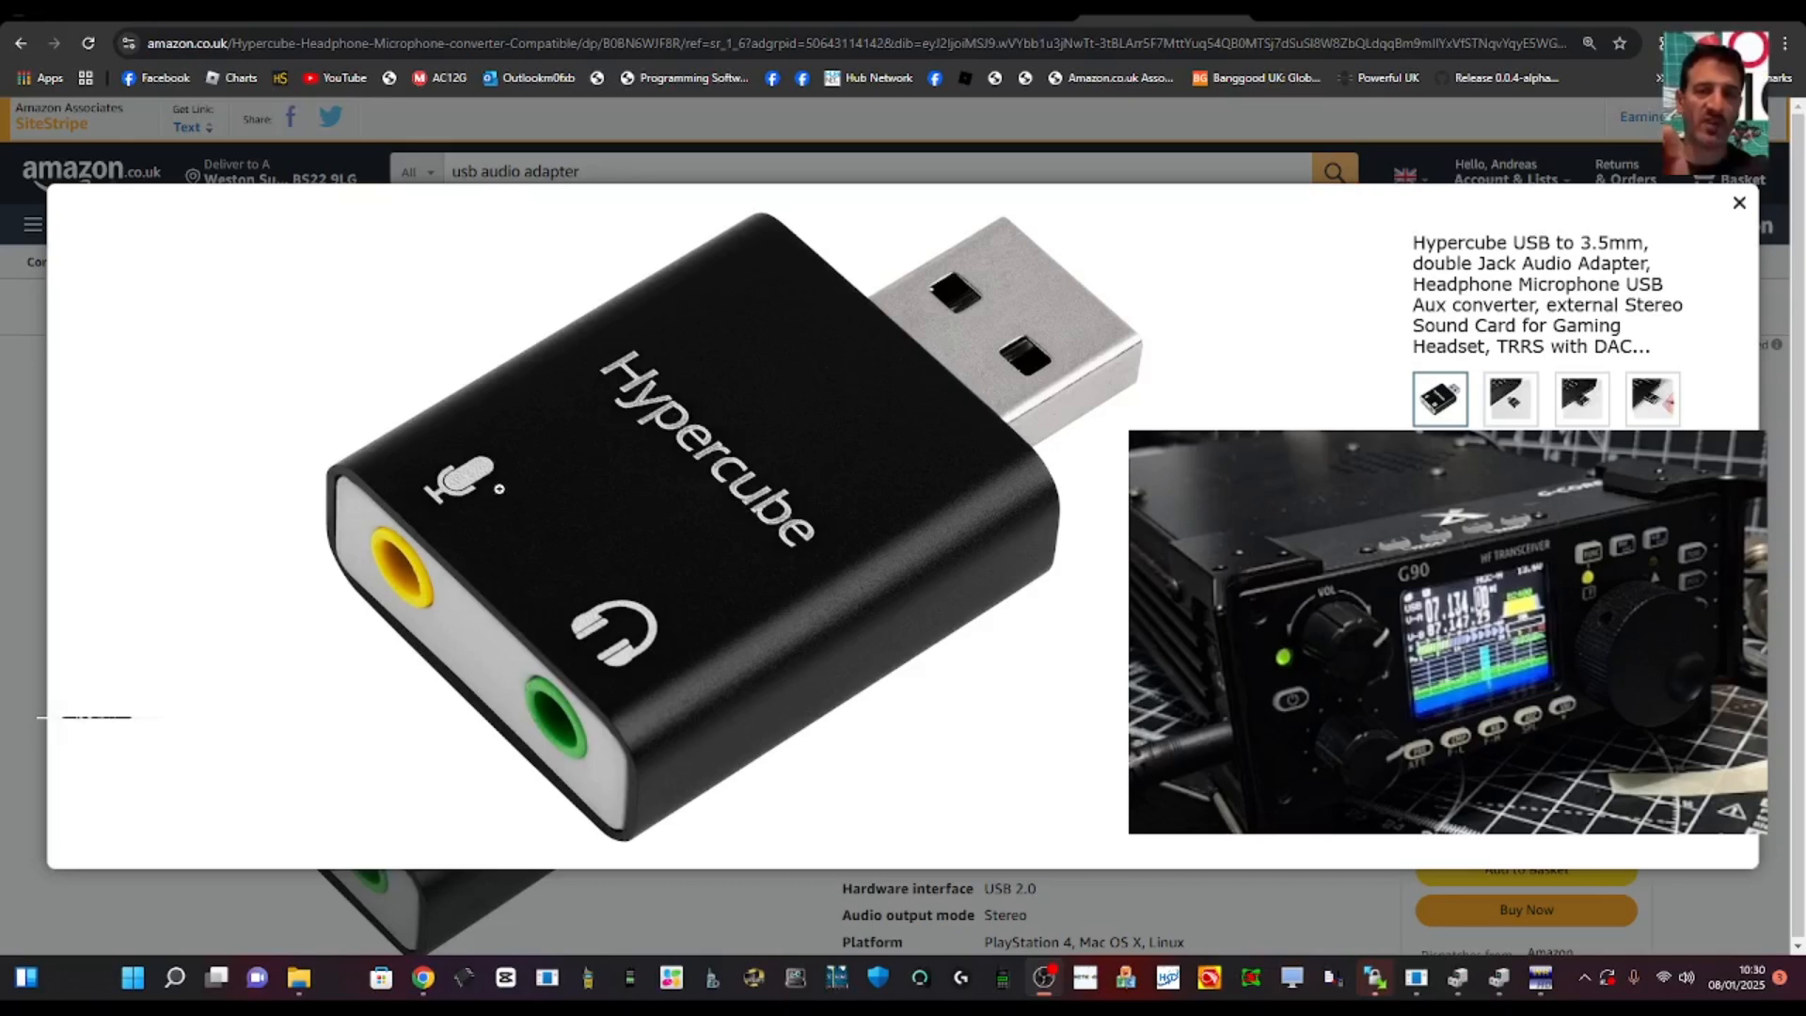
mouse_move(522, 464)
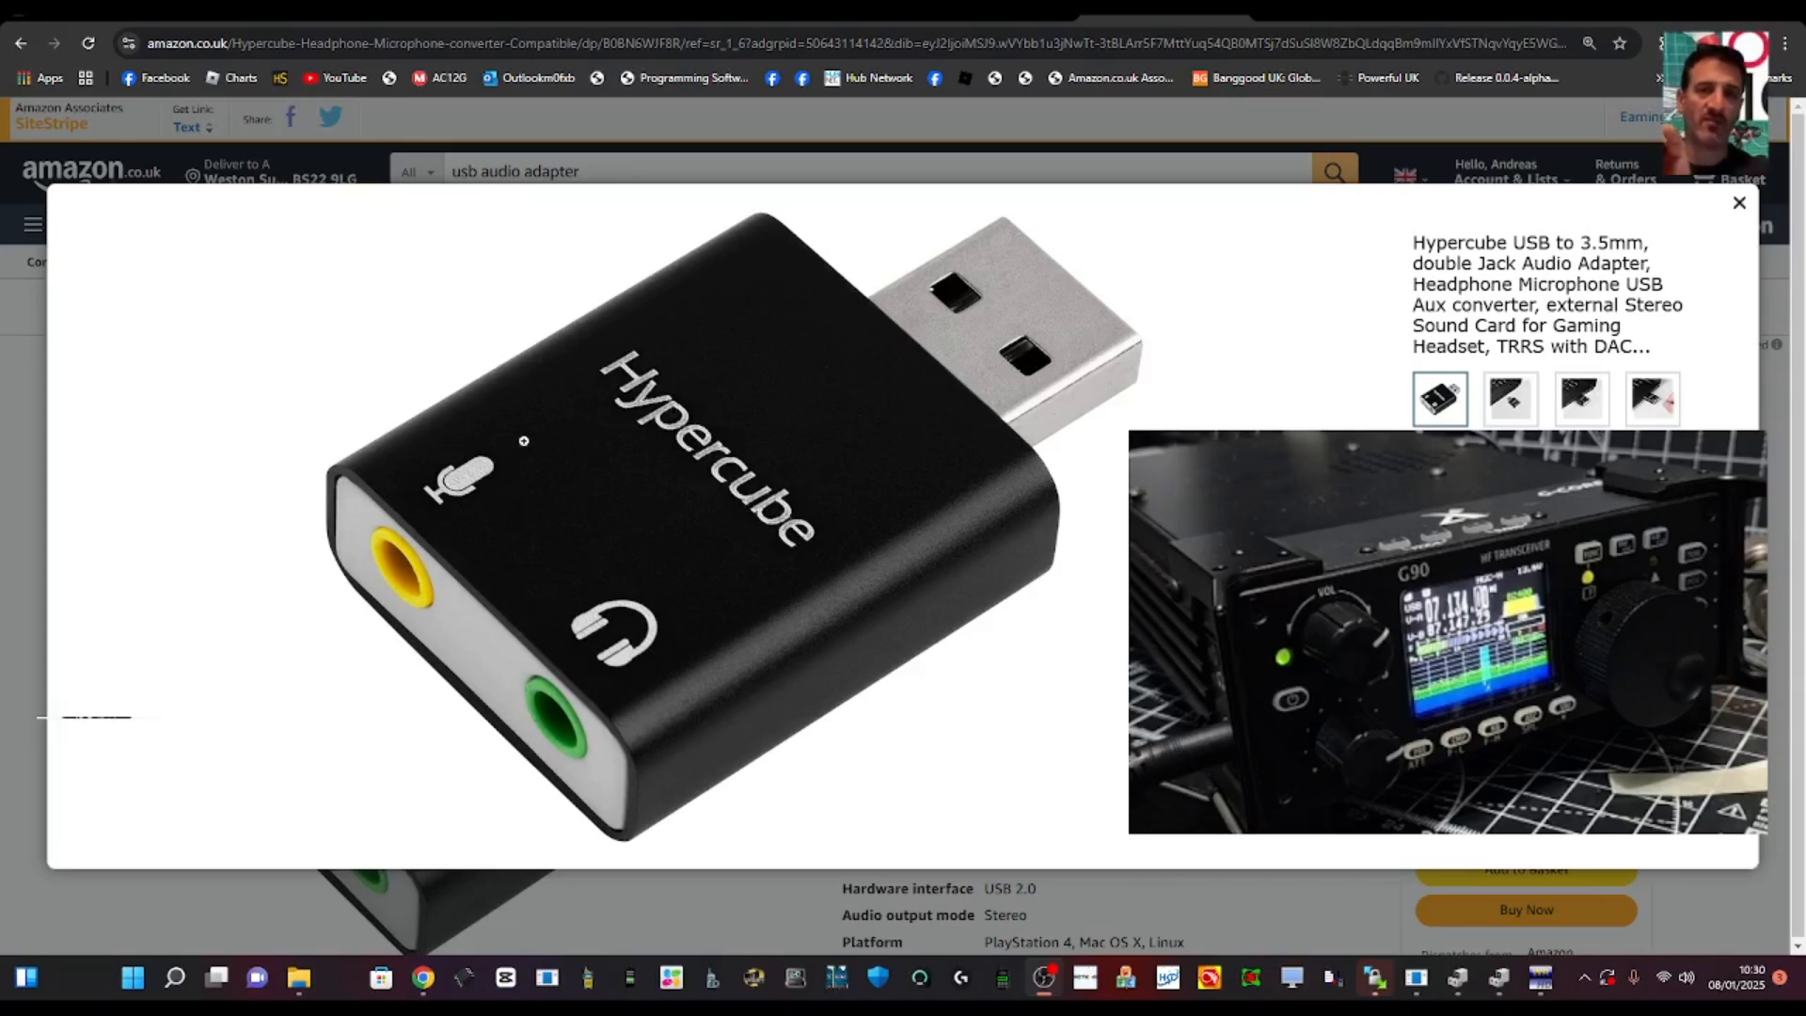
mouse_move(411, 572)
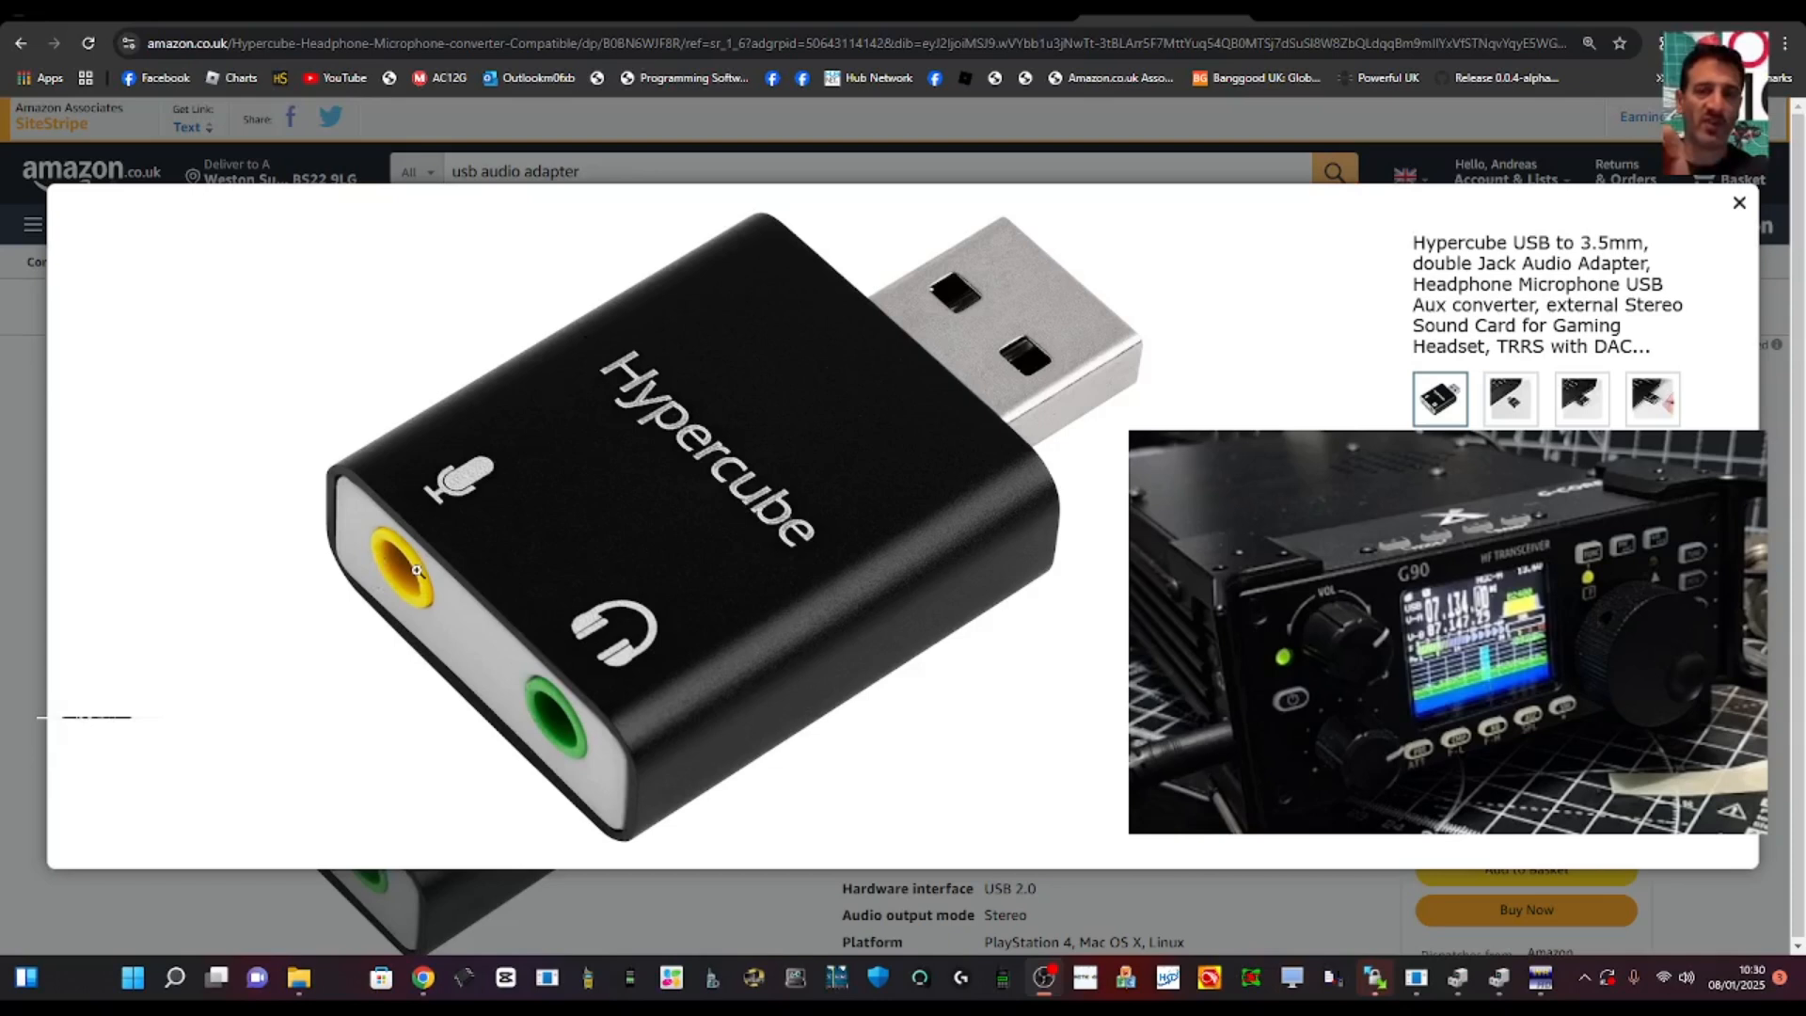
mouse_move(1068, 389)
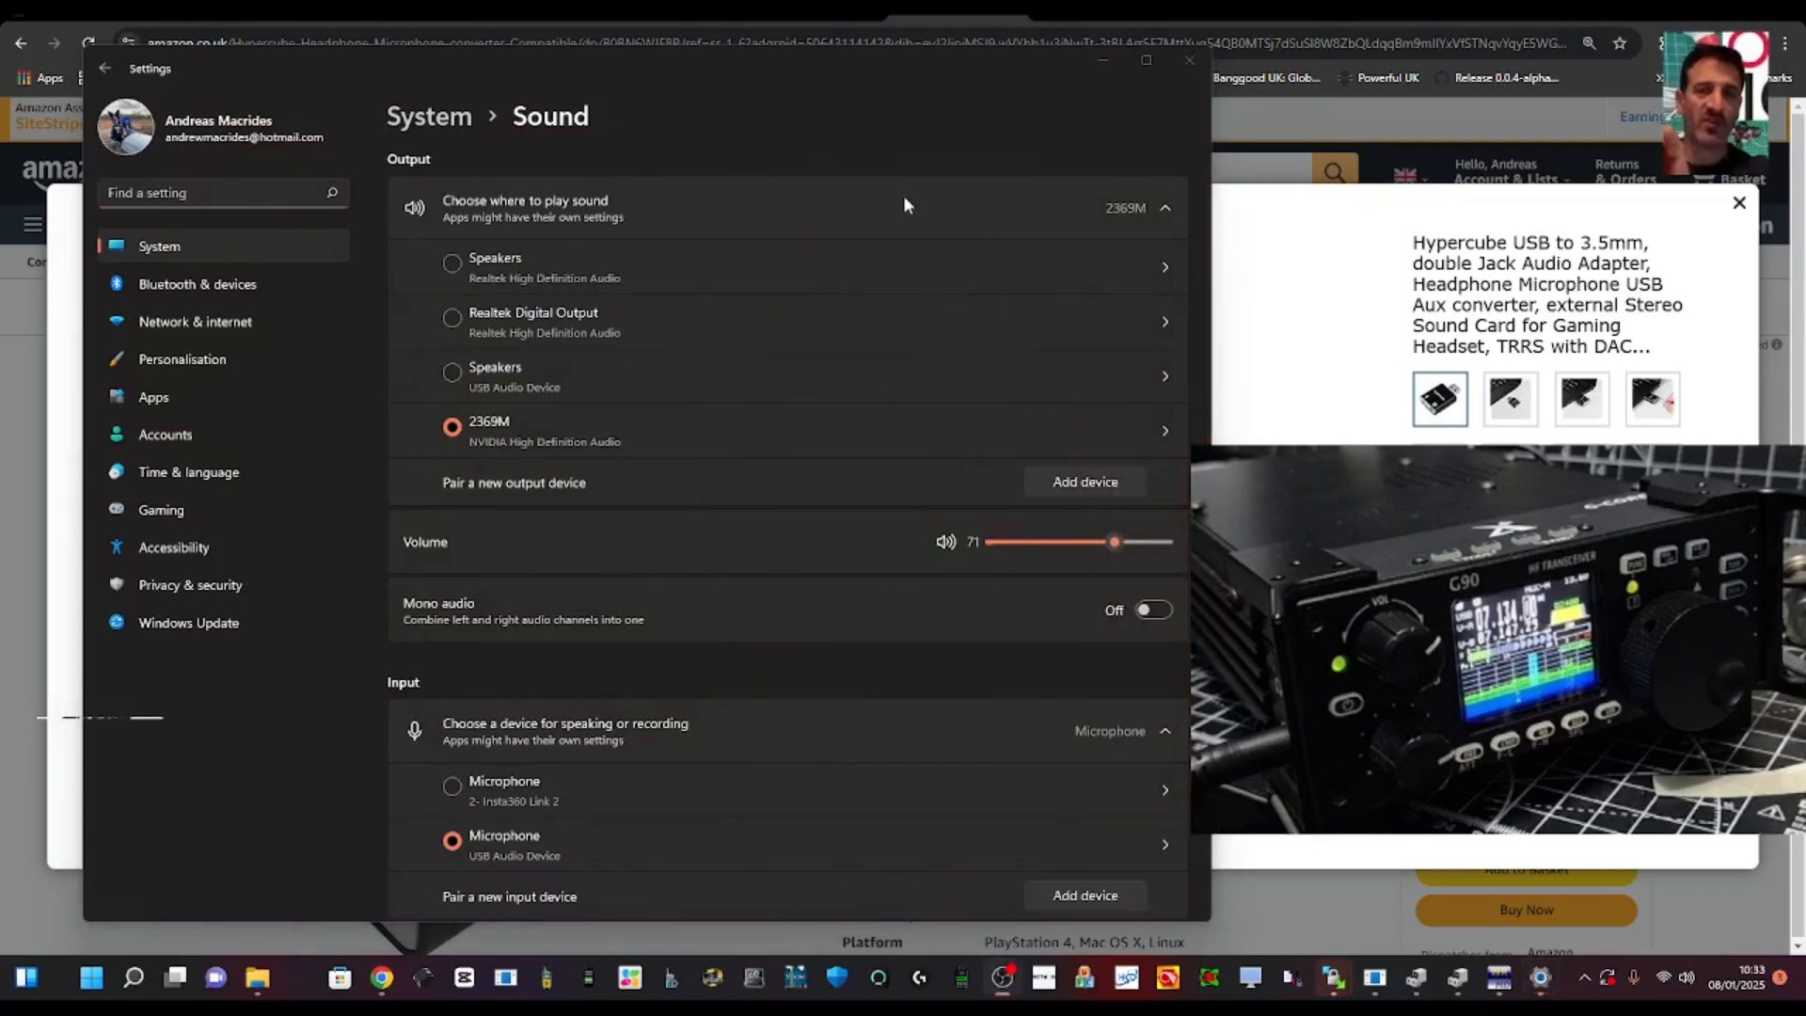
mouse_move(990, 859)
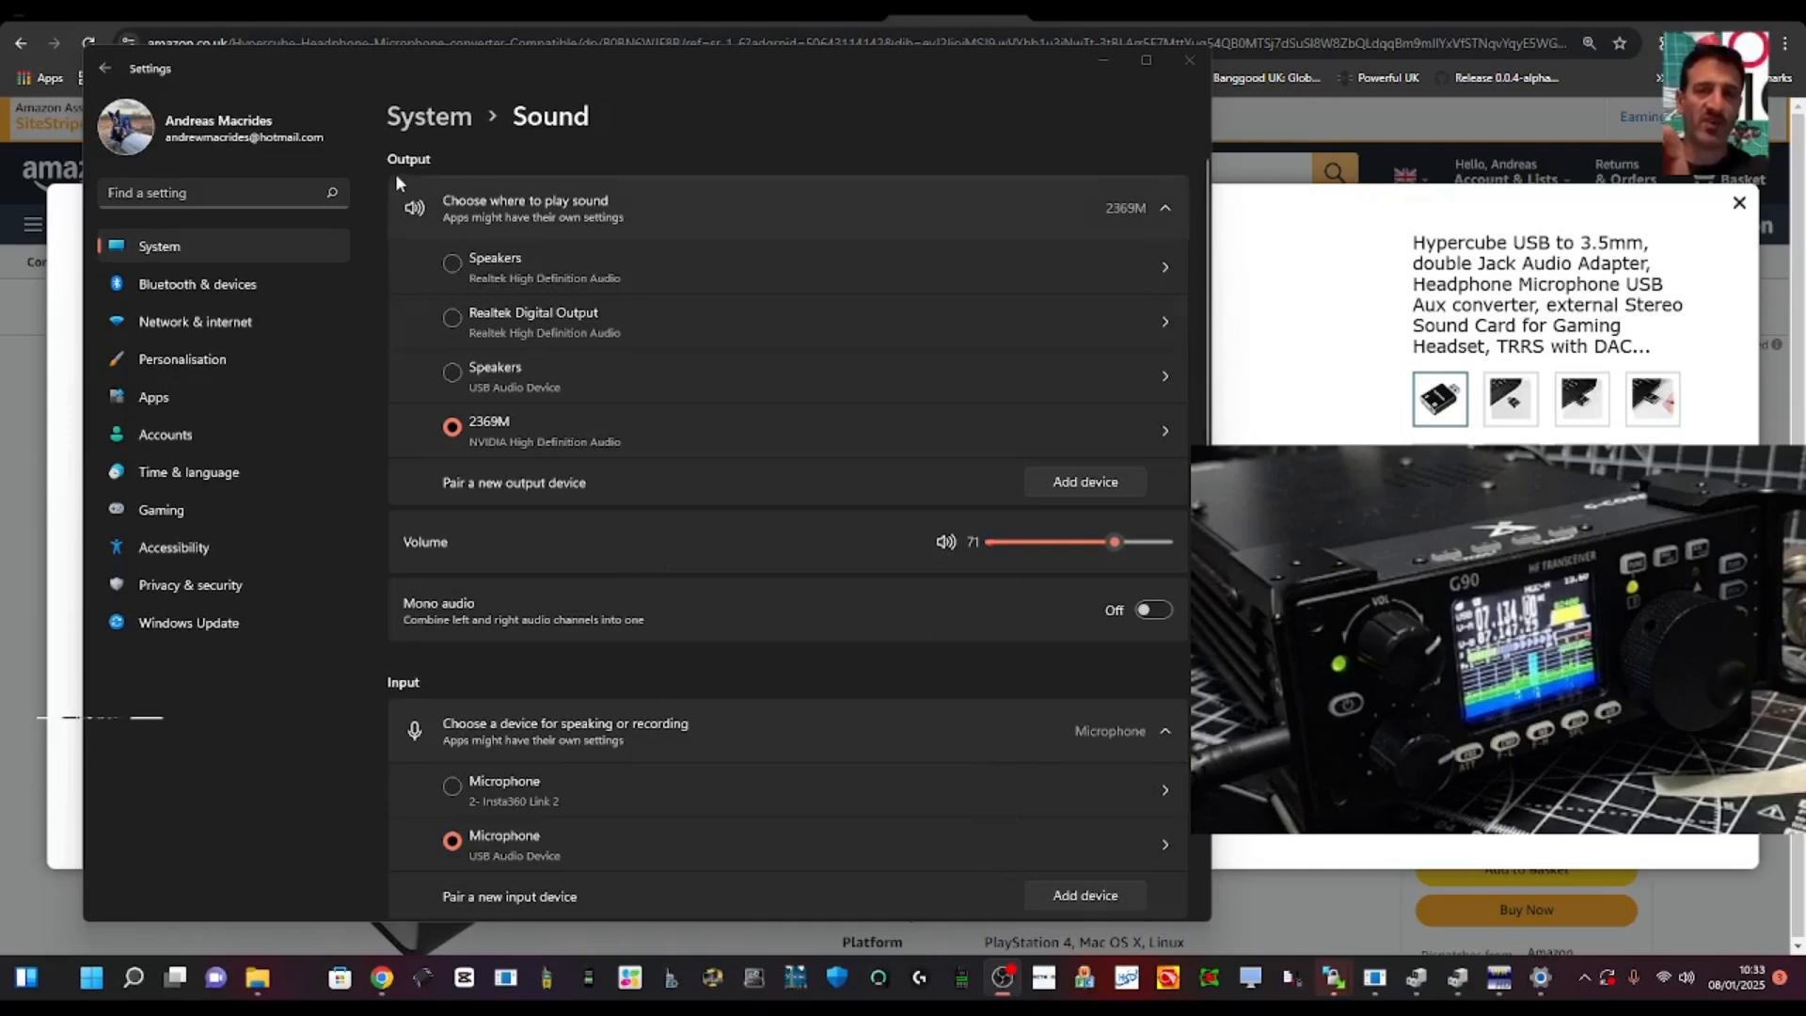
Scroll the Sound settings down to the Input section with the USB Audio Device microphone
scroll(down, 3)
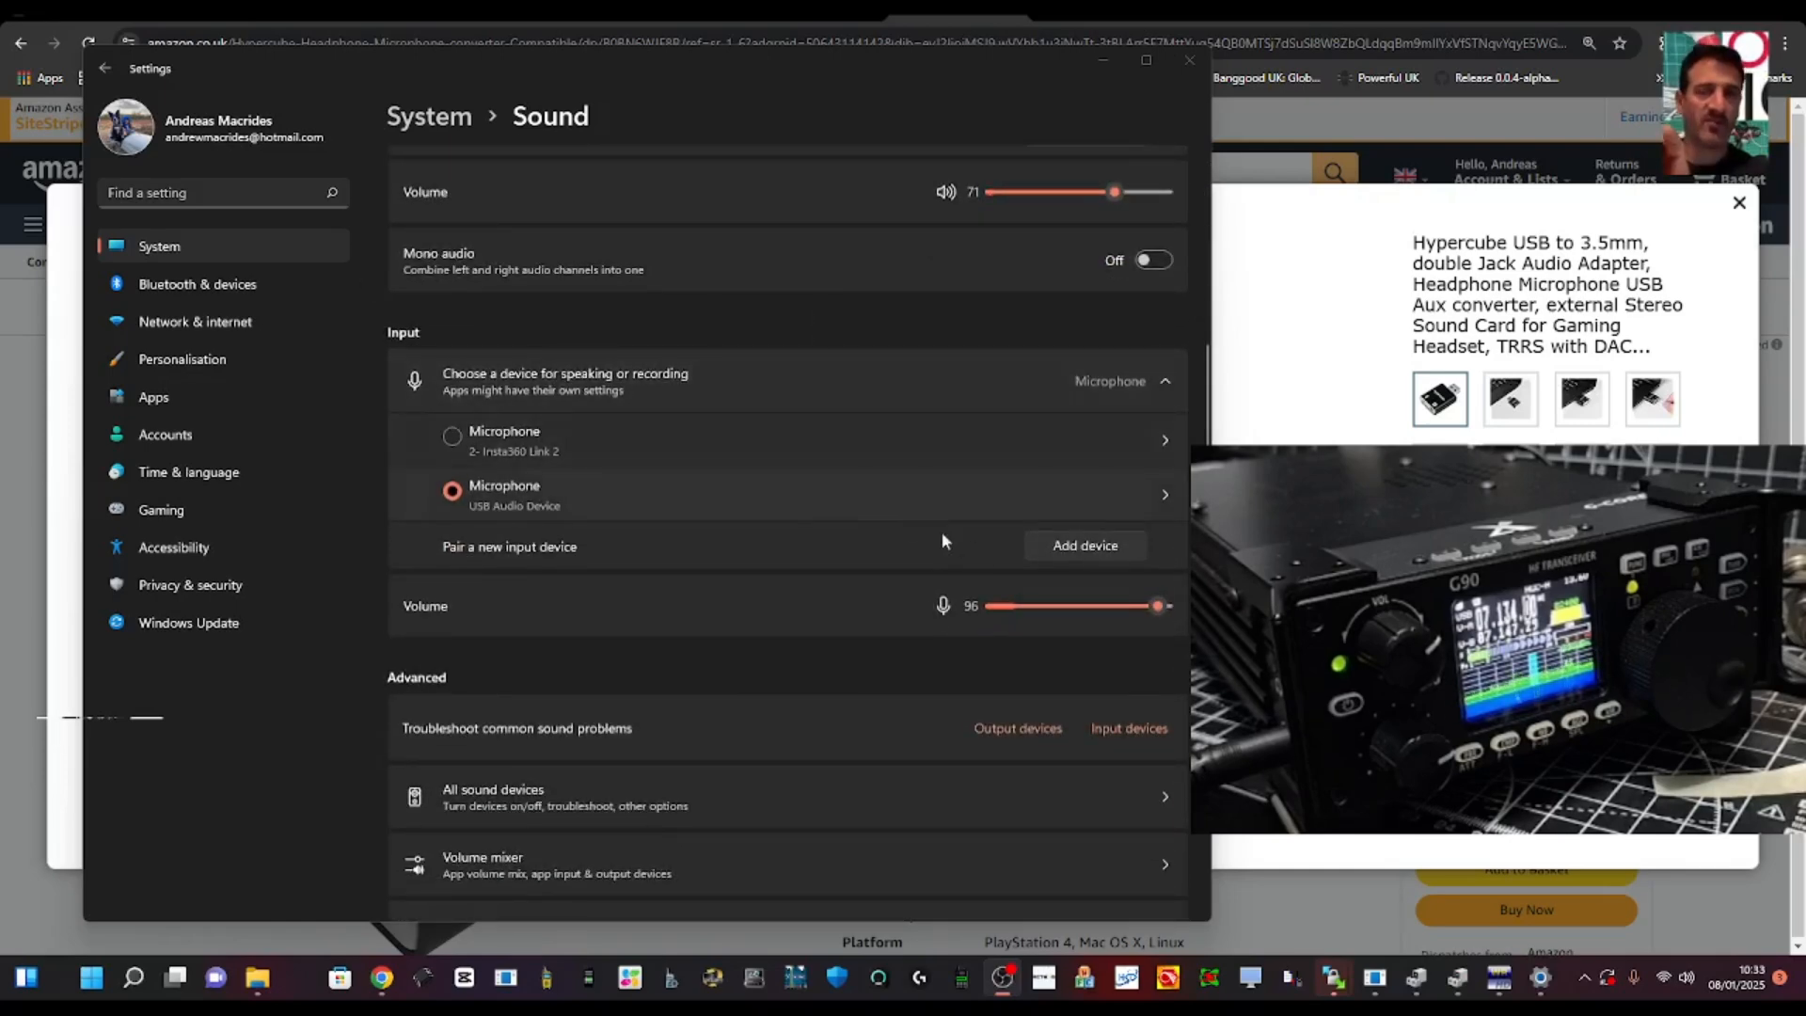
mouse_move(1060, 591)
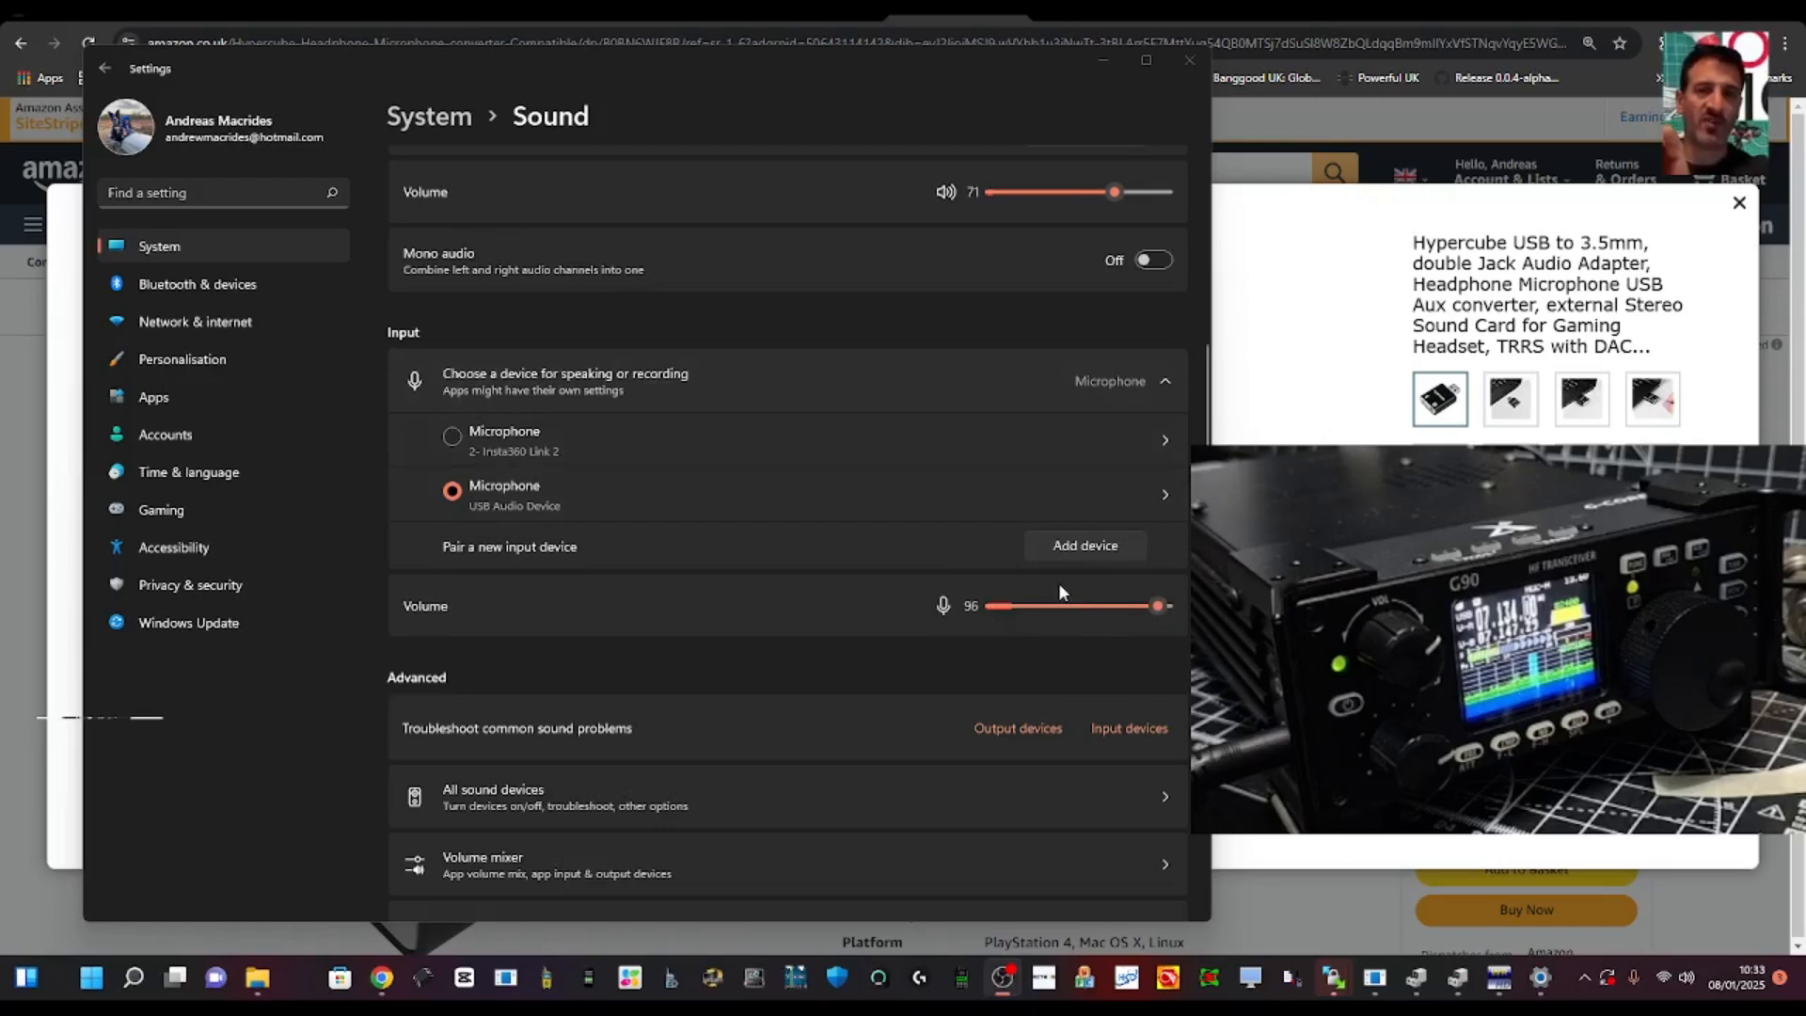
drag(1158, 604, 1143, 605)
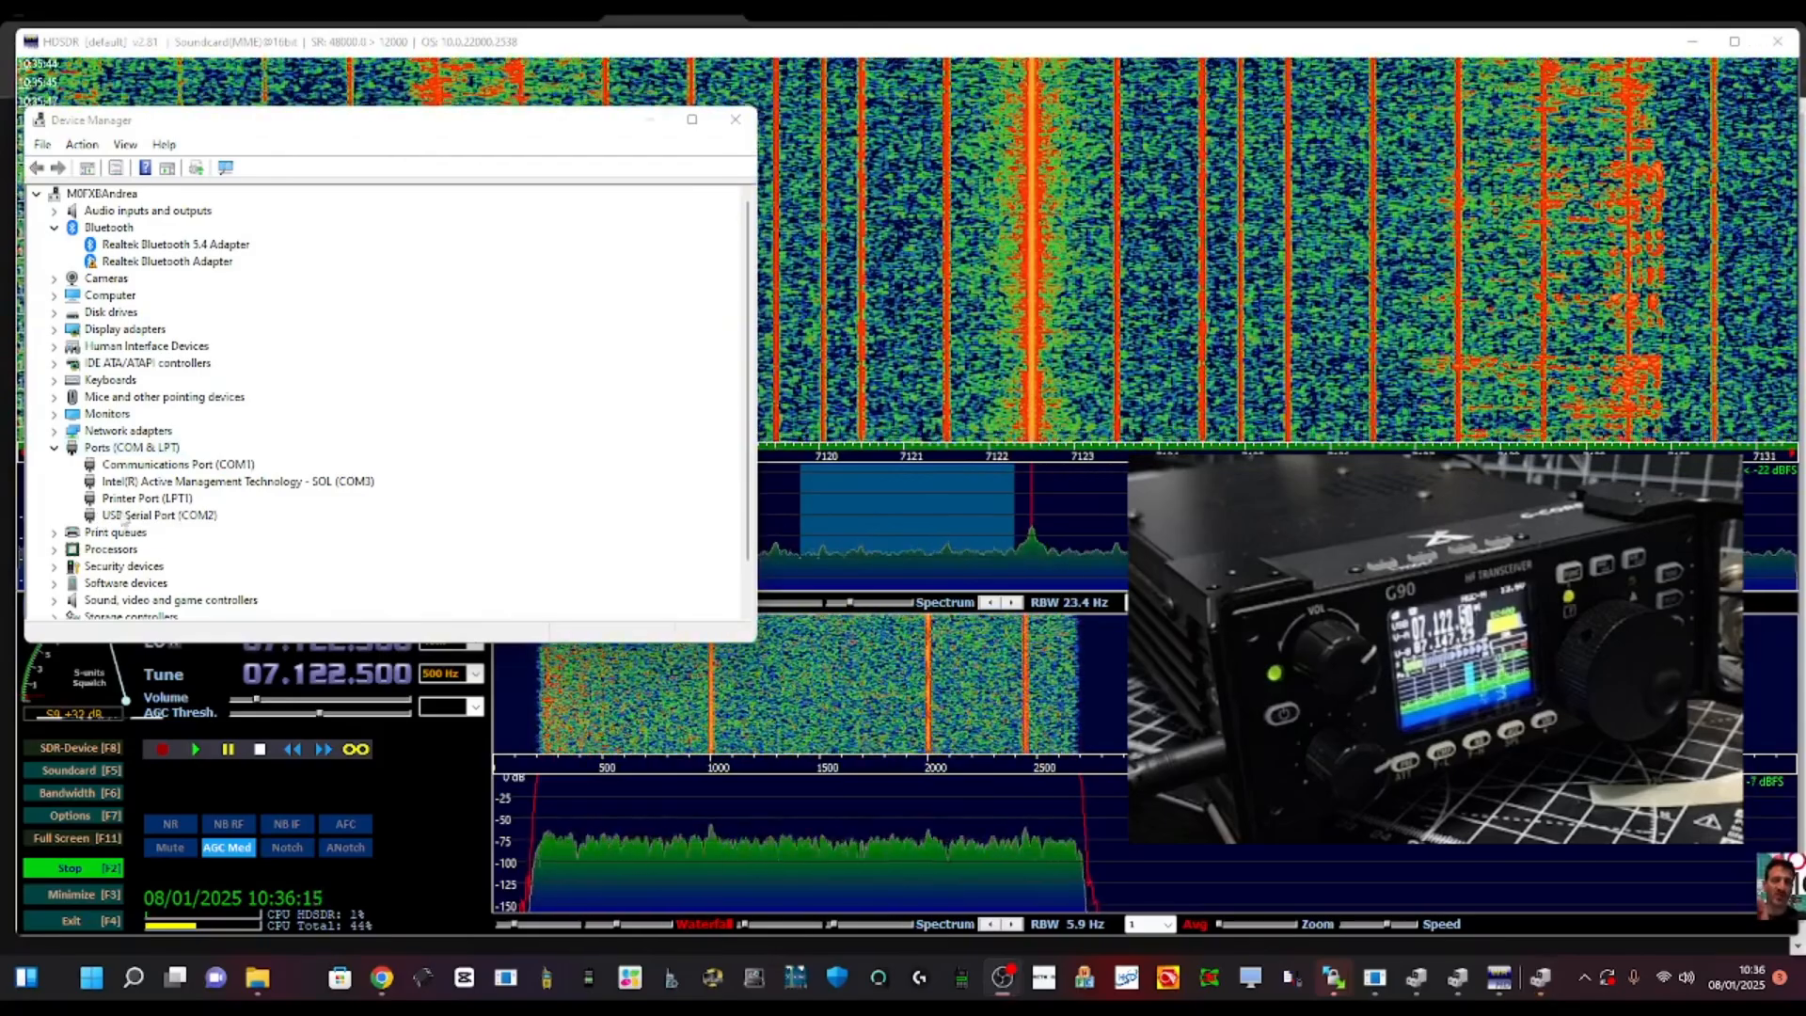
Verify USB Serial Port (COM2) properties show 19200 bits per second, then return to HDSDR
right_click(141, 514)
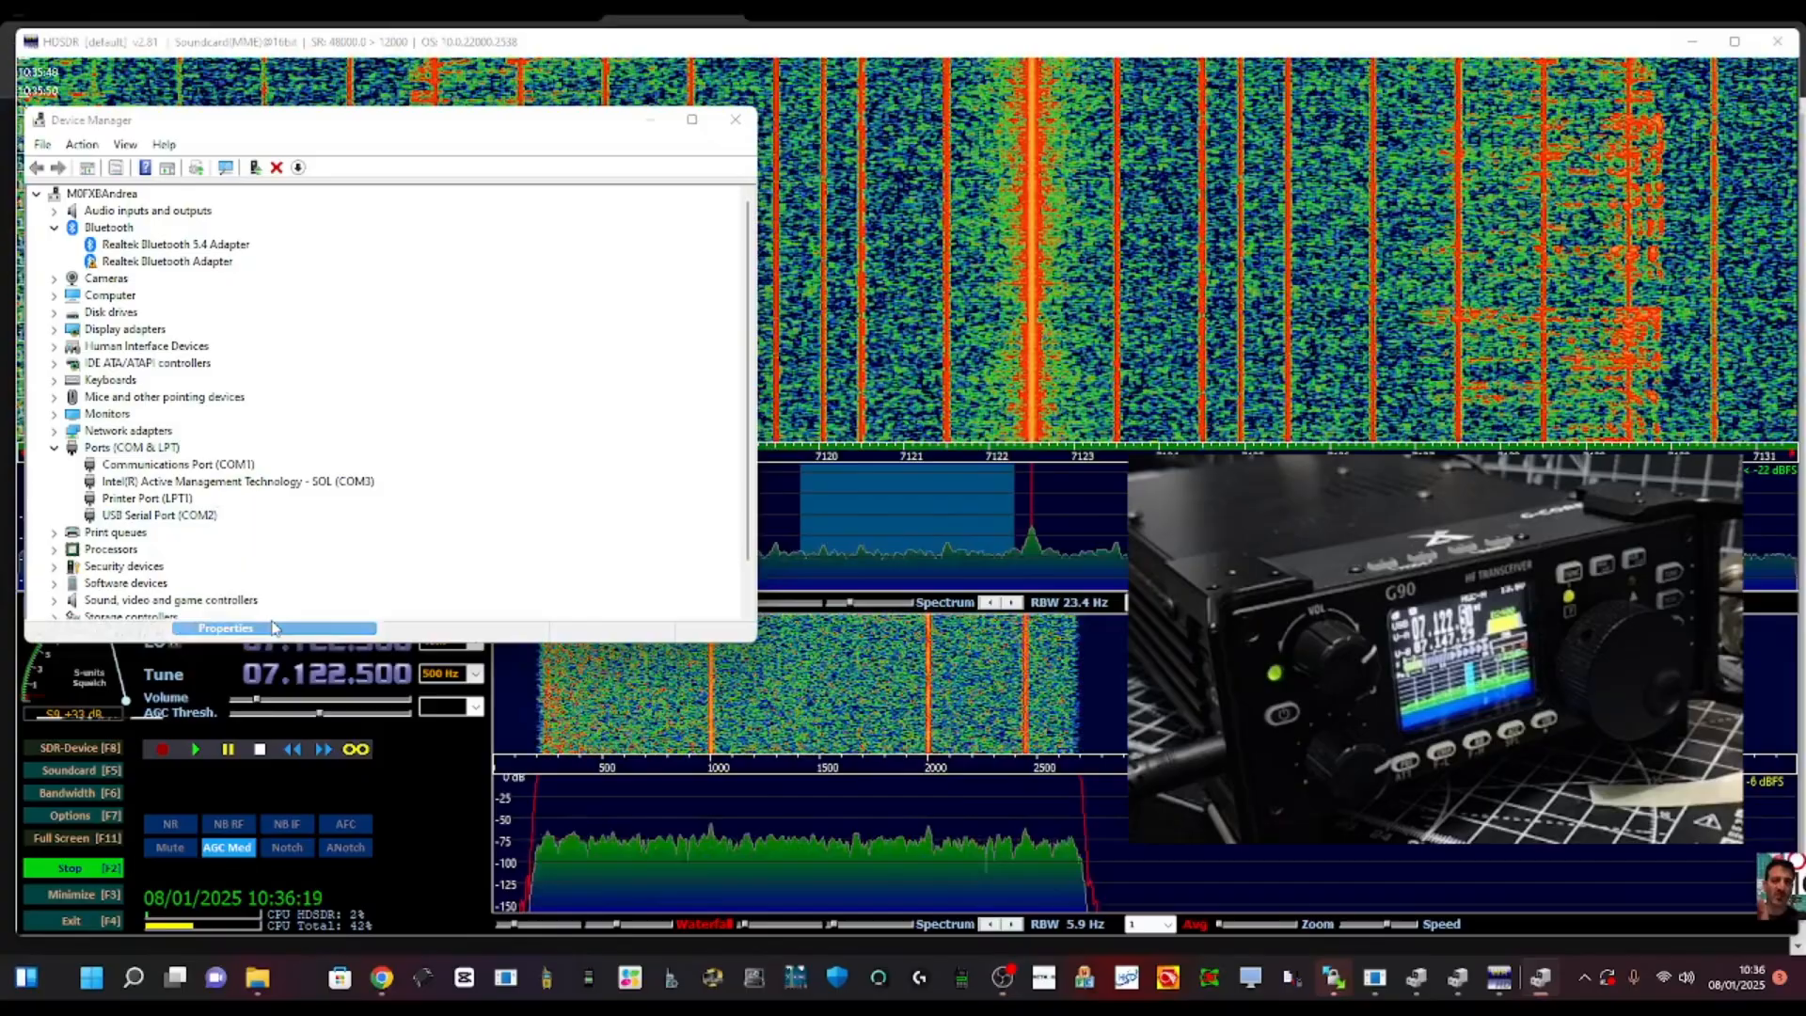
click(224, 627)
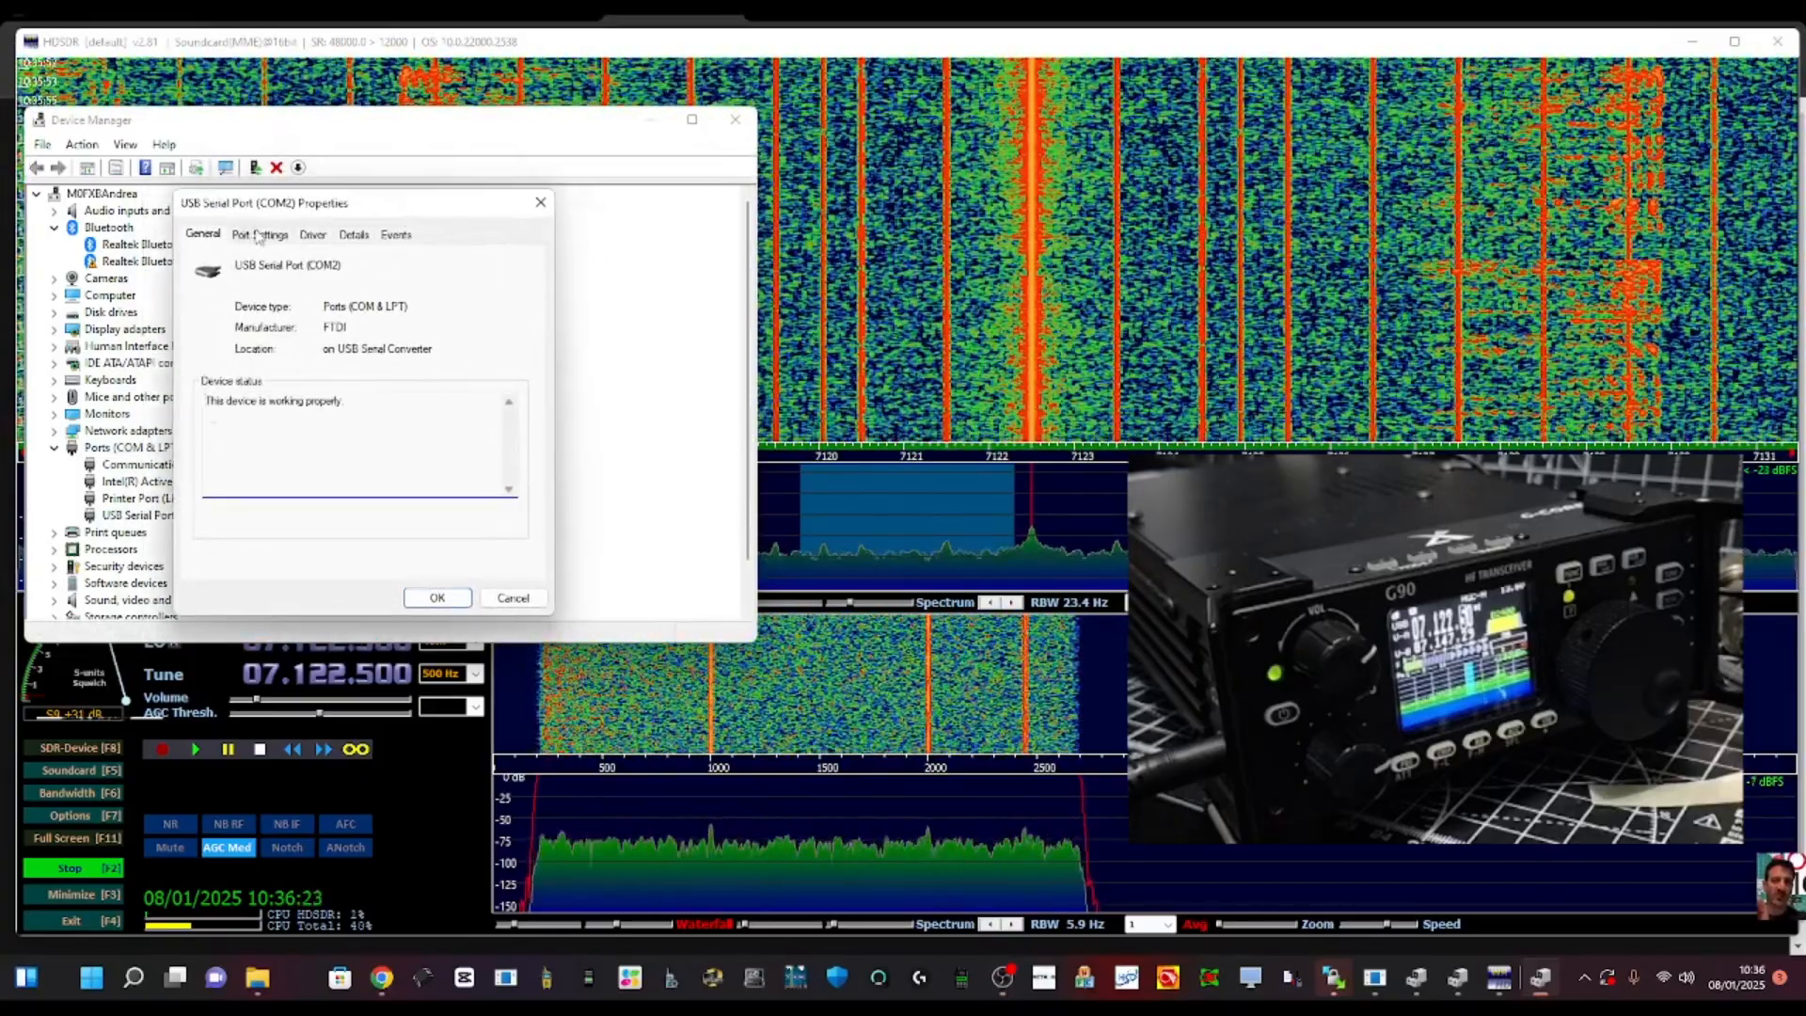
click(260, 234)
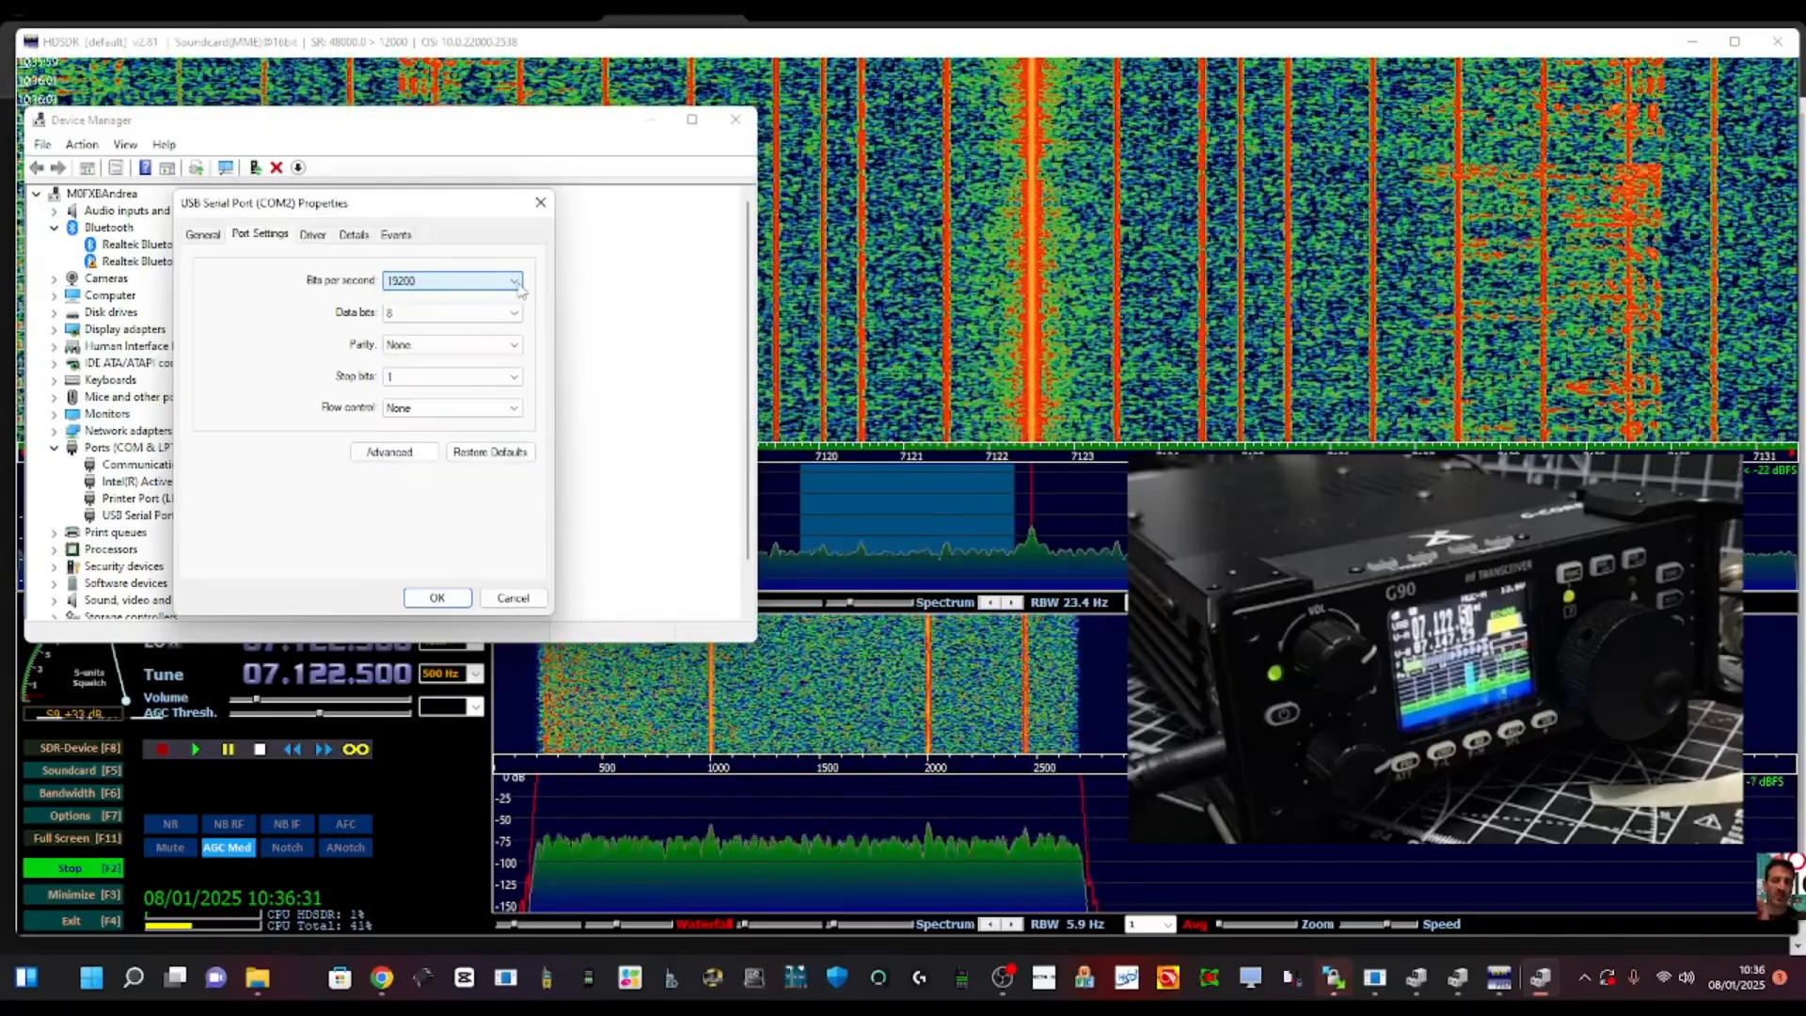
click(512, 280)
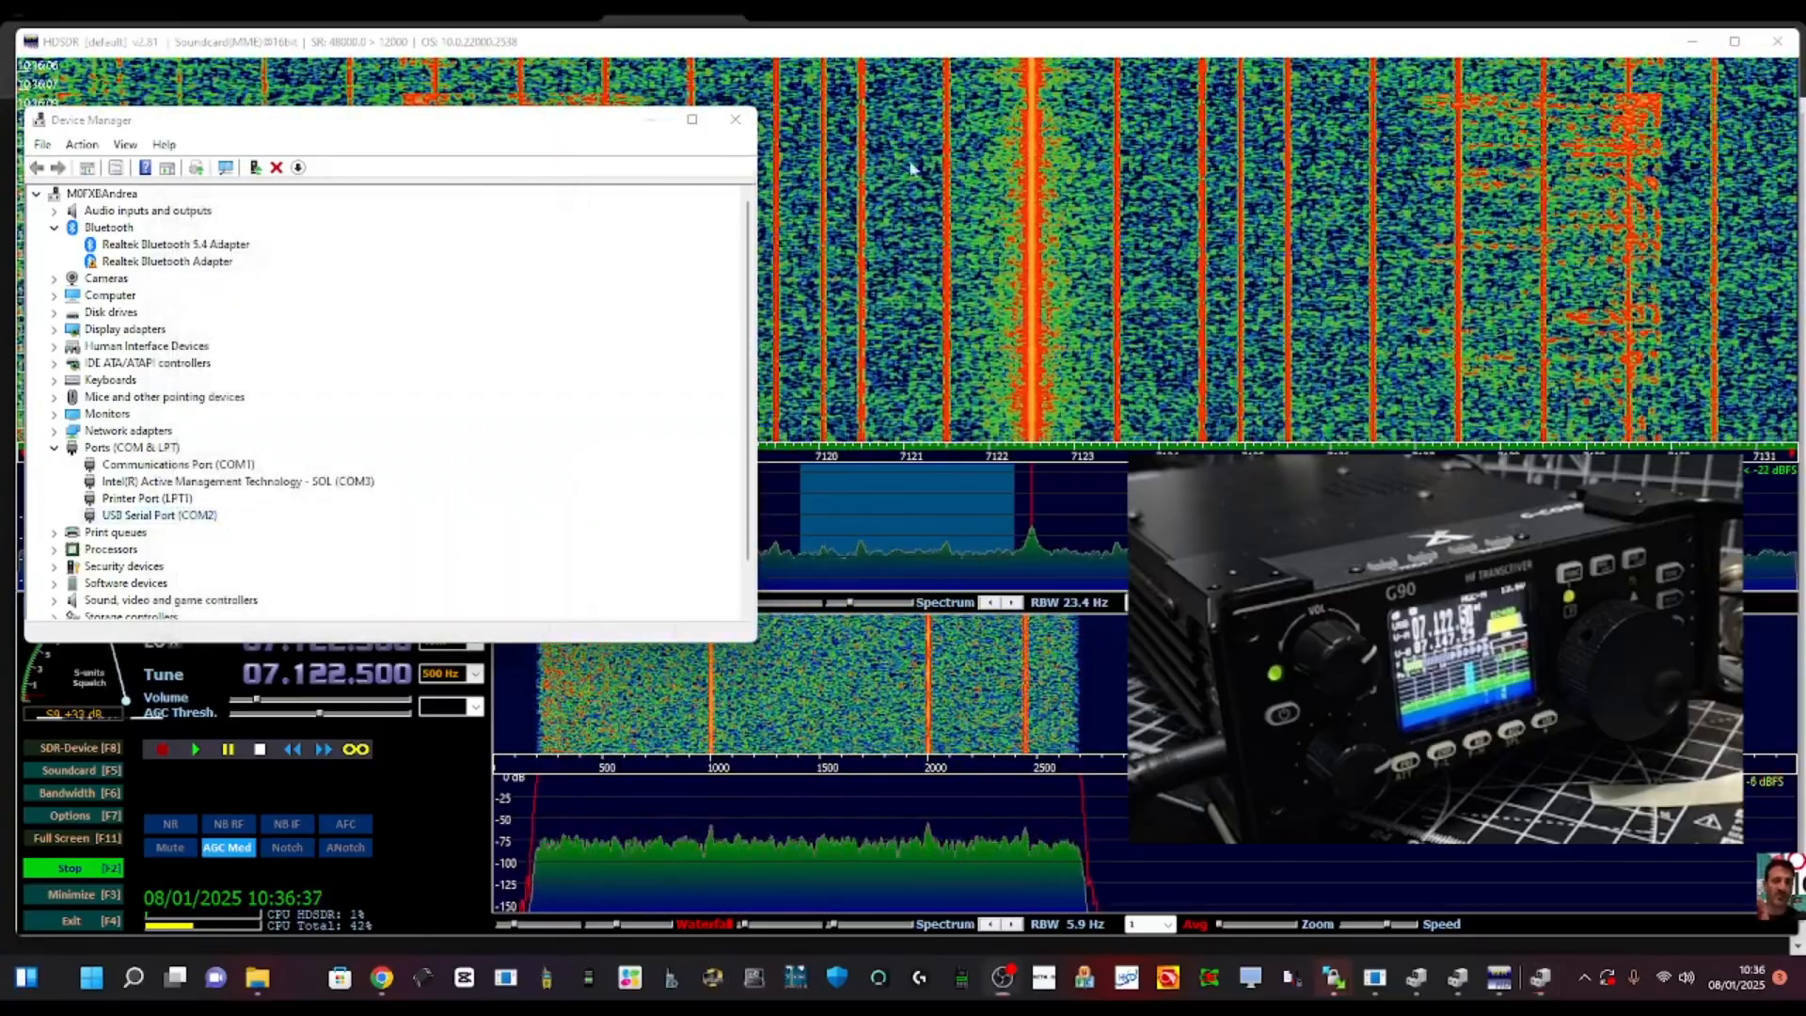
click(732, 122)
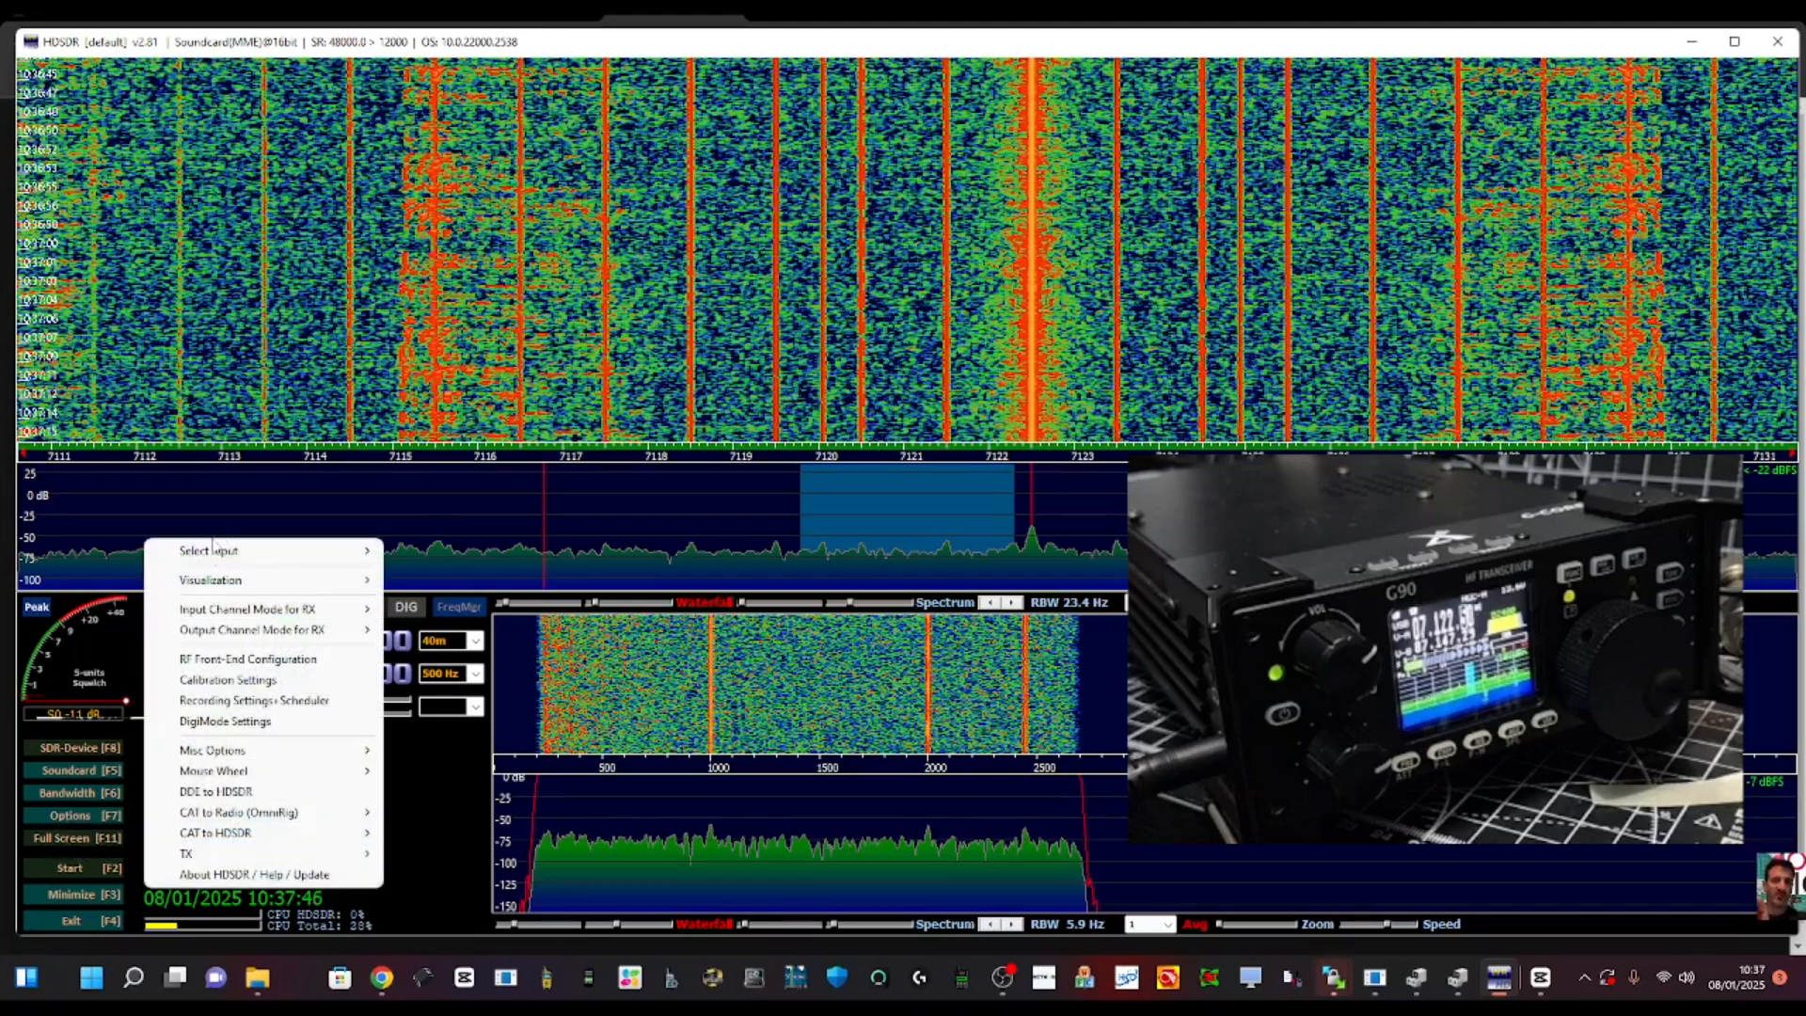
mouse_move(458, 340)
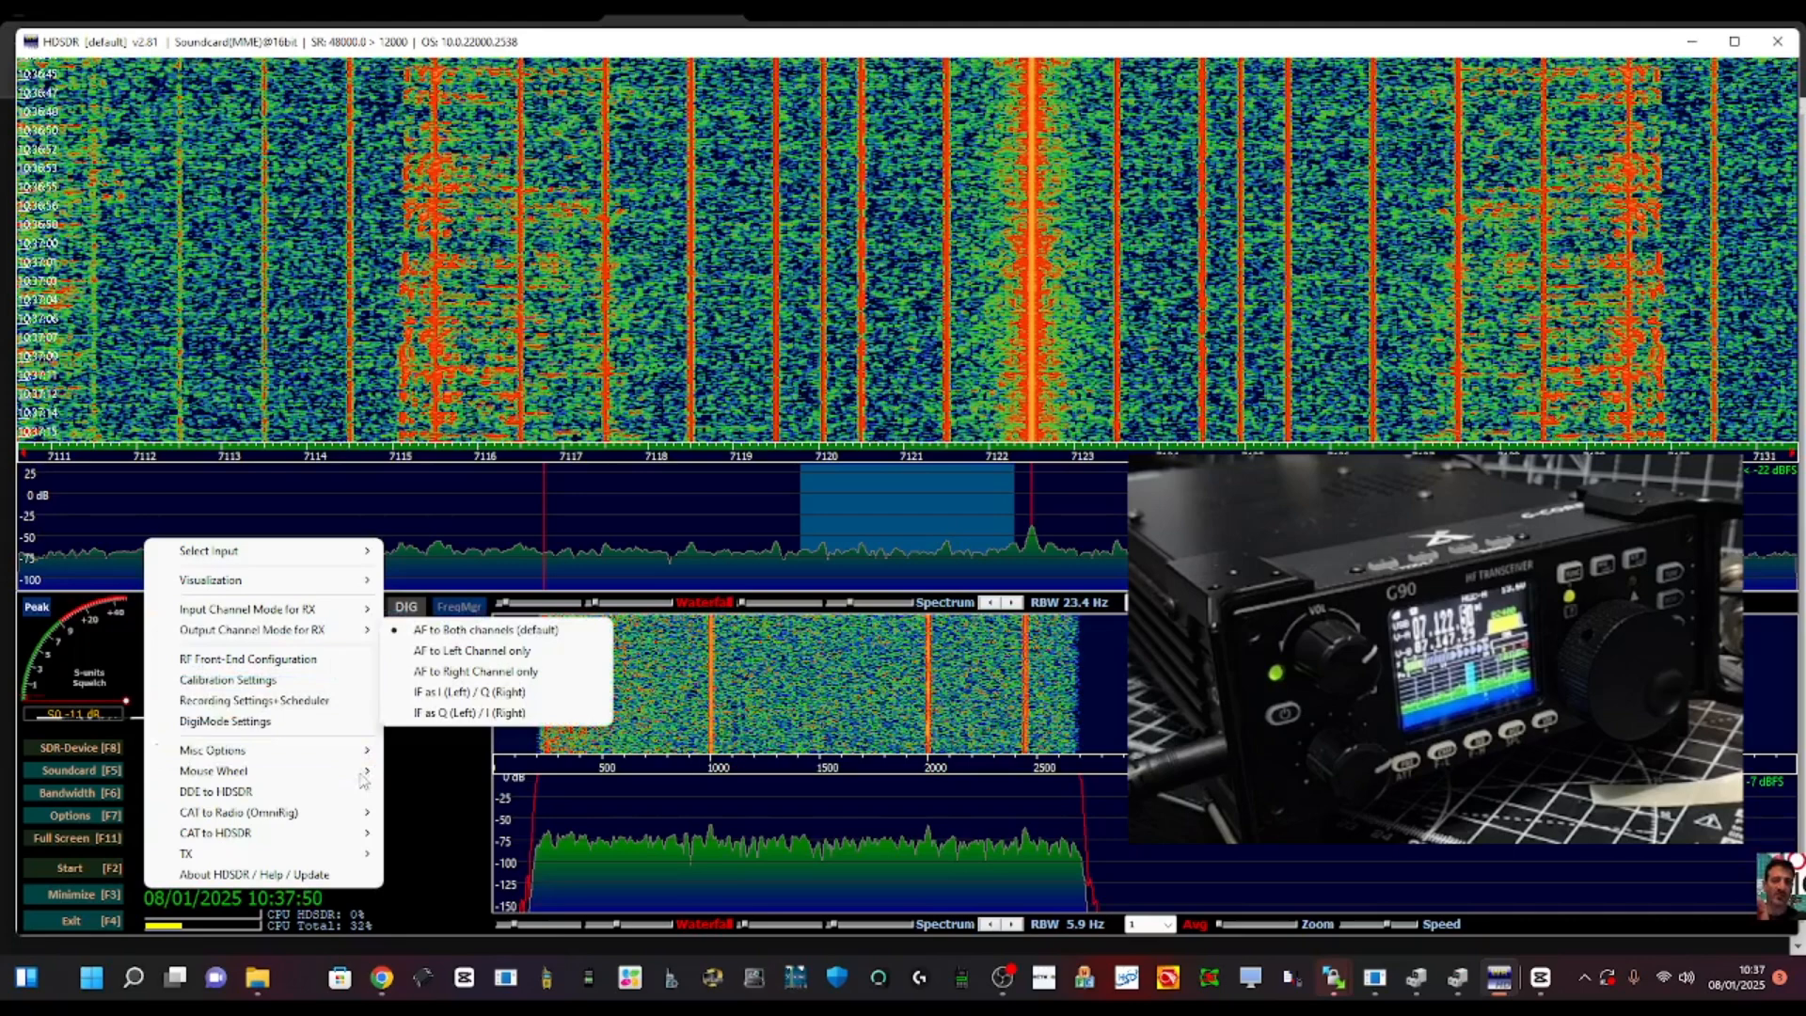
mouse_move(254, 581)
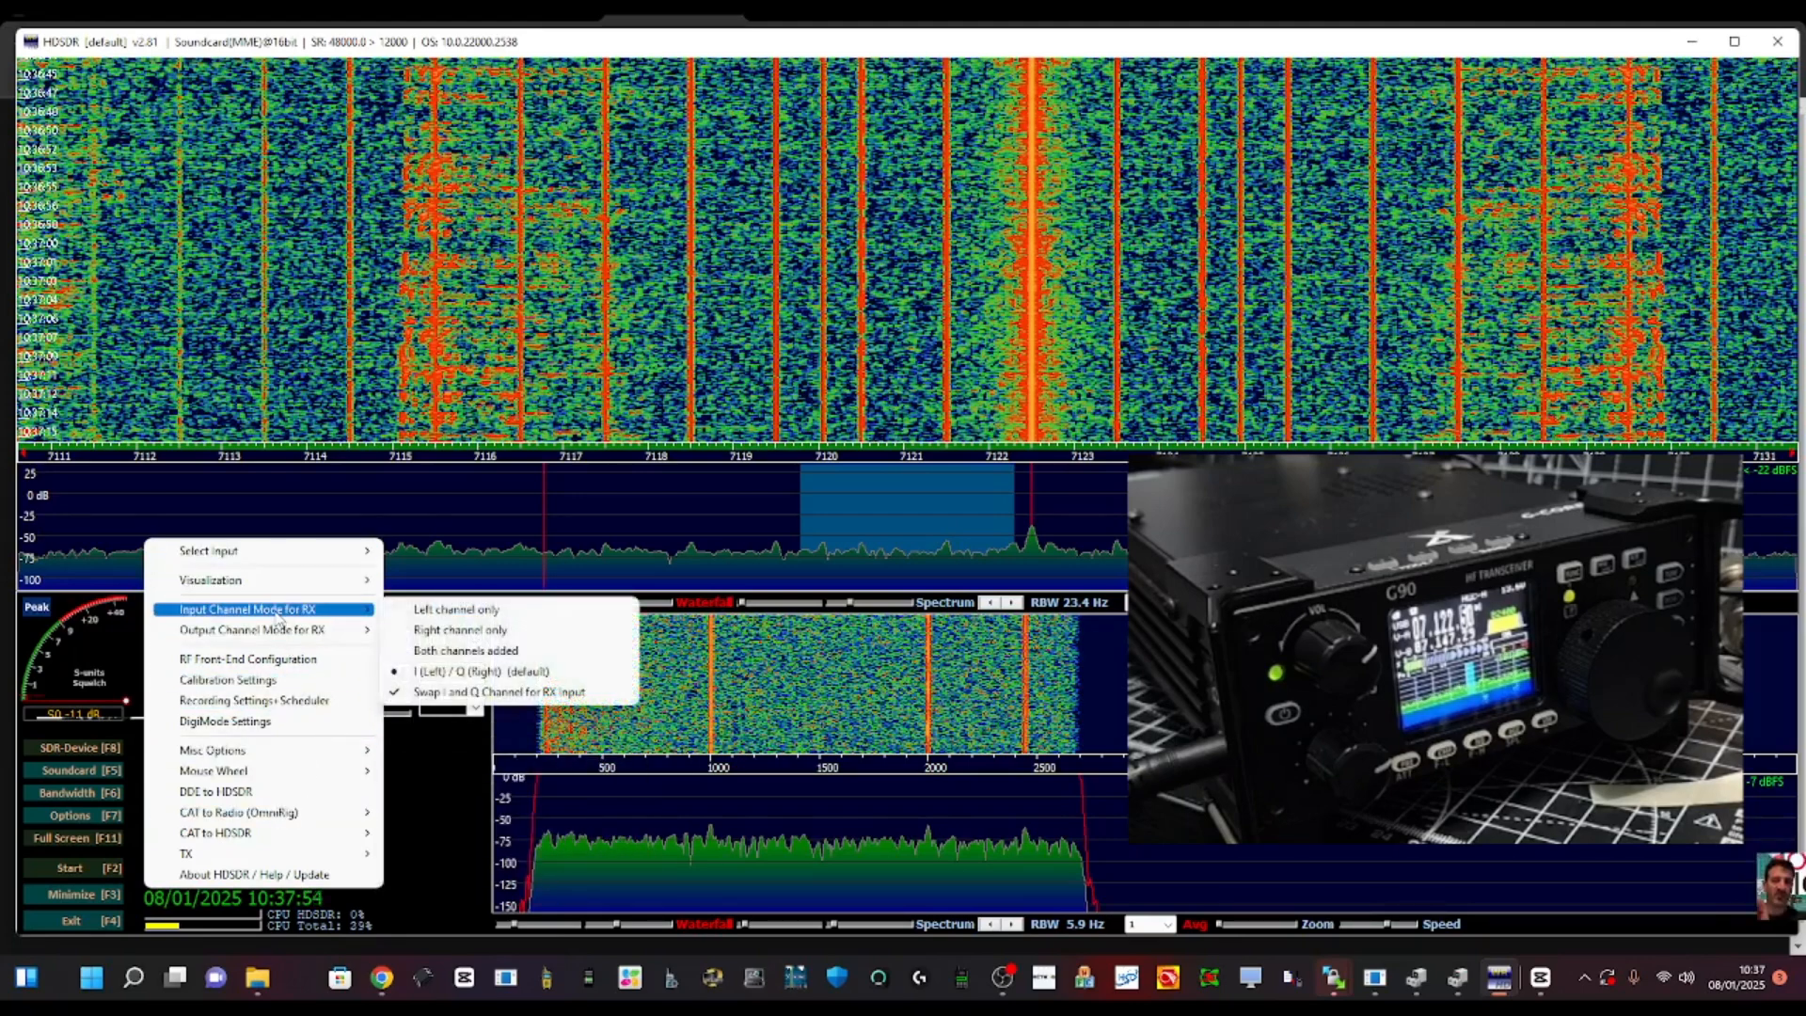
mouse_move(434, 610)
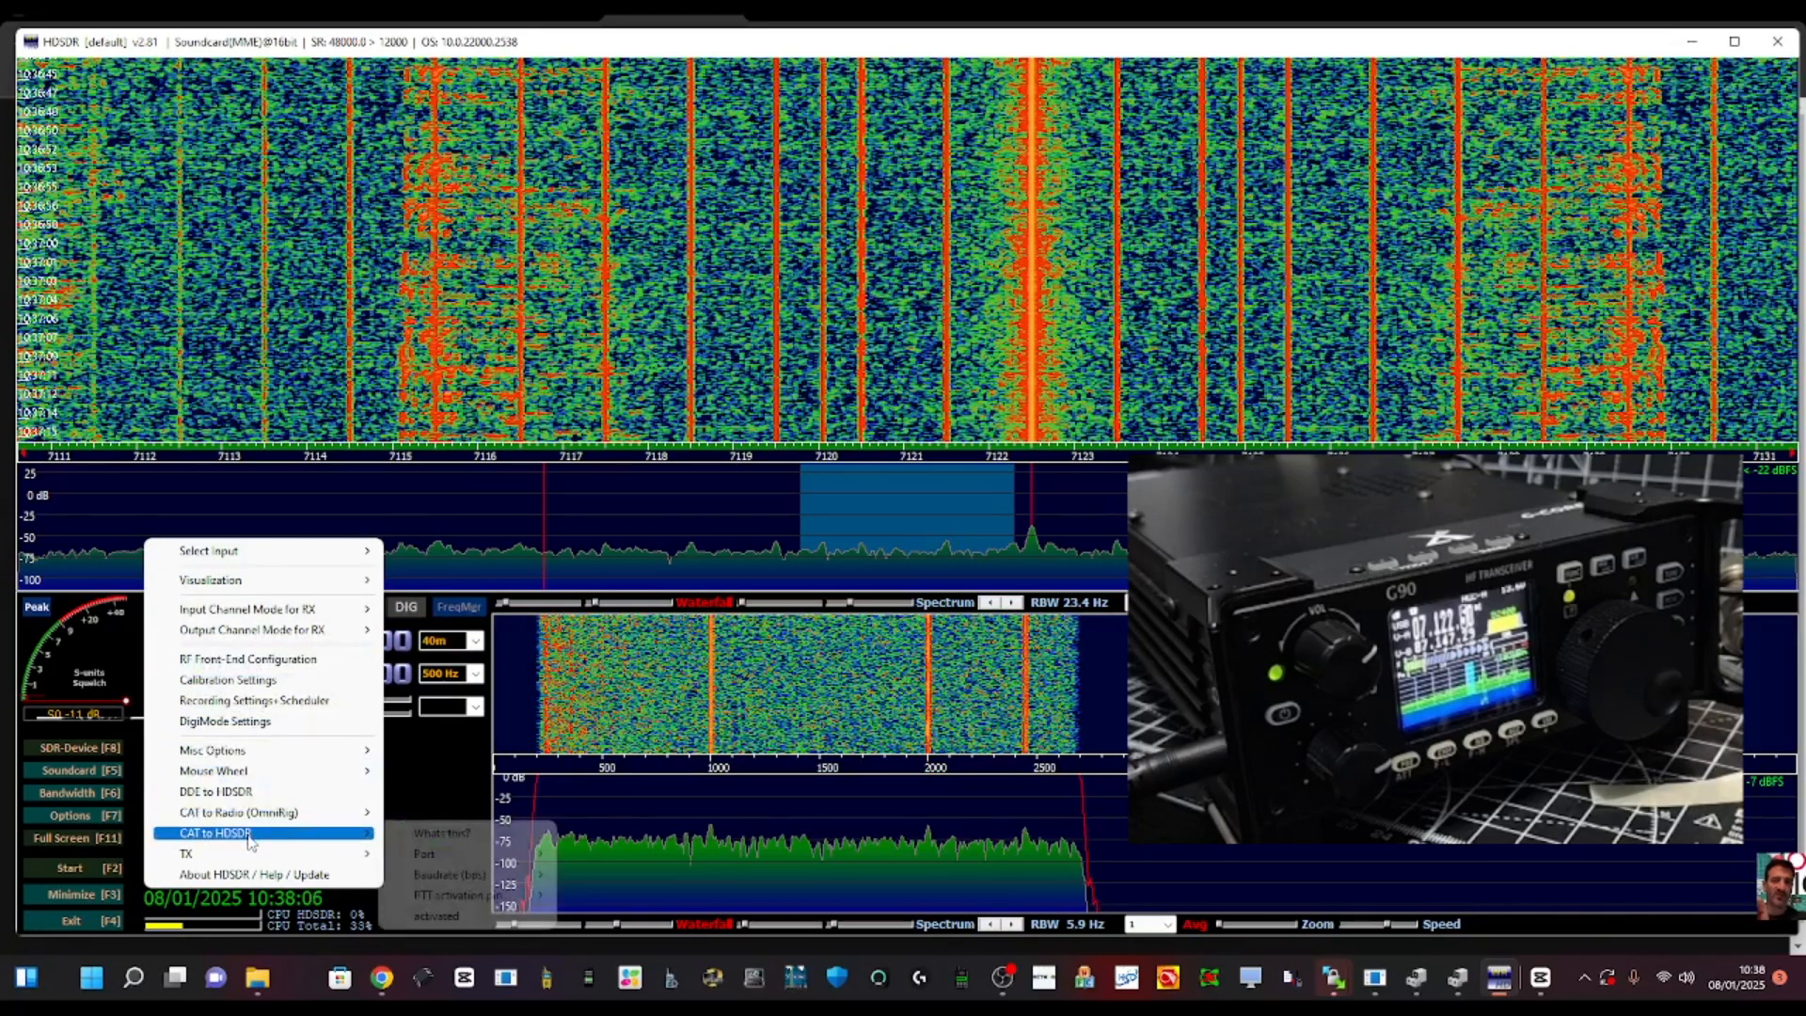
mouse_move(247, 813)
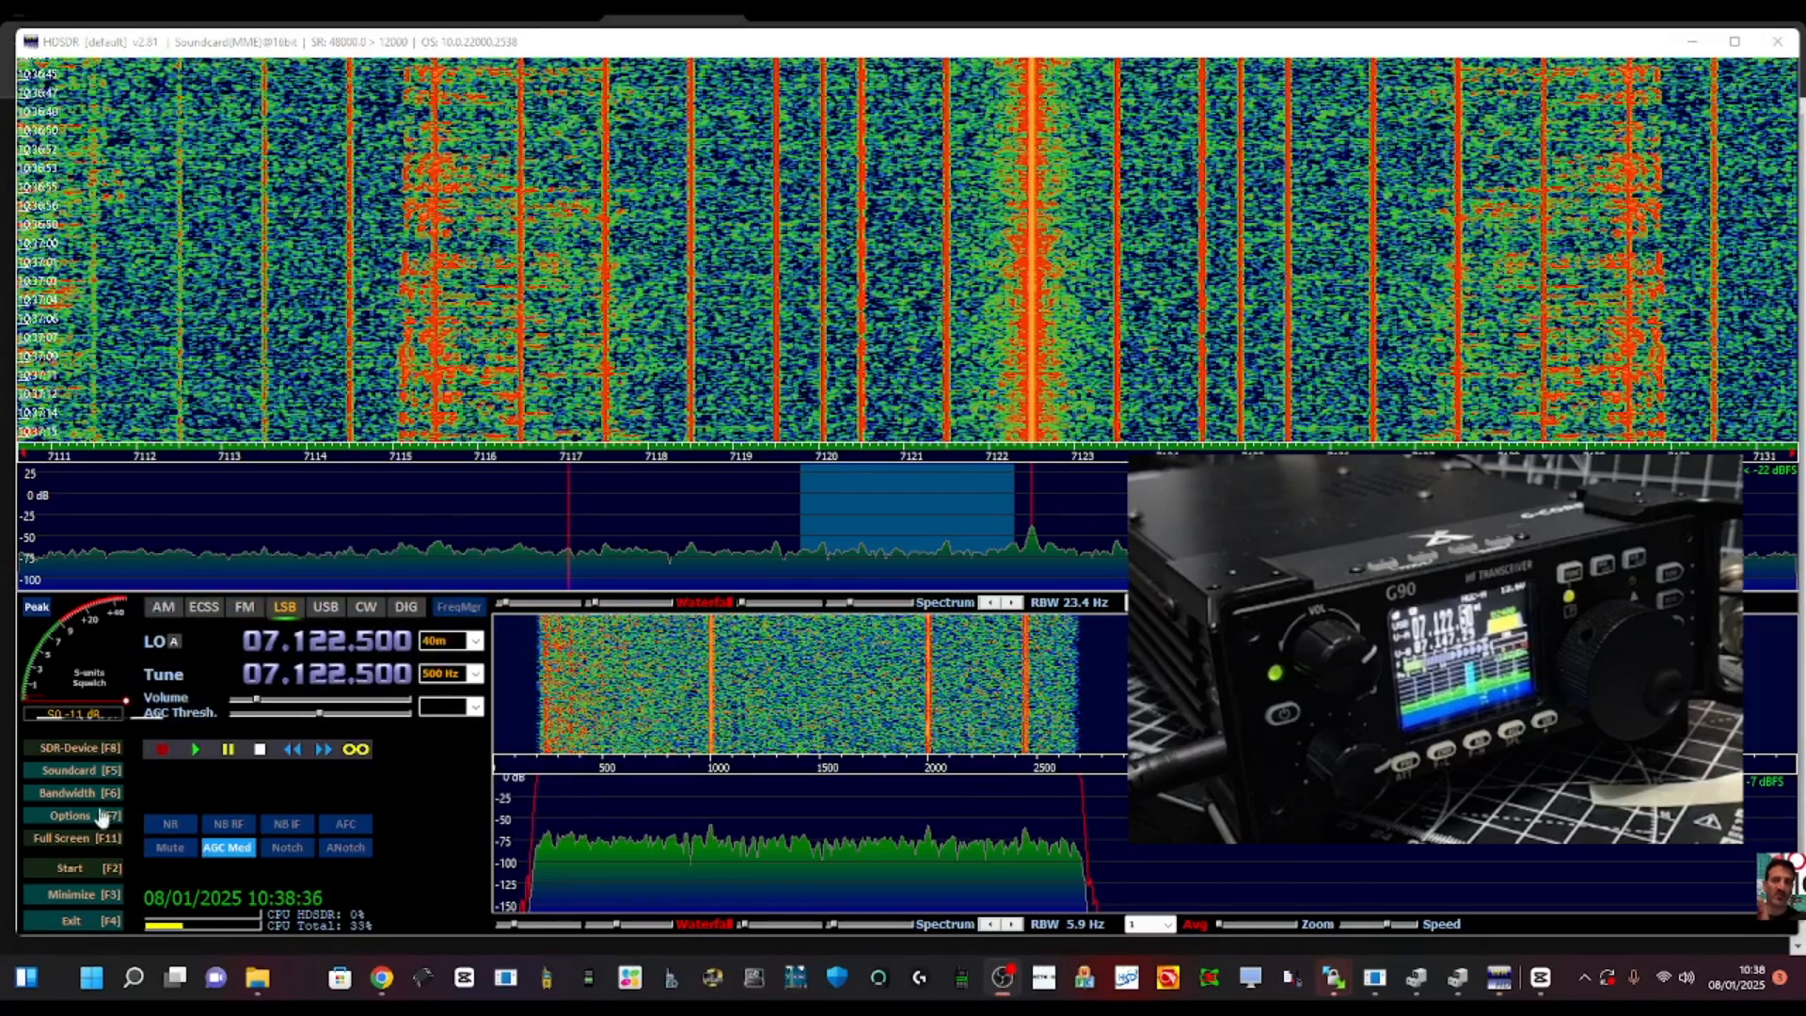
Bring up the HDSDR Options [F7] menu to check the OmniRig rig 1 sync
click(70, 814)
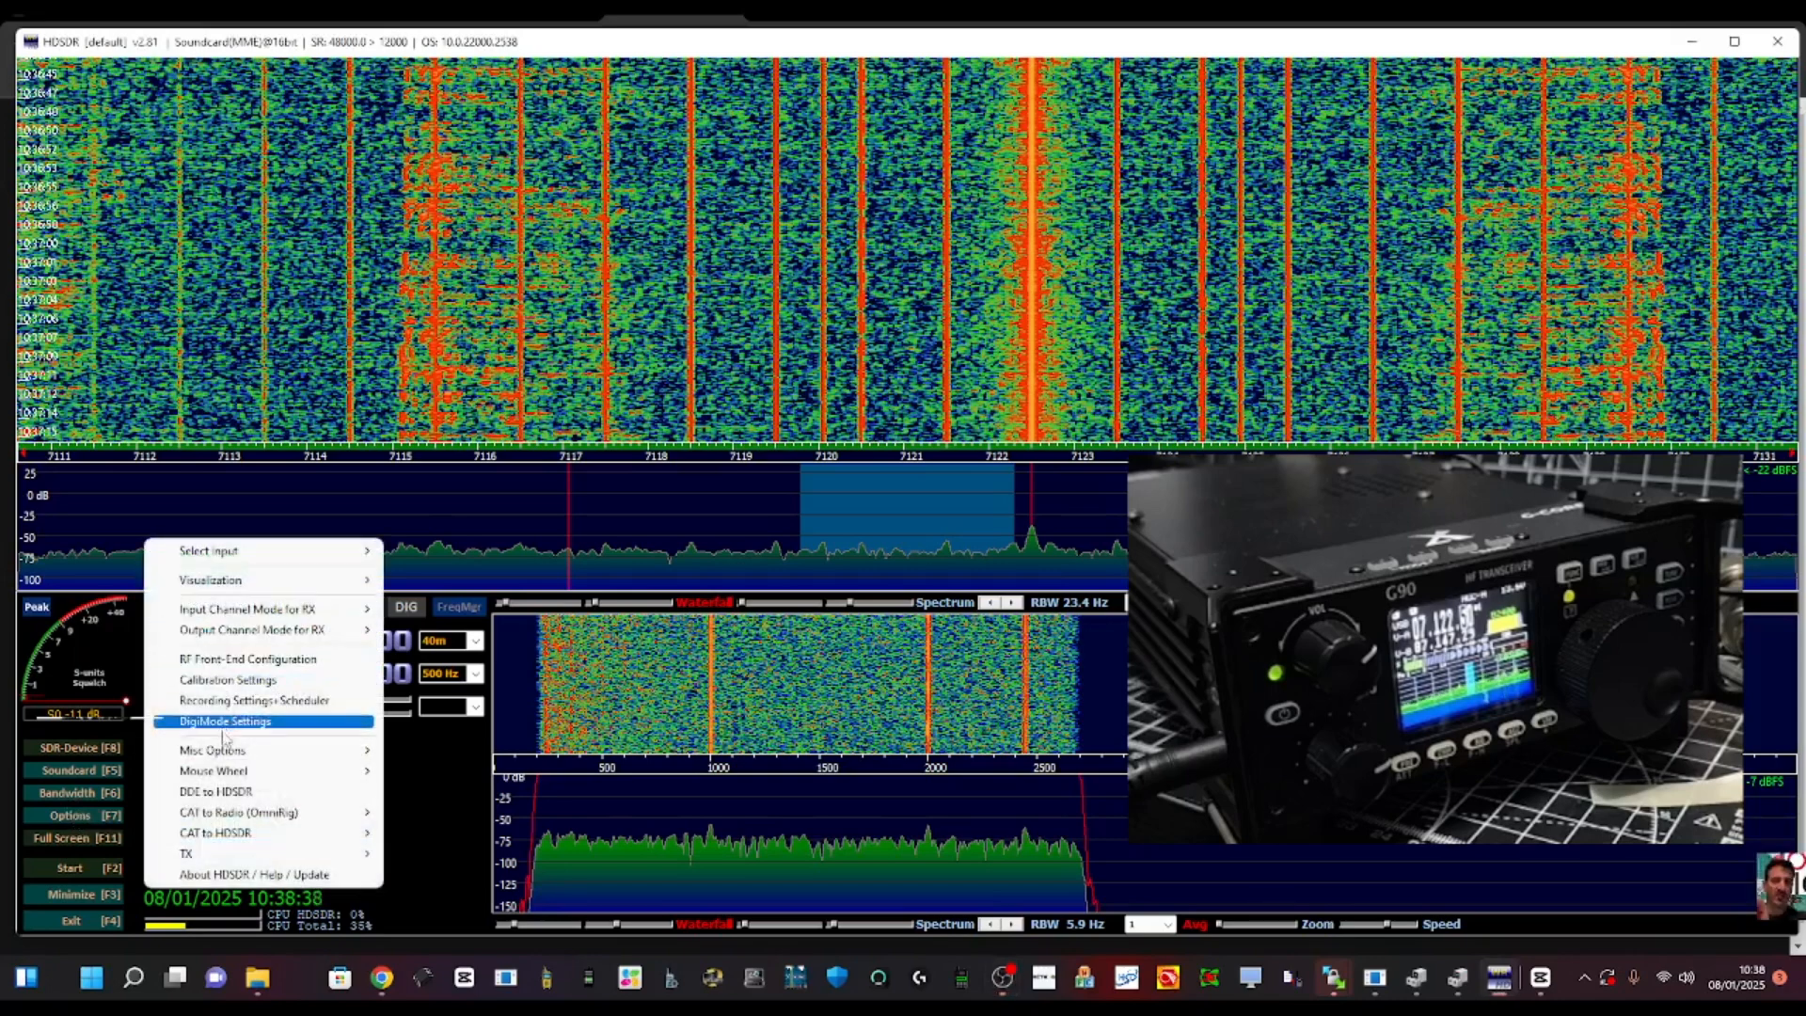
mouse_move(241, 813)
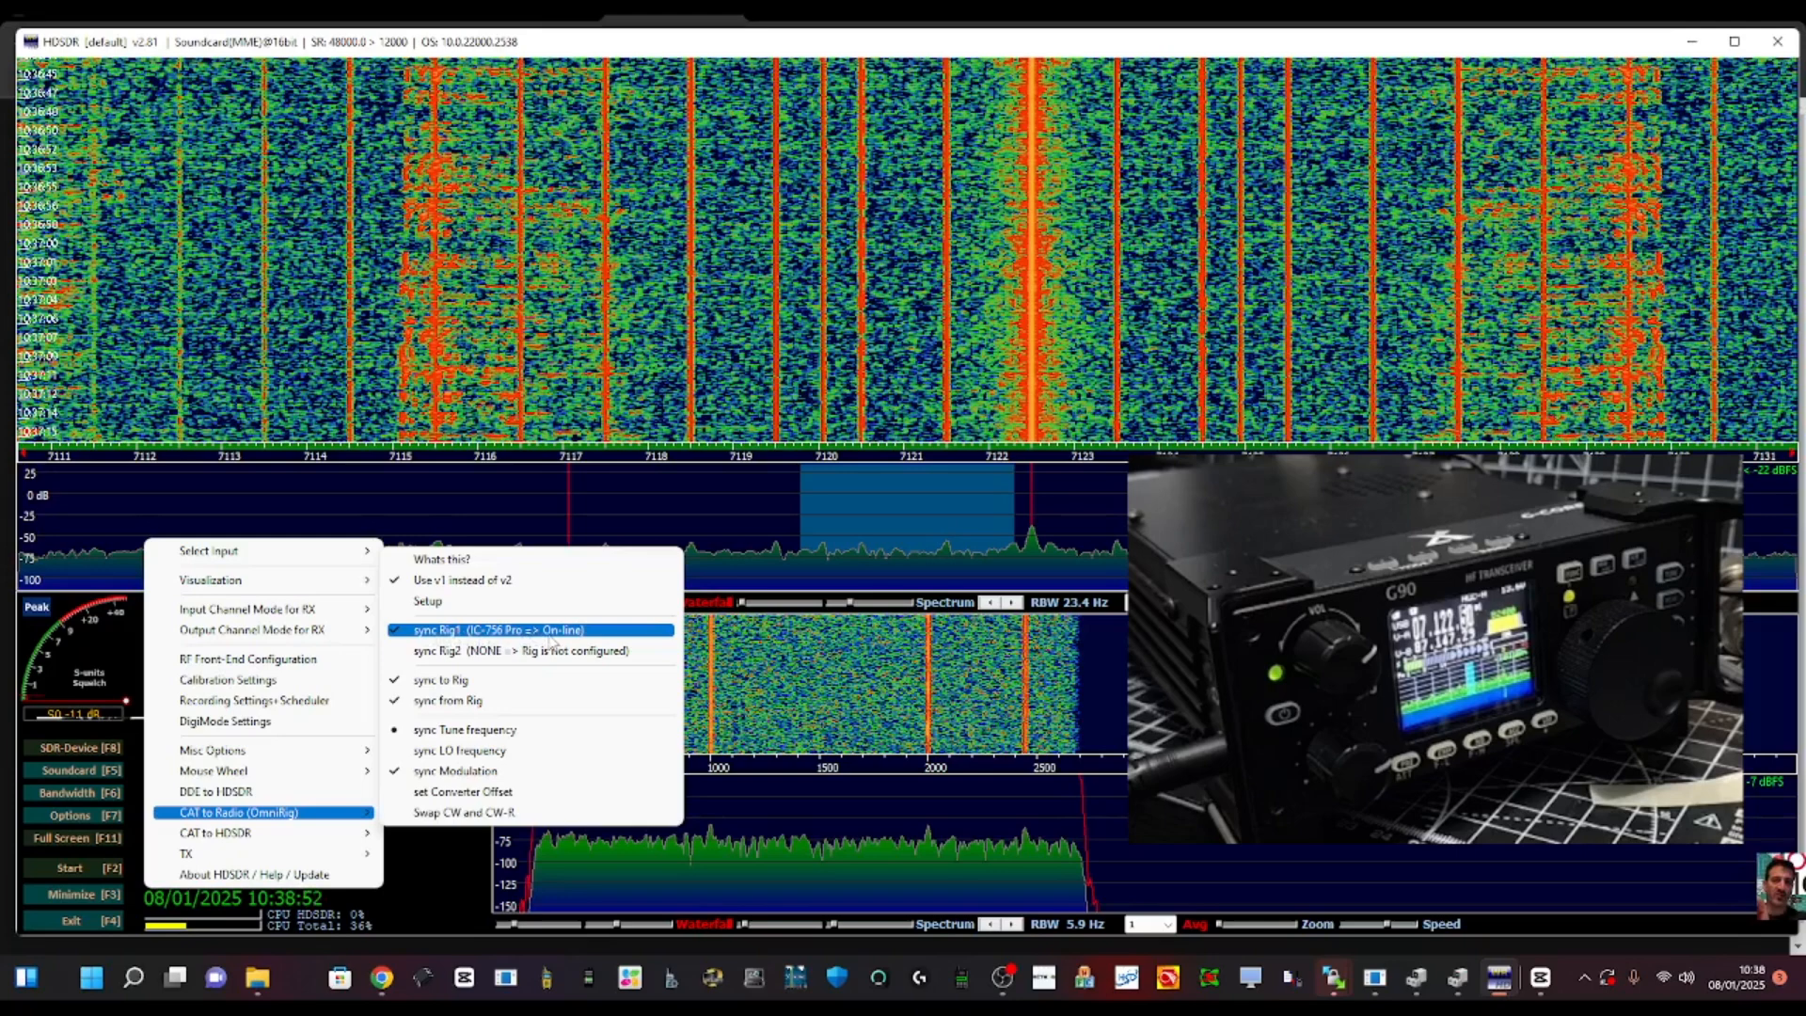
mouse_move(1031, 646)
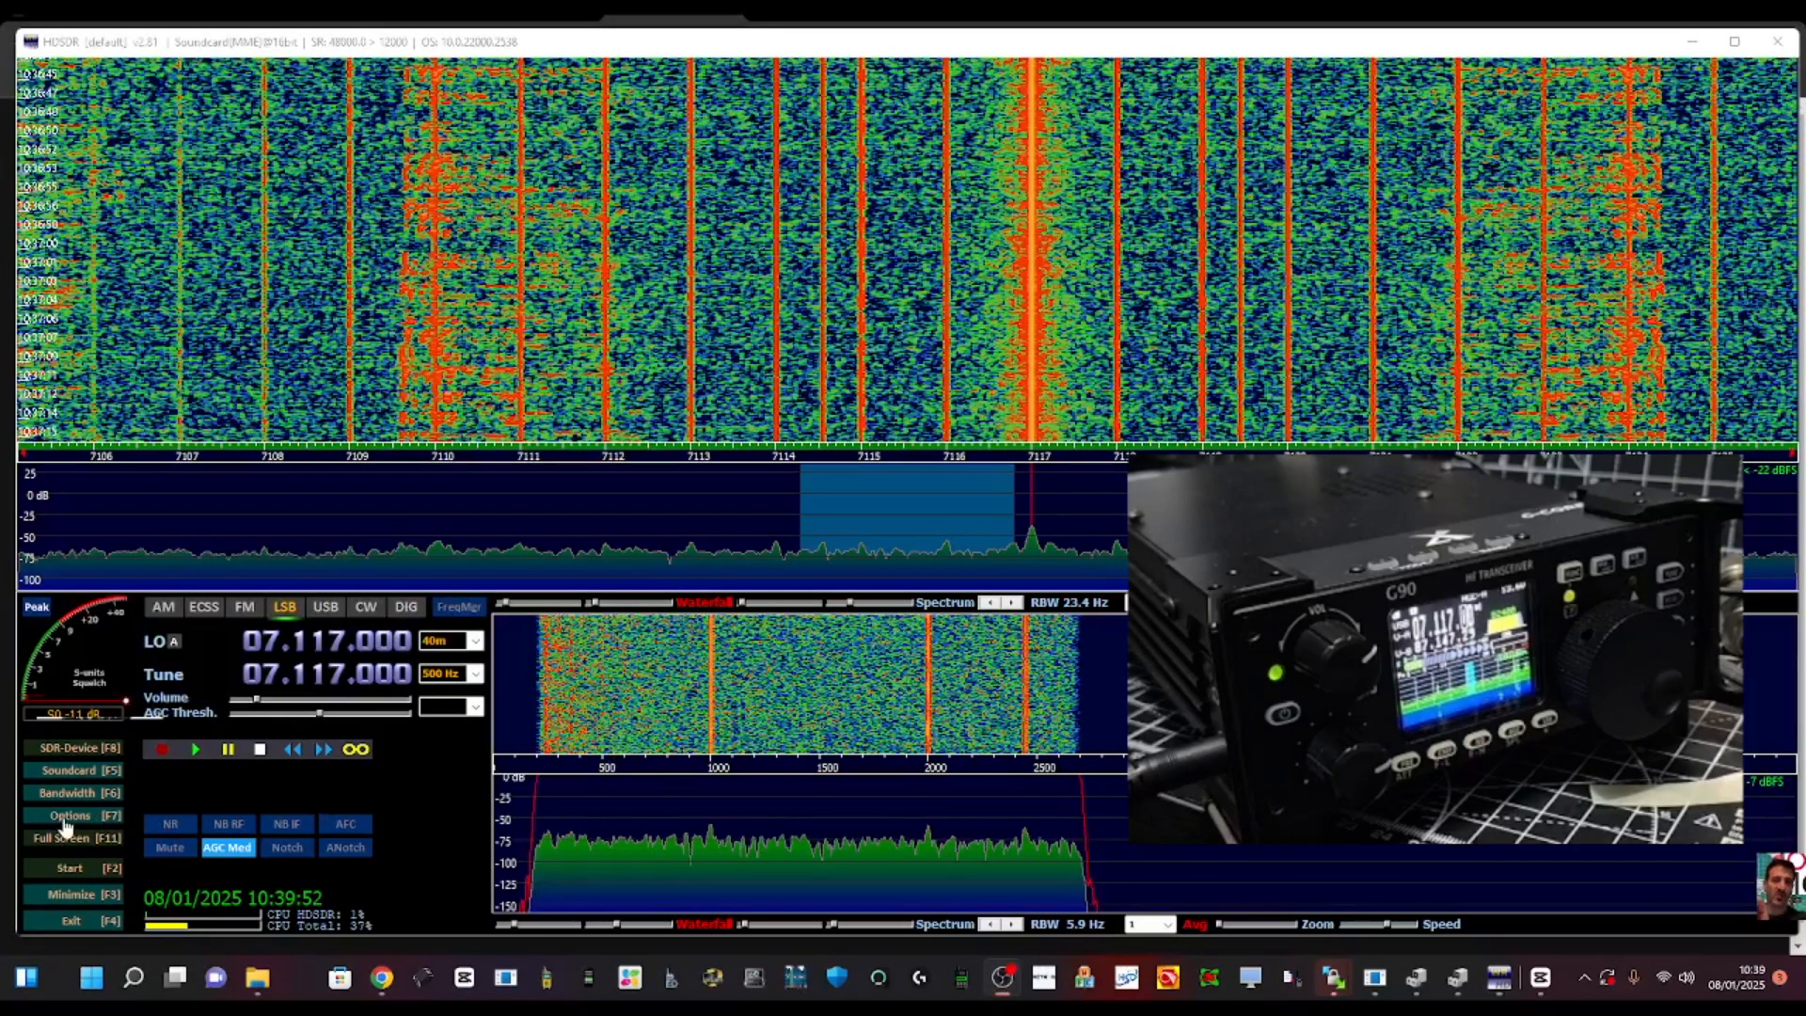
Confirm COM2 as the CAT to HDSDR serial port in the Options menu
click(66, 814)
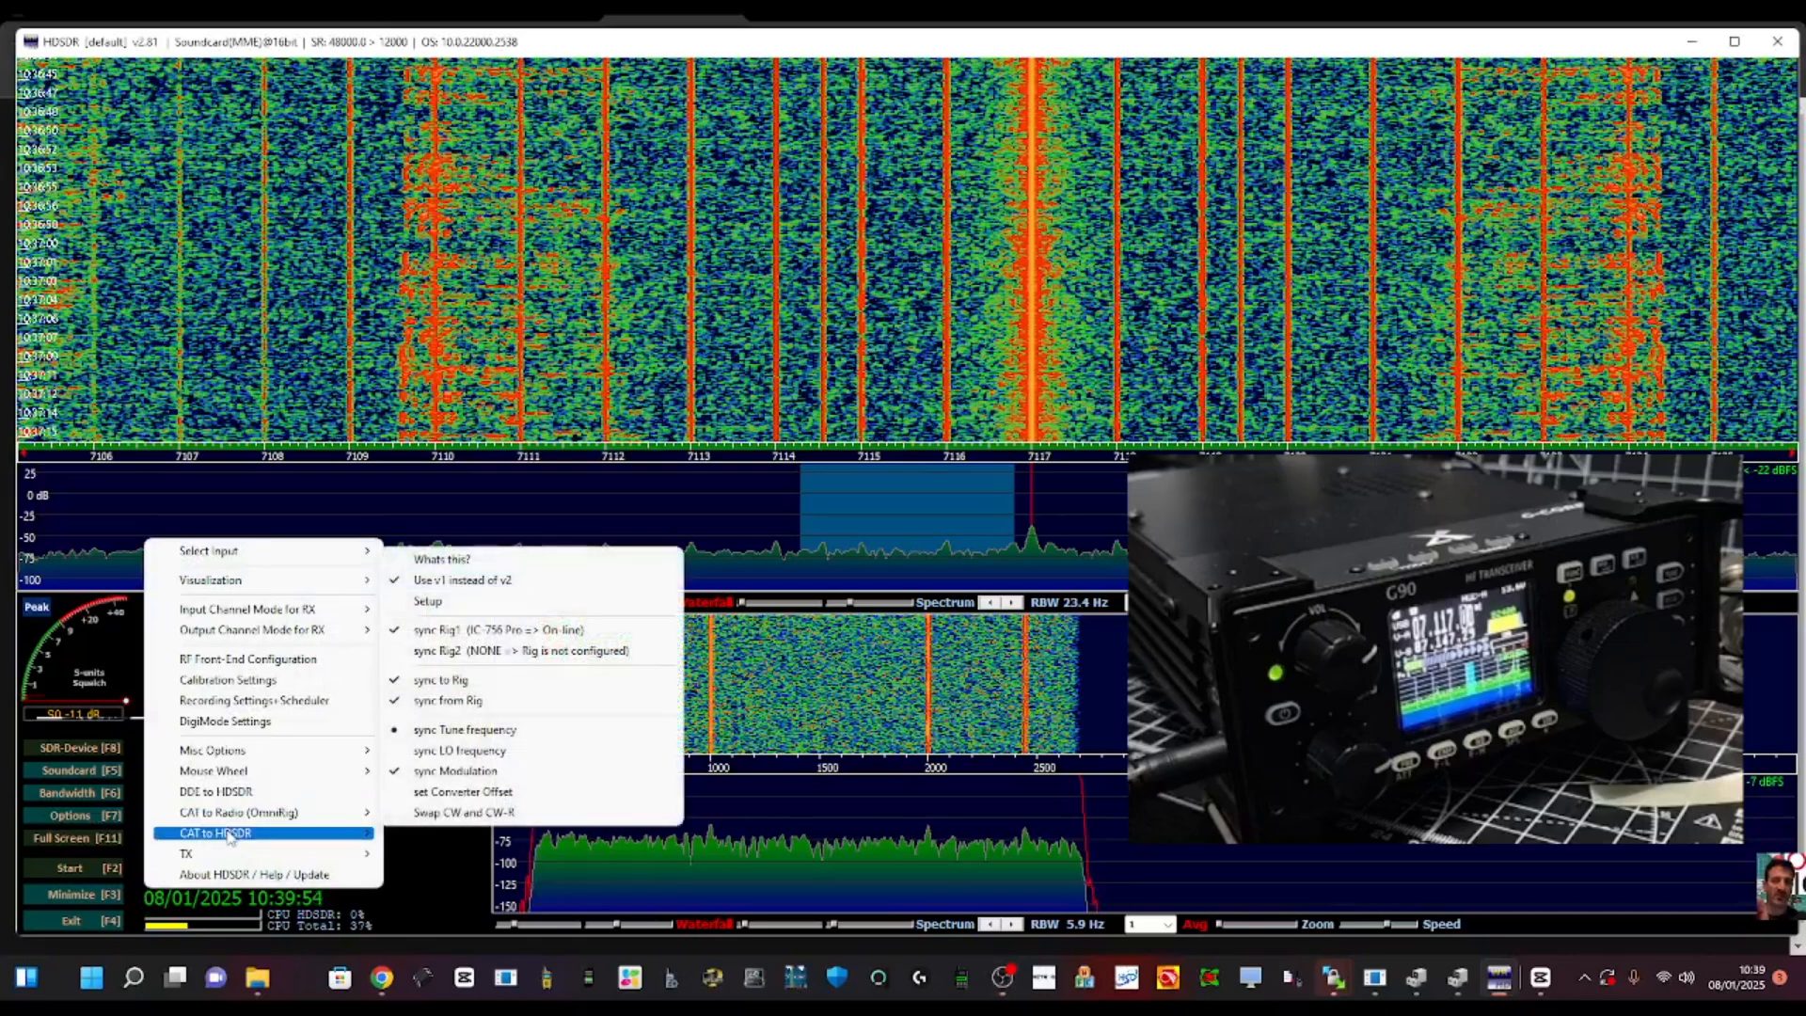
click(215, 833)
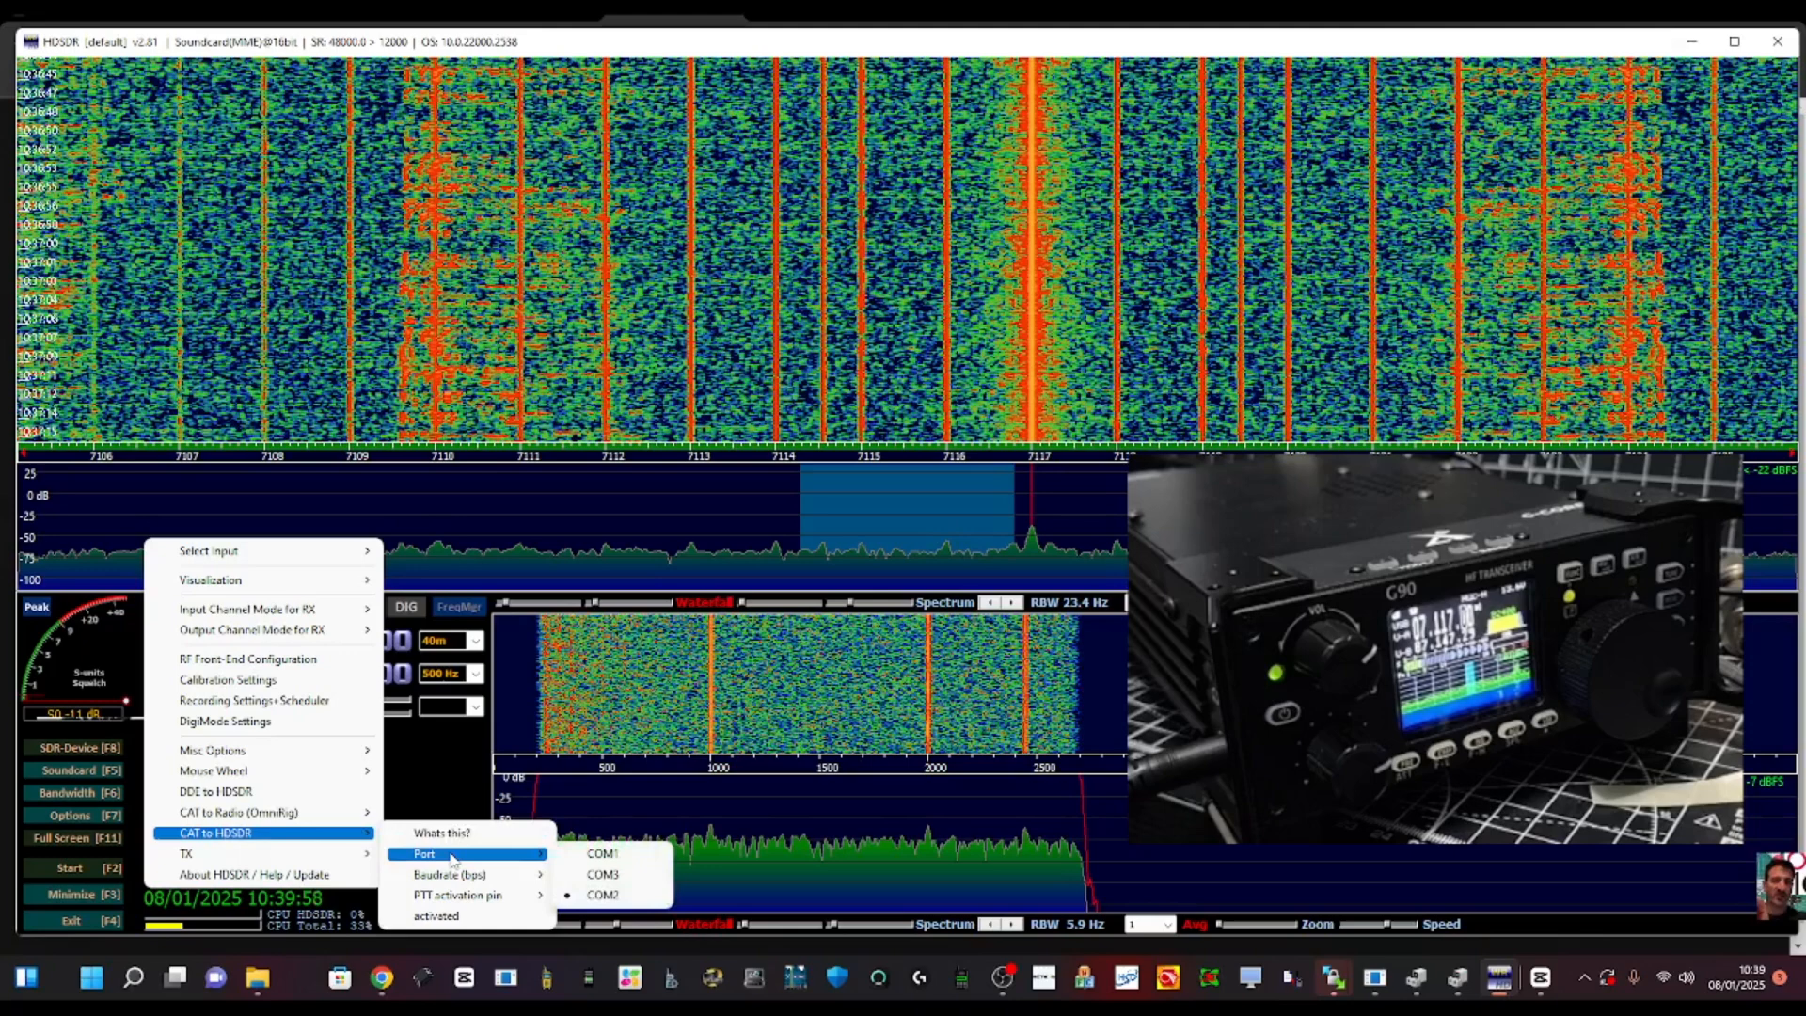
mouse_move(607, 894)
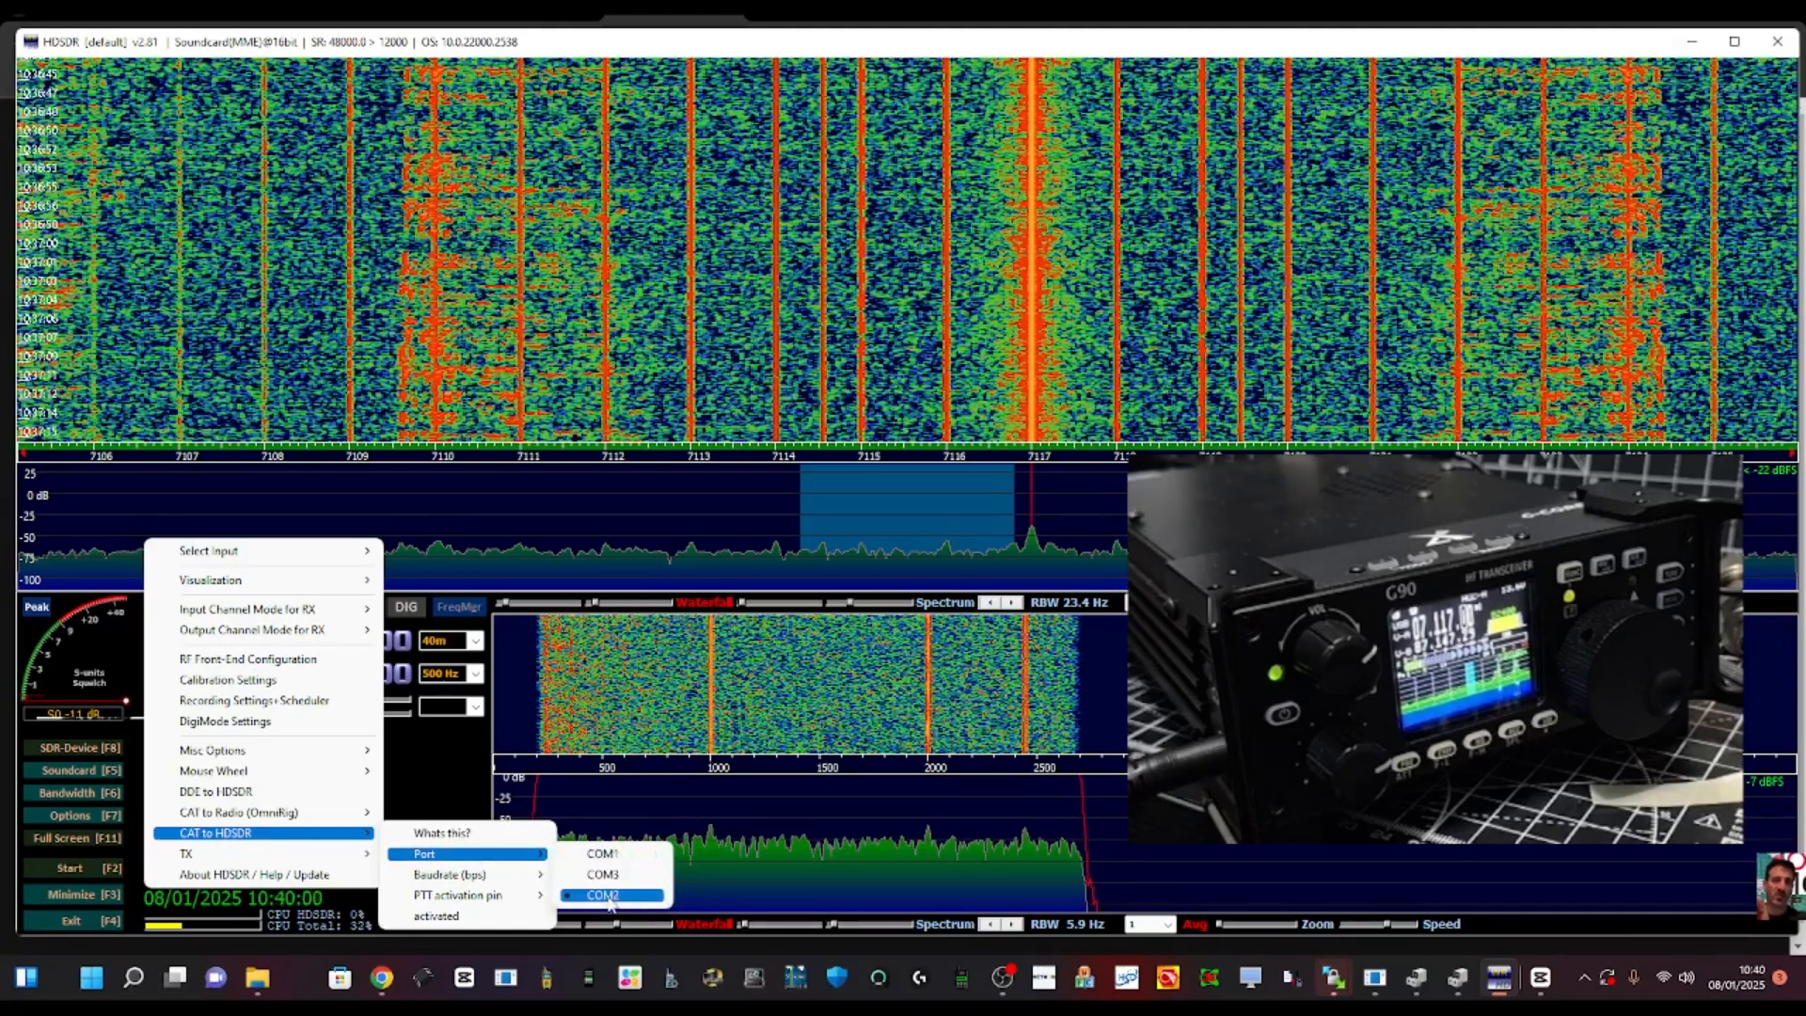
click(601, 895)
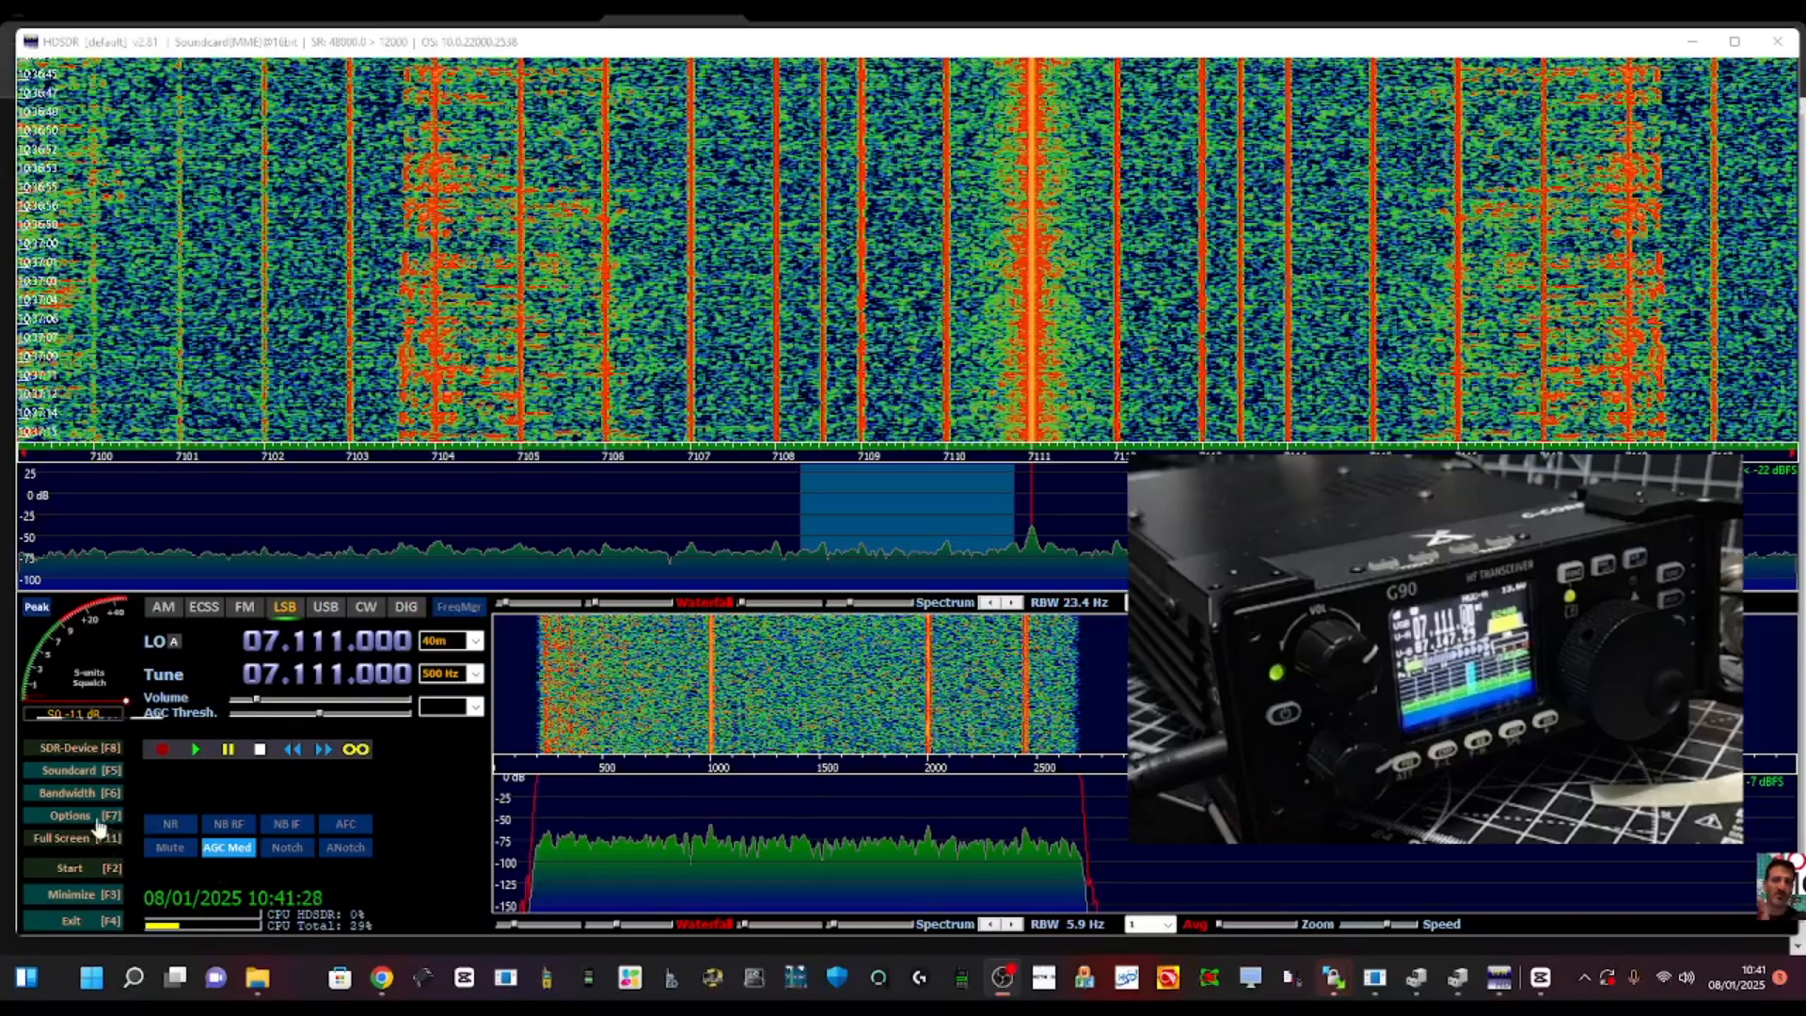
Review the OmniRig RIG 1 settings, IC-756 Pro on COM 2, and its rig type list
click(68, 816)
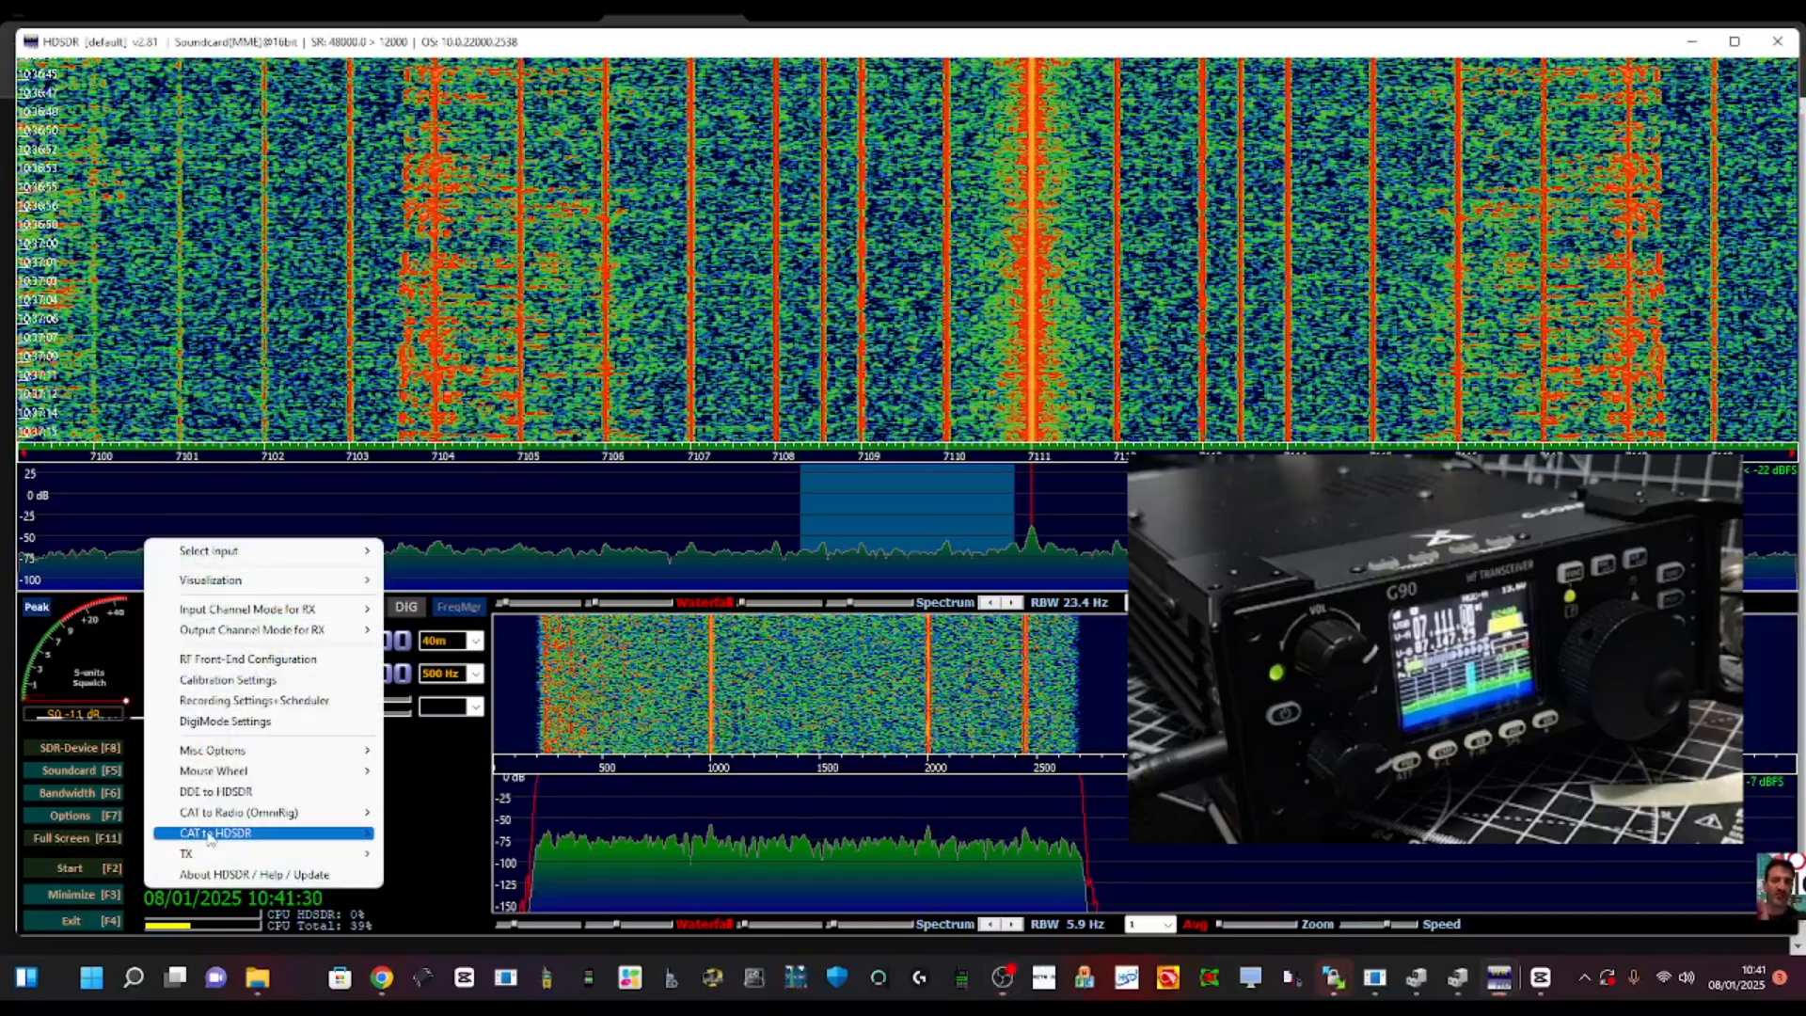
mouse_move(263, 812)
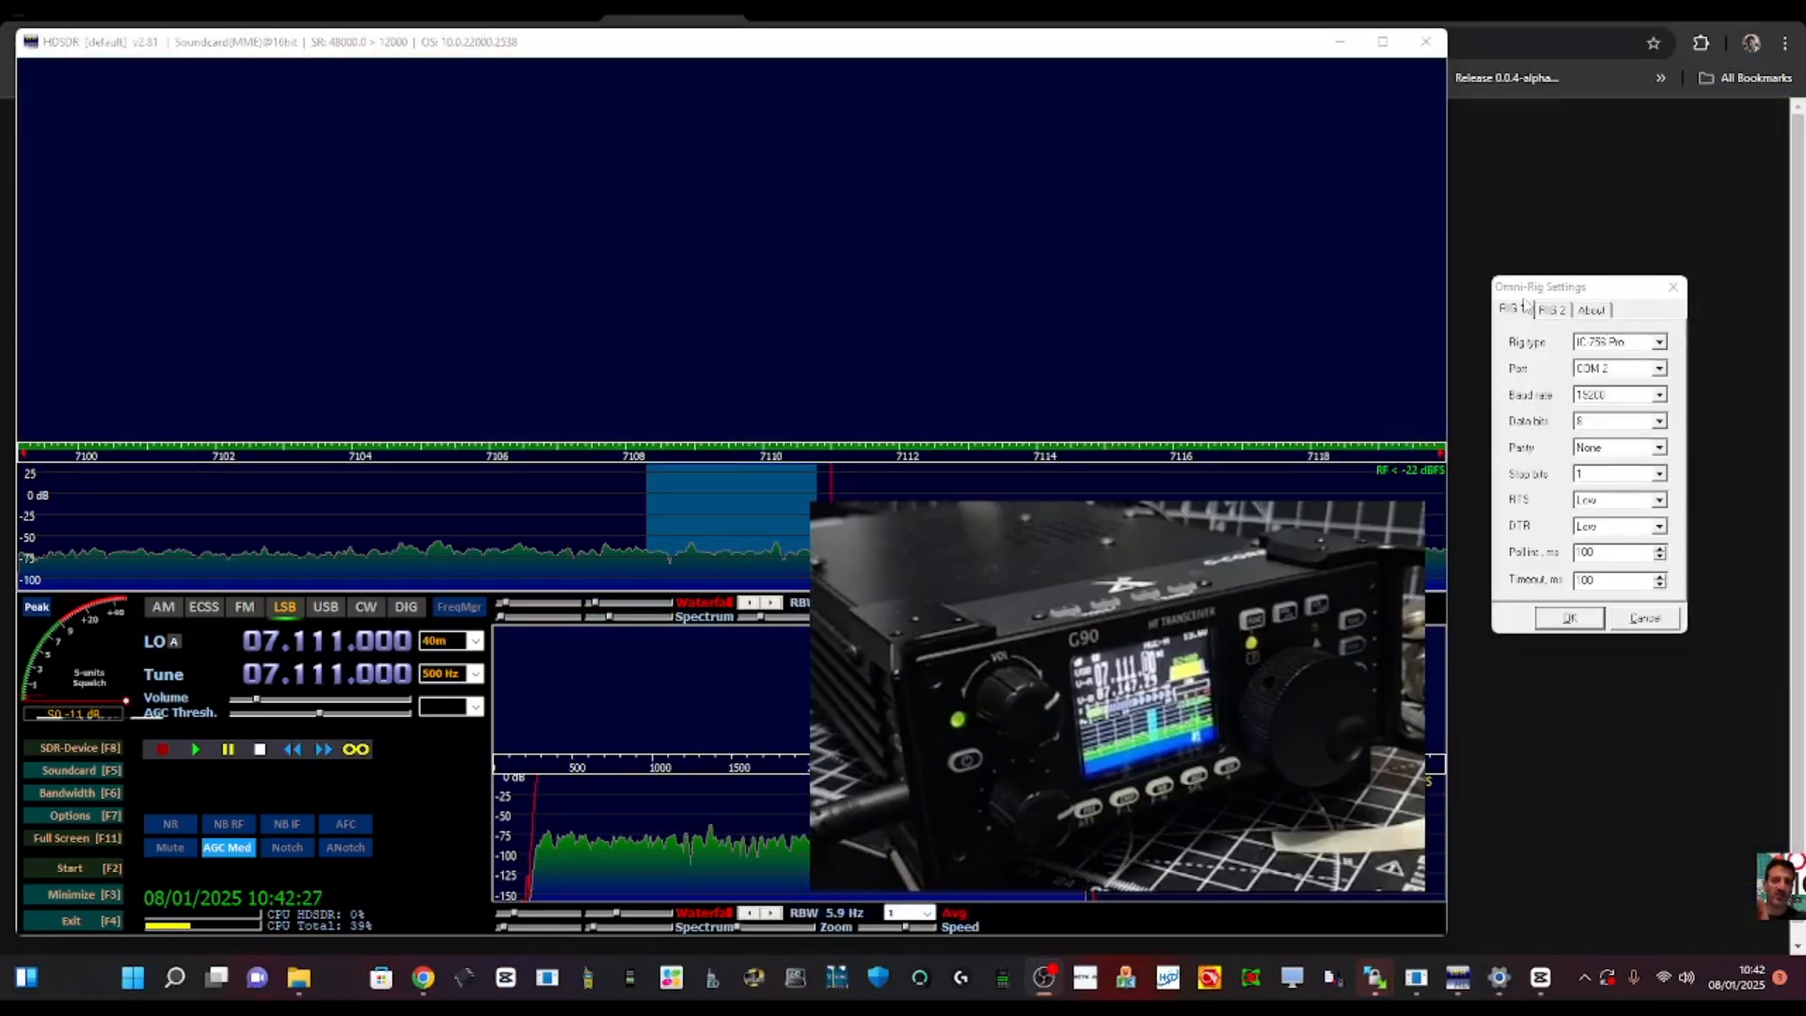
click(1659, 341)
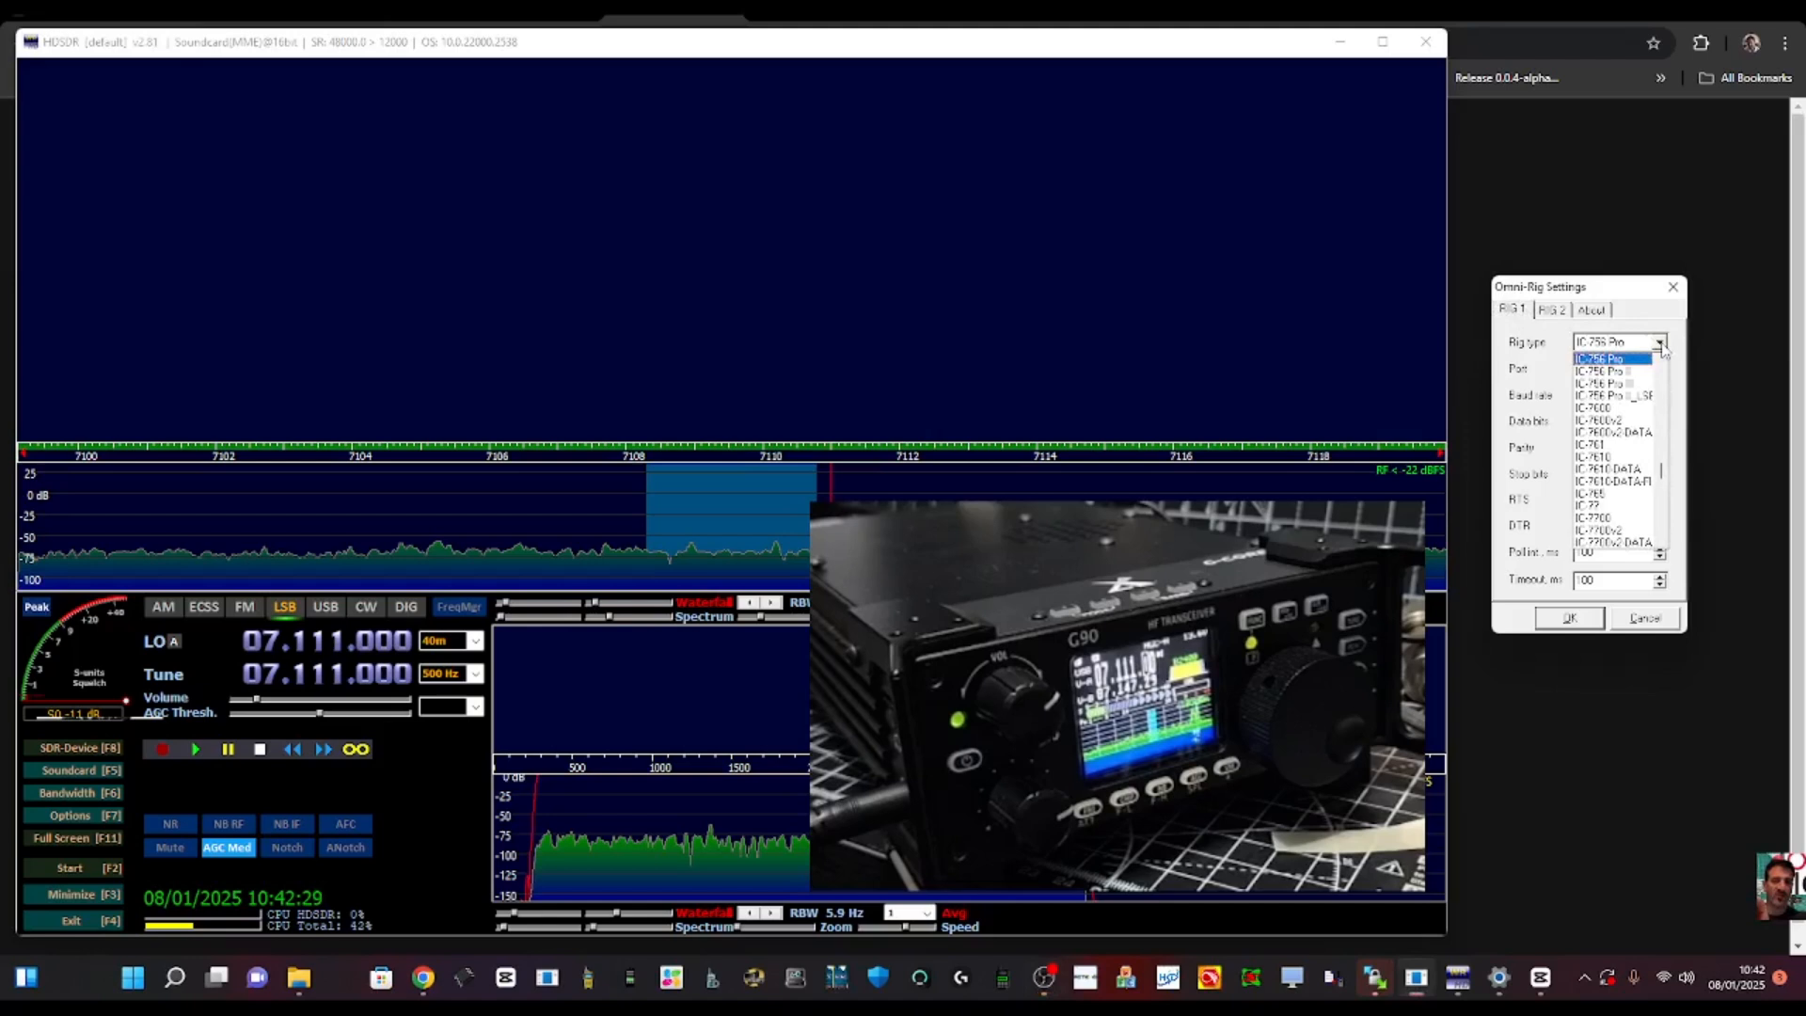
click(1611, 355)
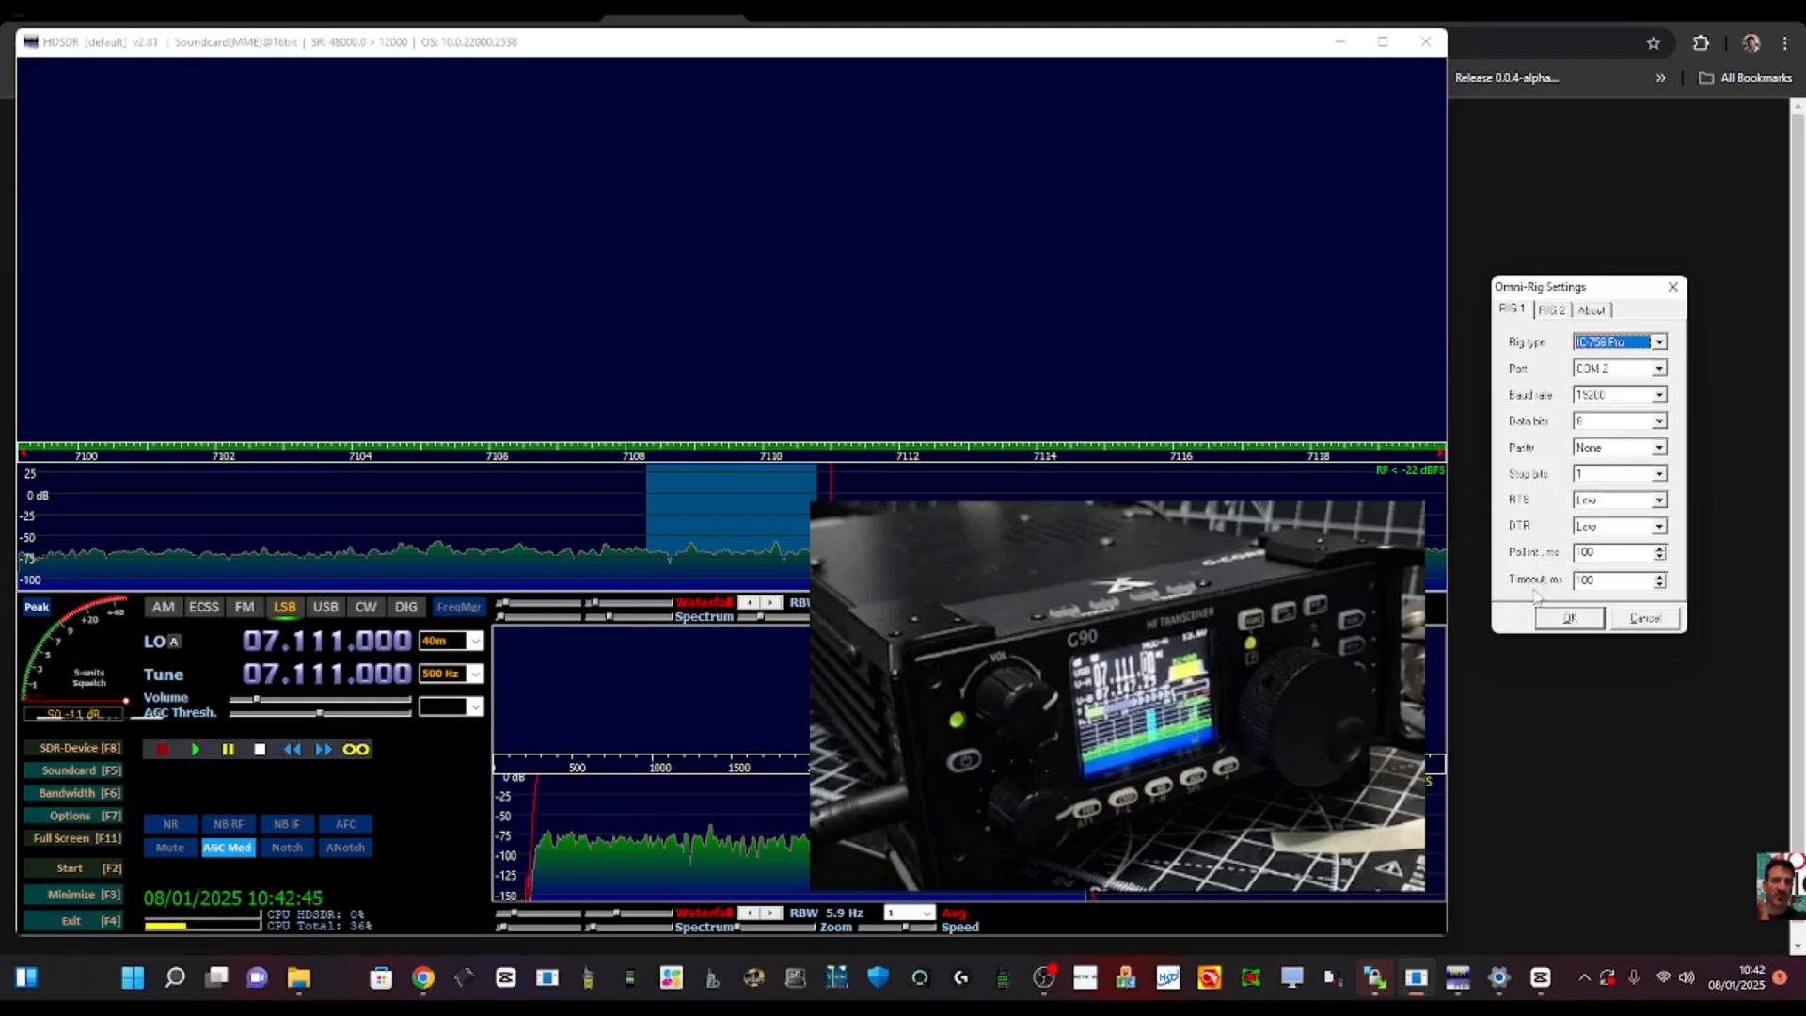
mouse_move(1642, 733)
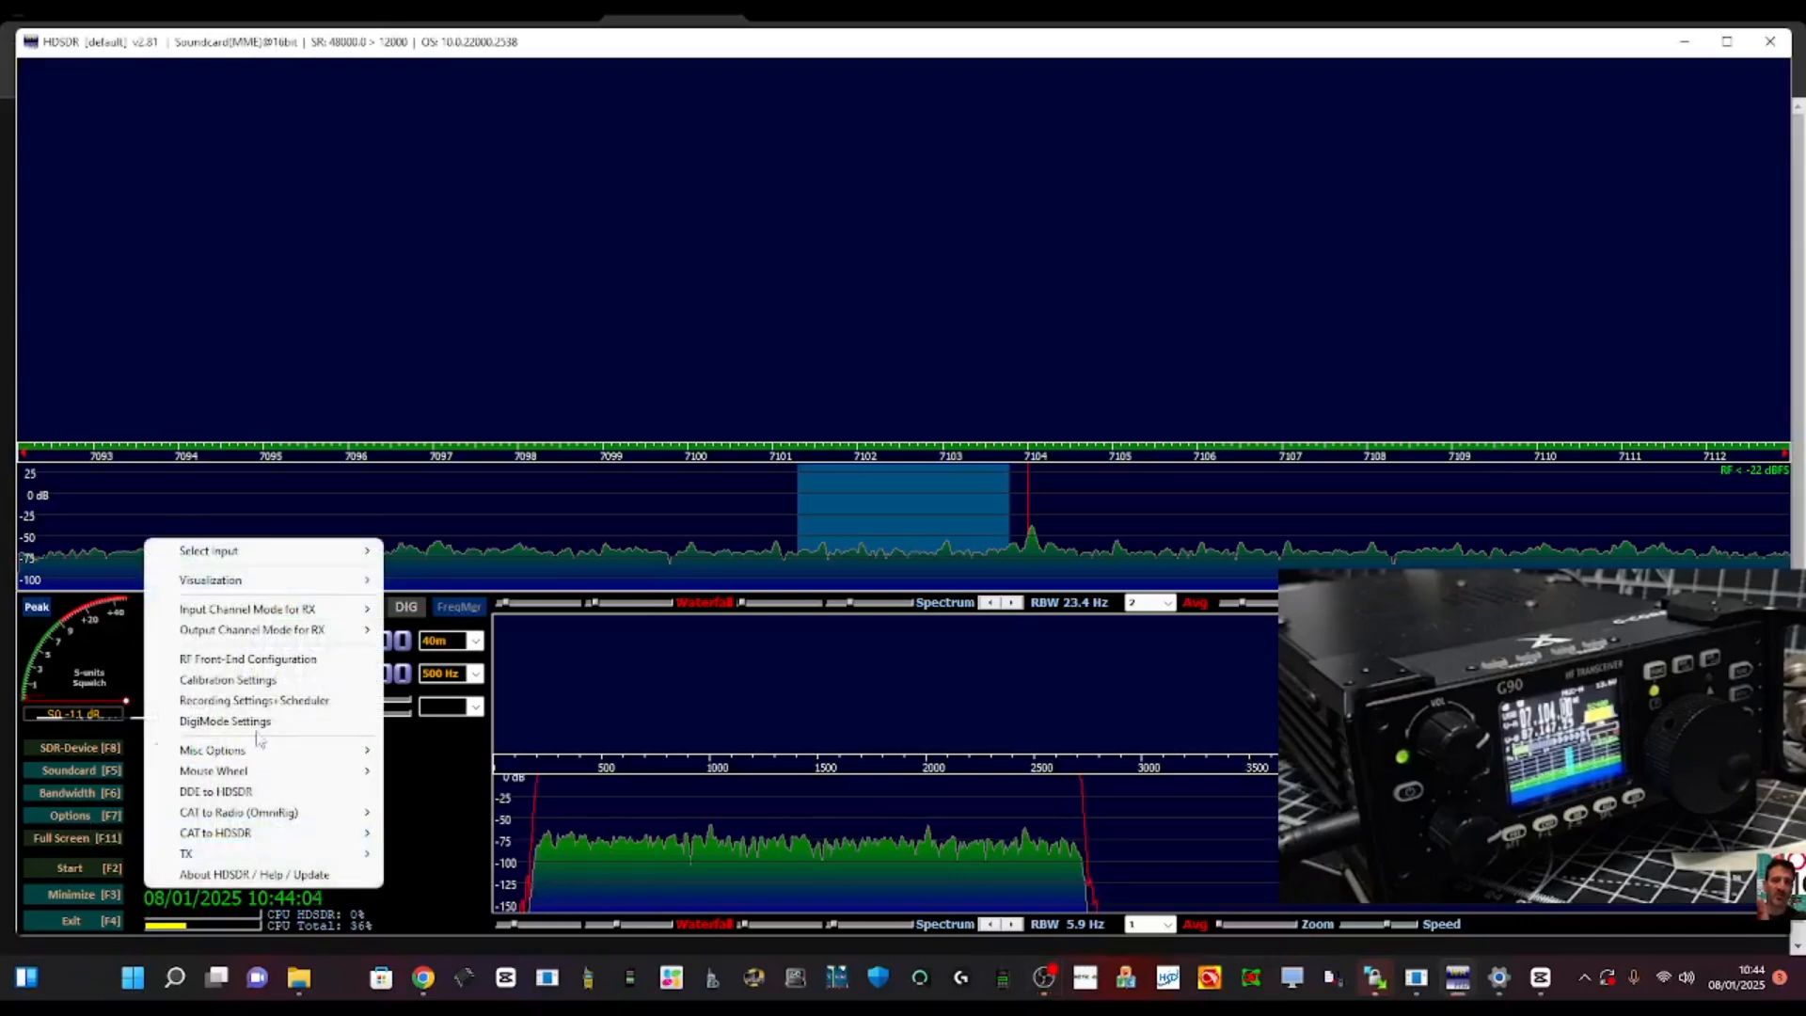
Set the RF front-end to SDR on IF output controlled by Omni-Rig1 with full sync
click(248, 659)
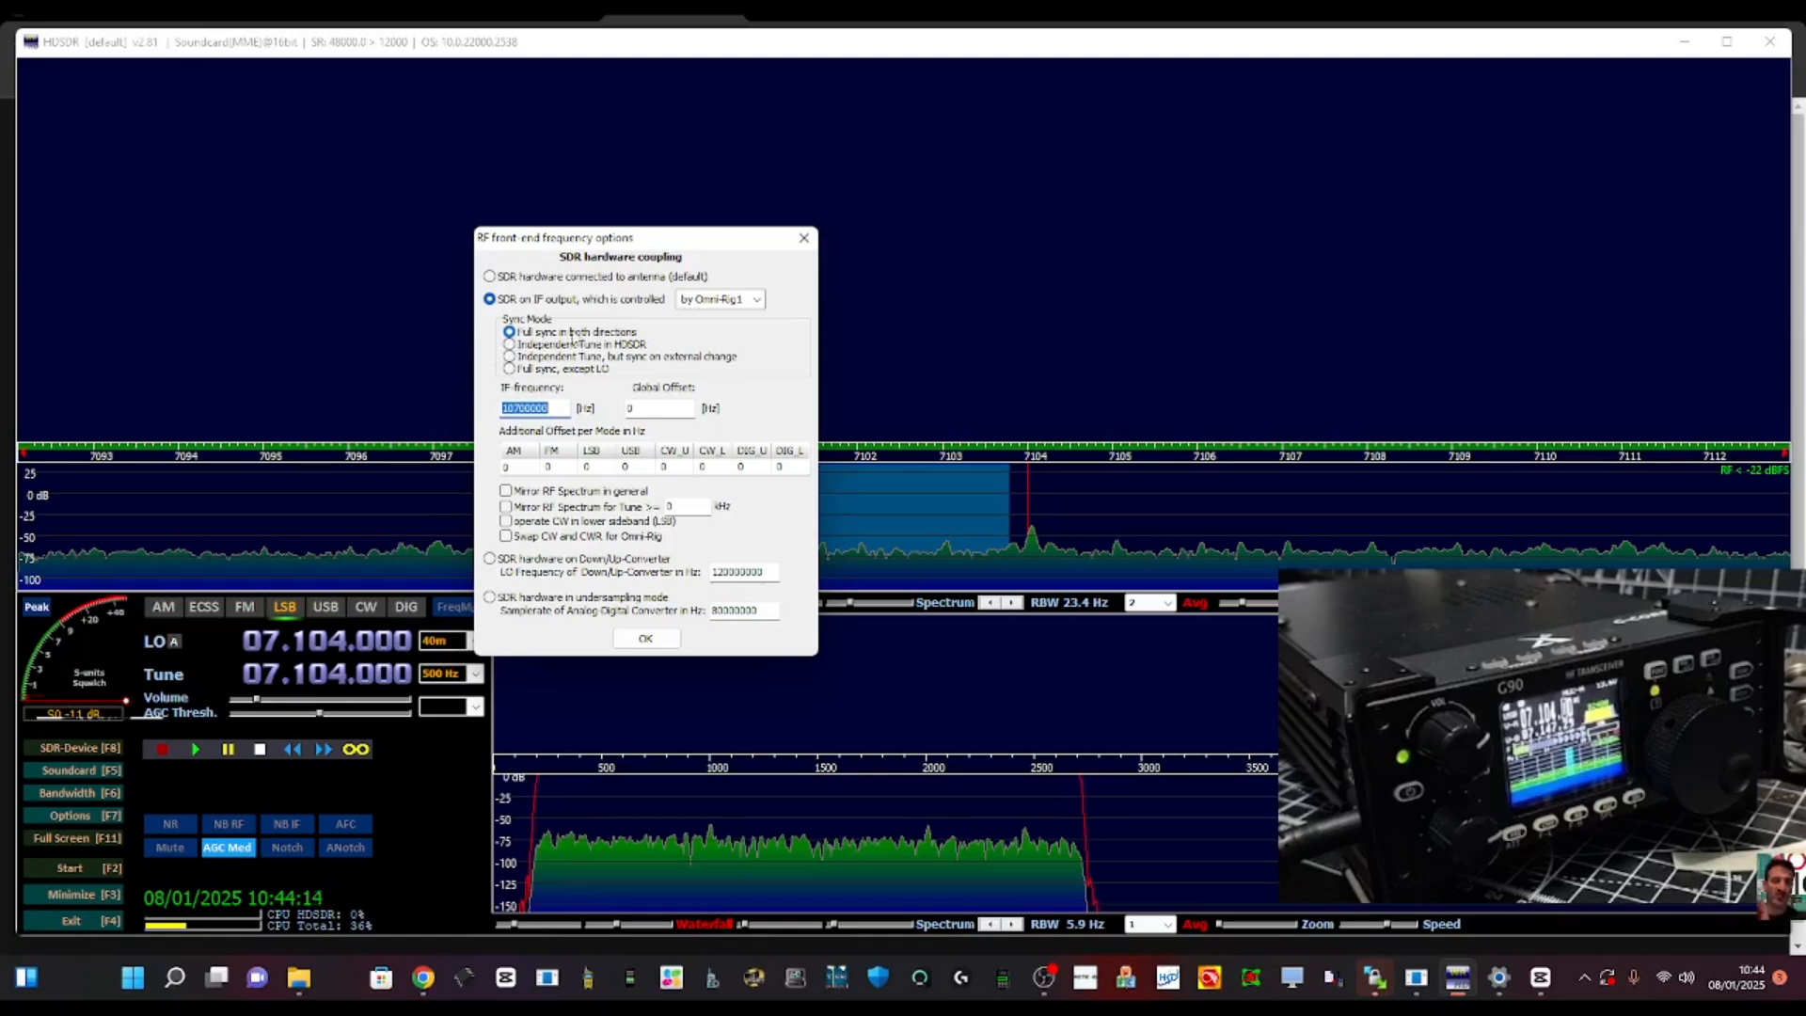
mouse_move(646, 700)
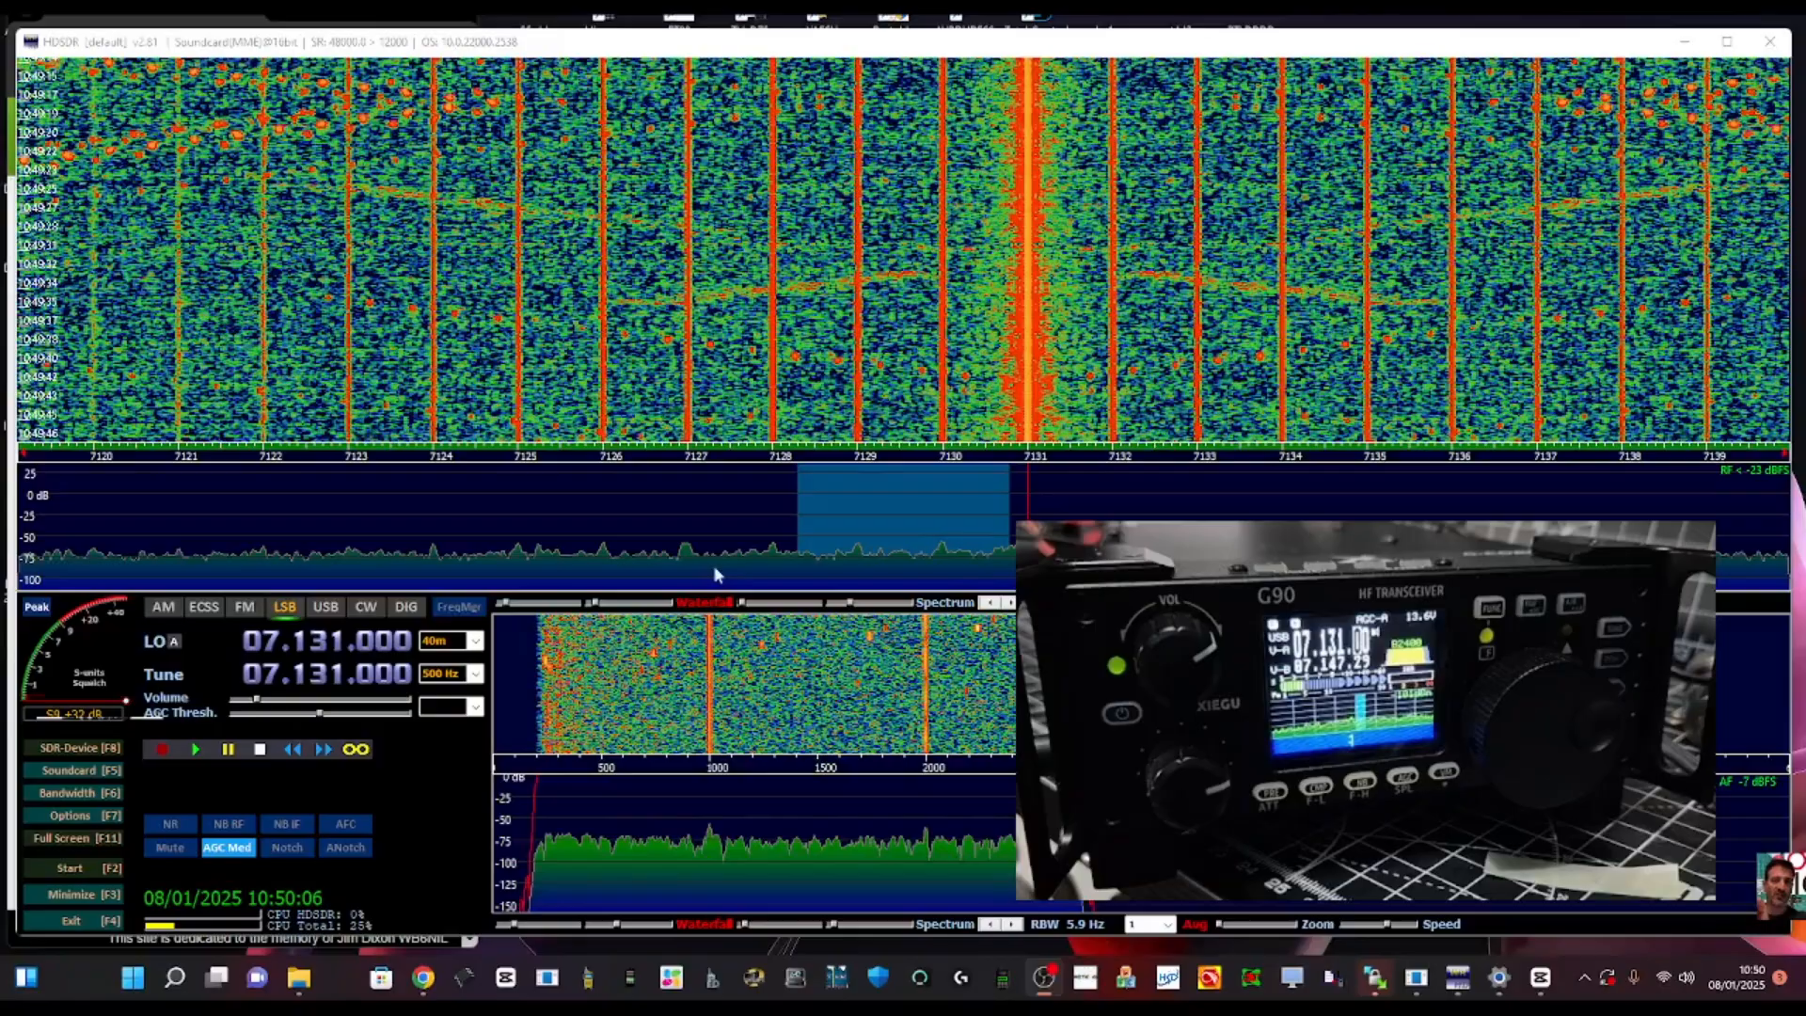
click(63, 868)
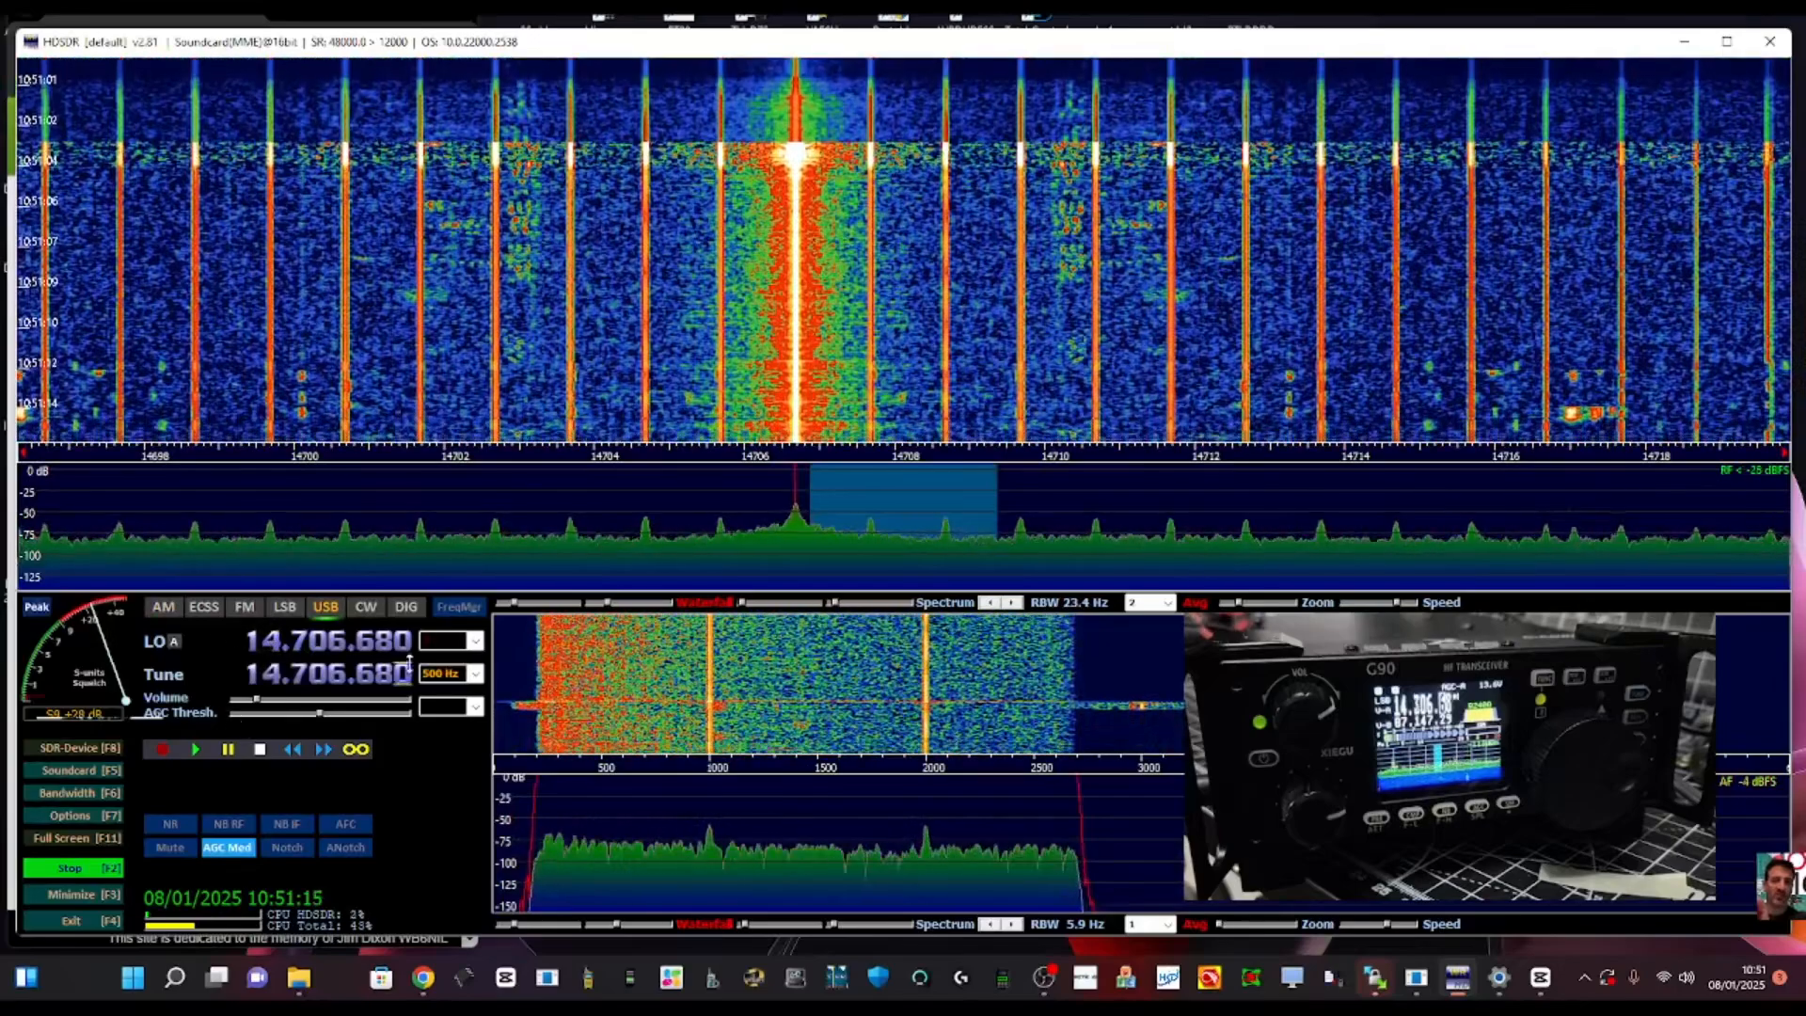
Switch demodulation to AM, then move to the Chrome YouTube video
click(163, 607)
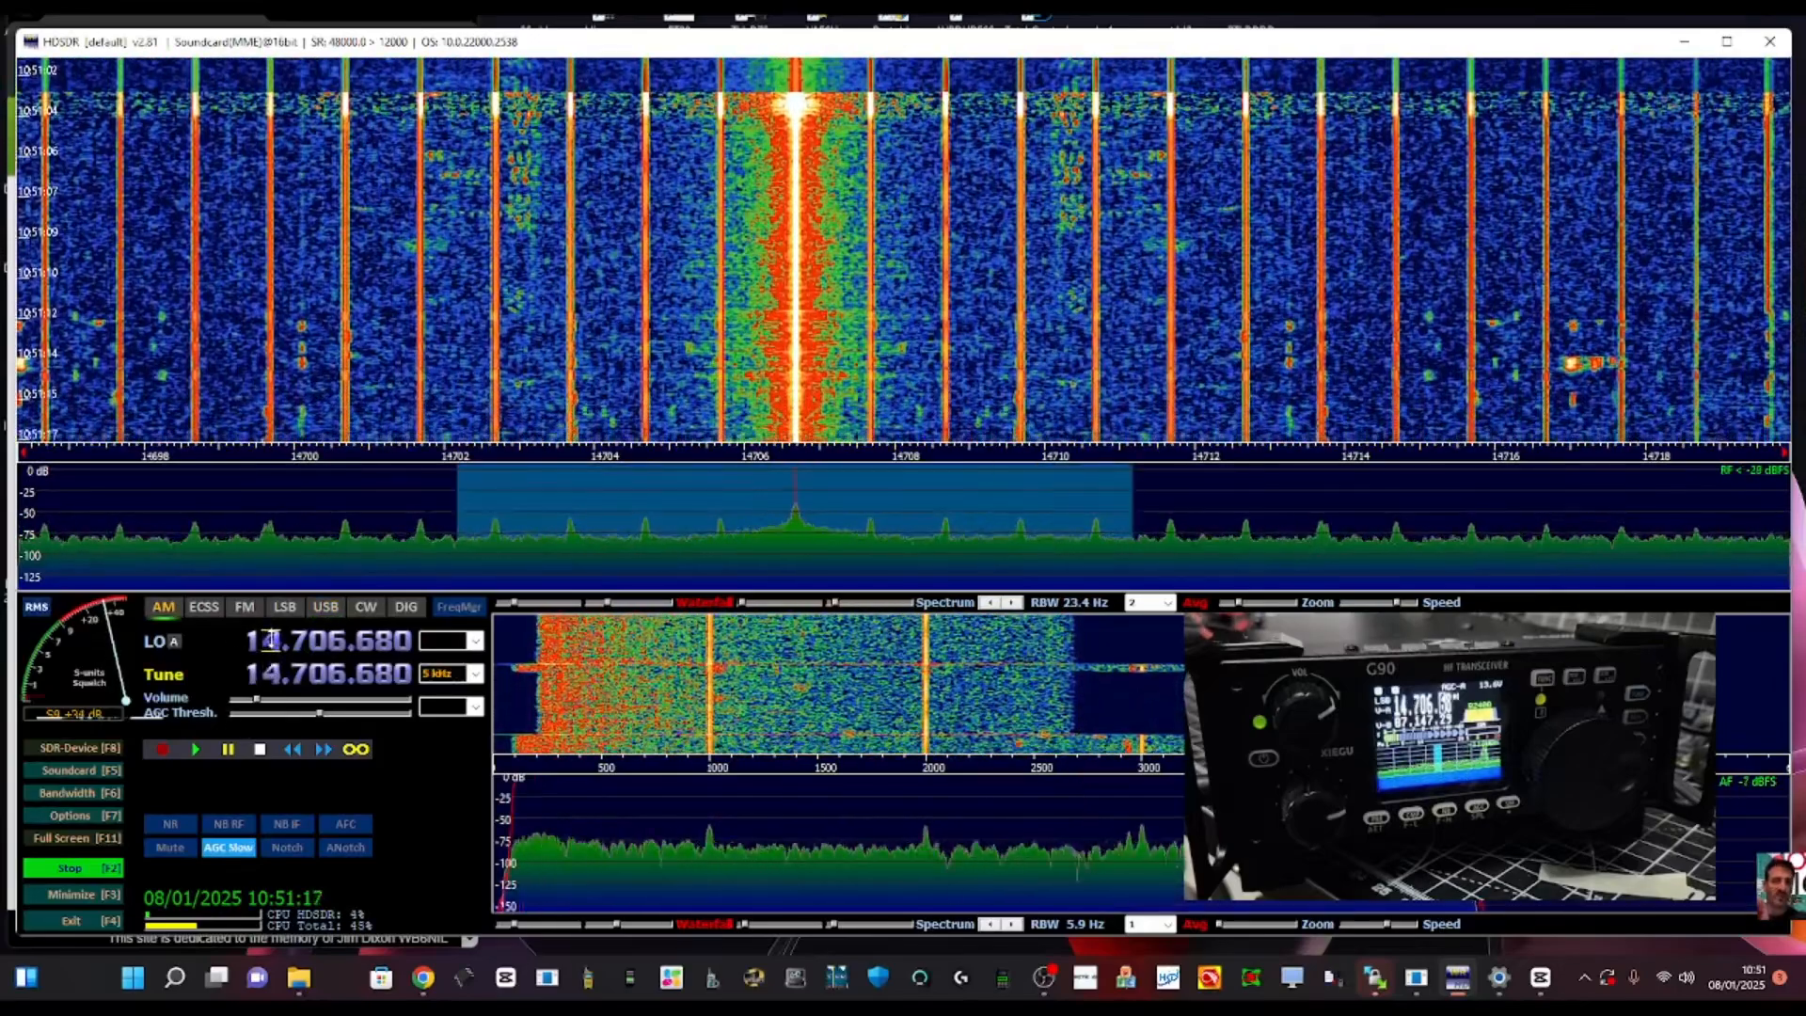
click(169, 824)
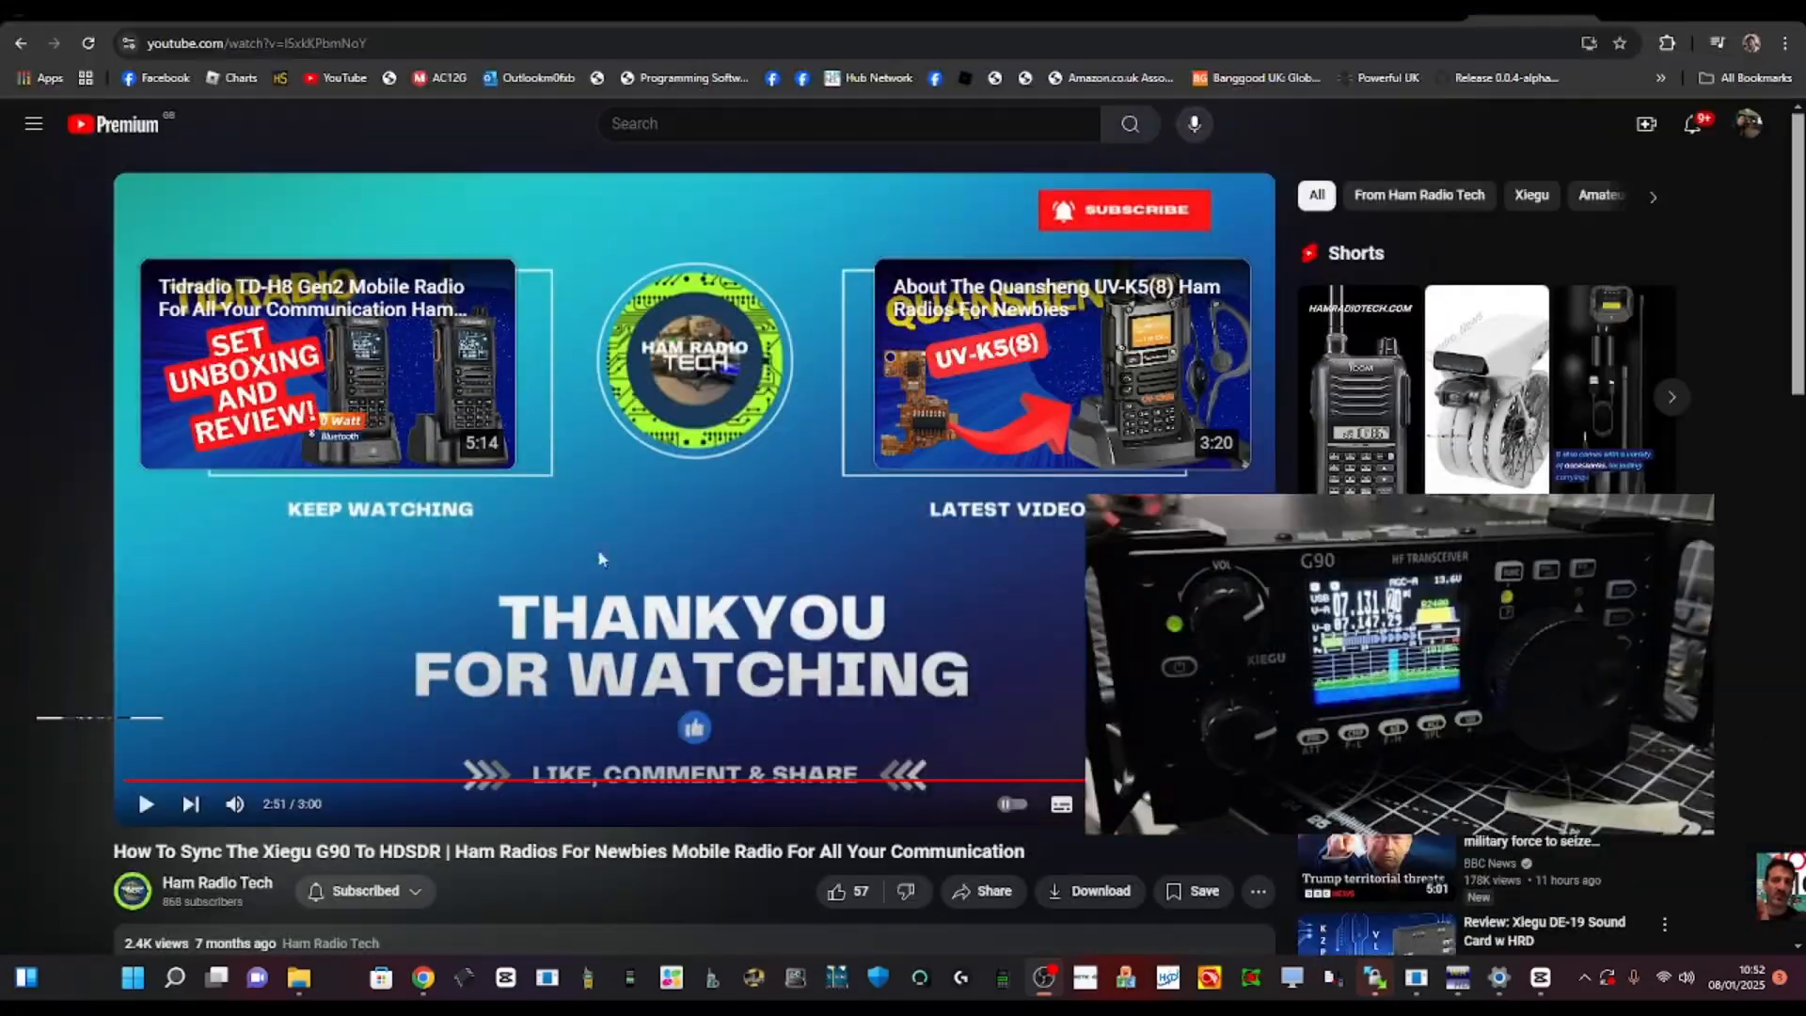
mouse_move(215, 744)
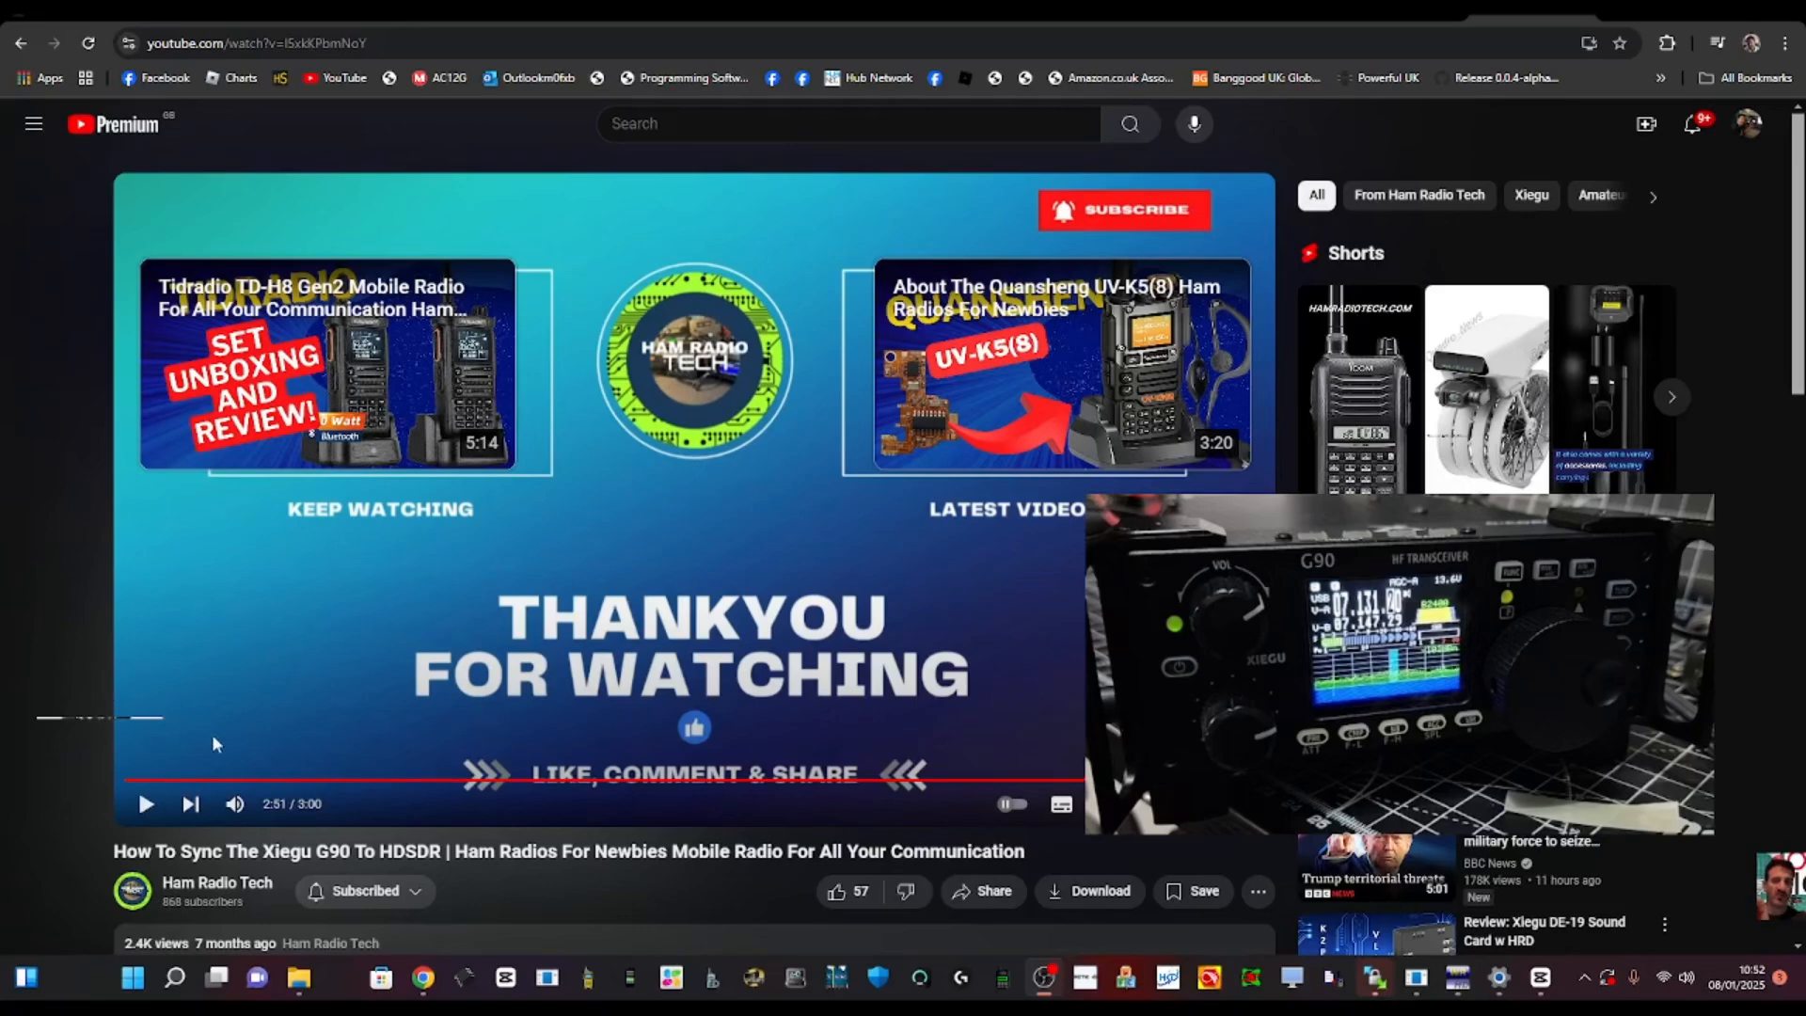
mouse_move(614, 644)
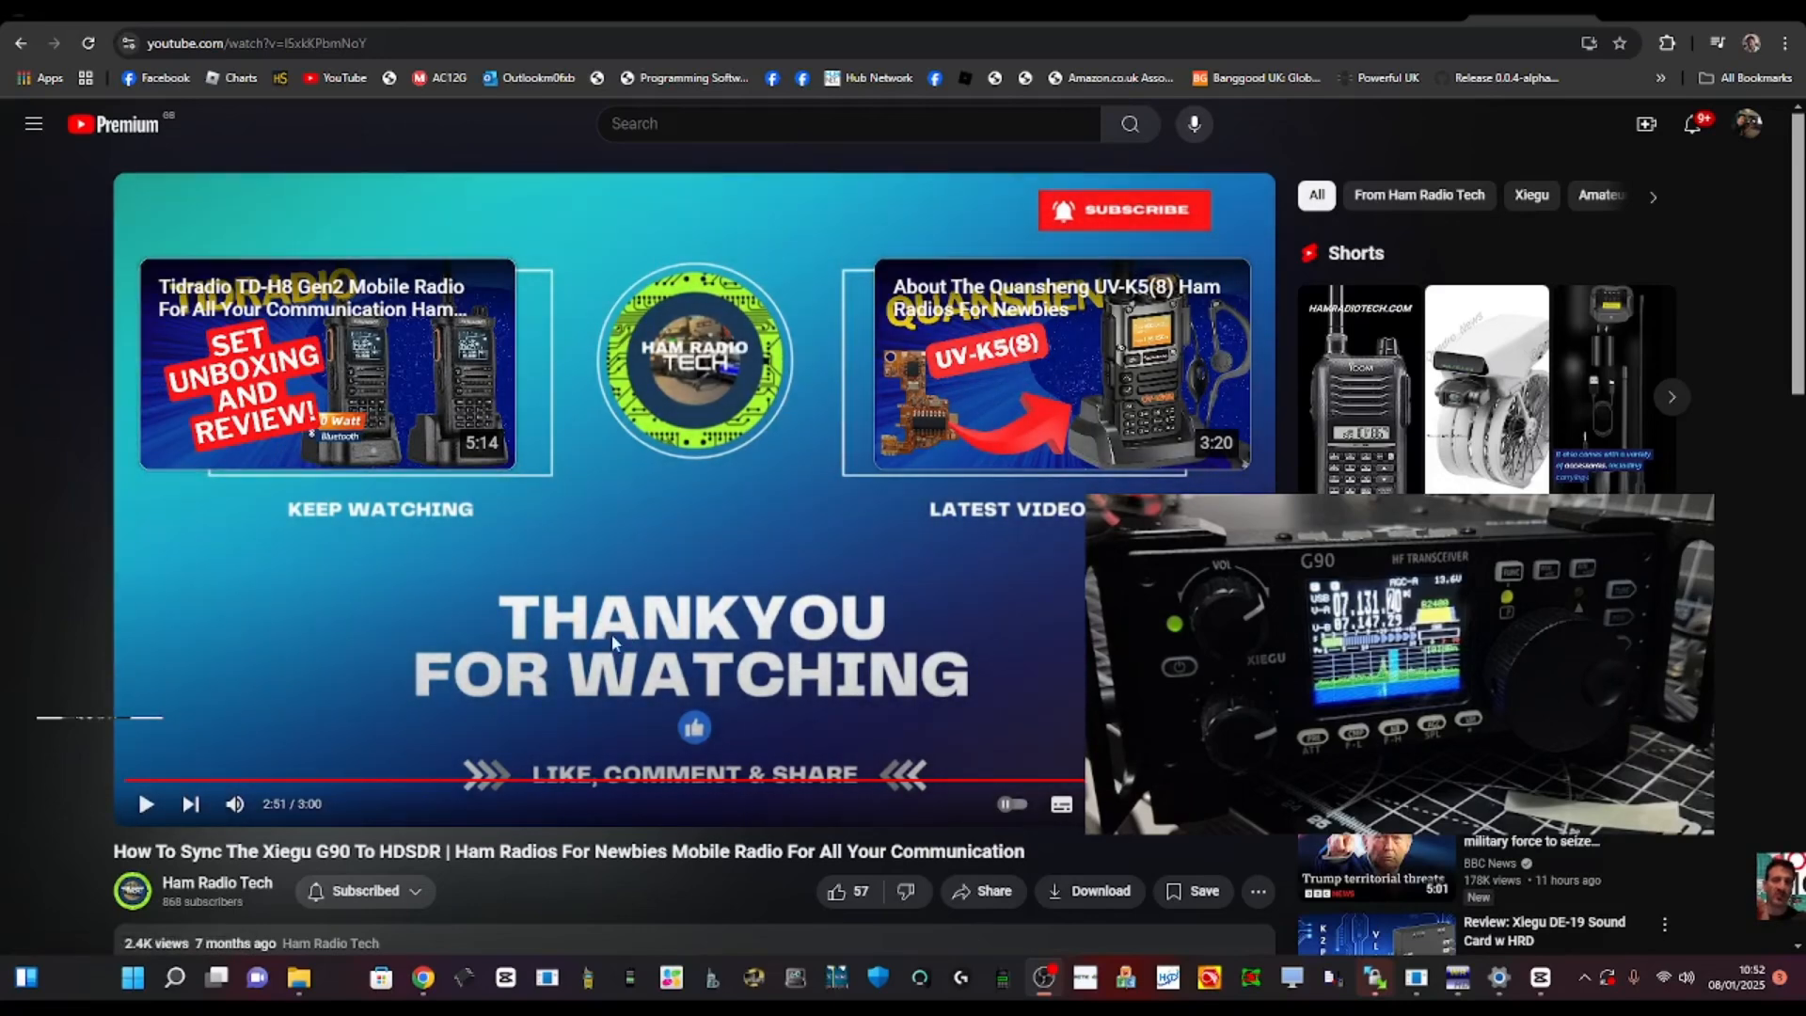
mouse_move(218, 888)
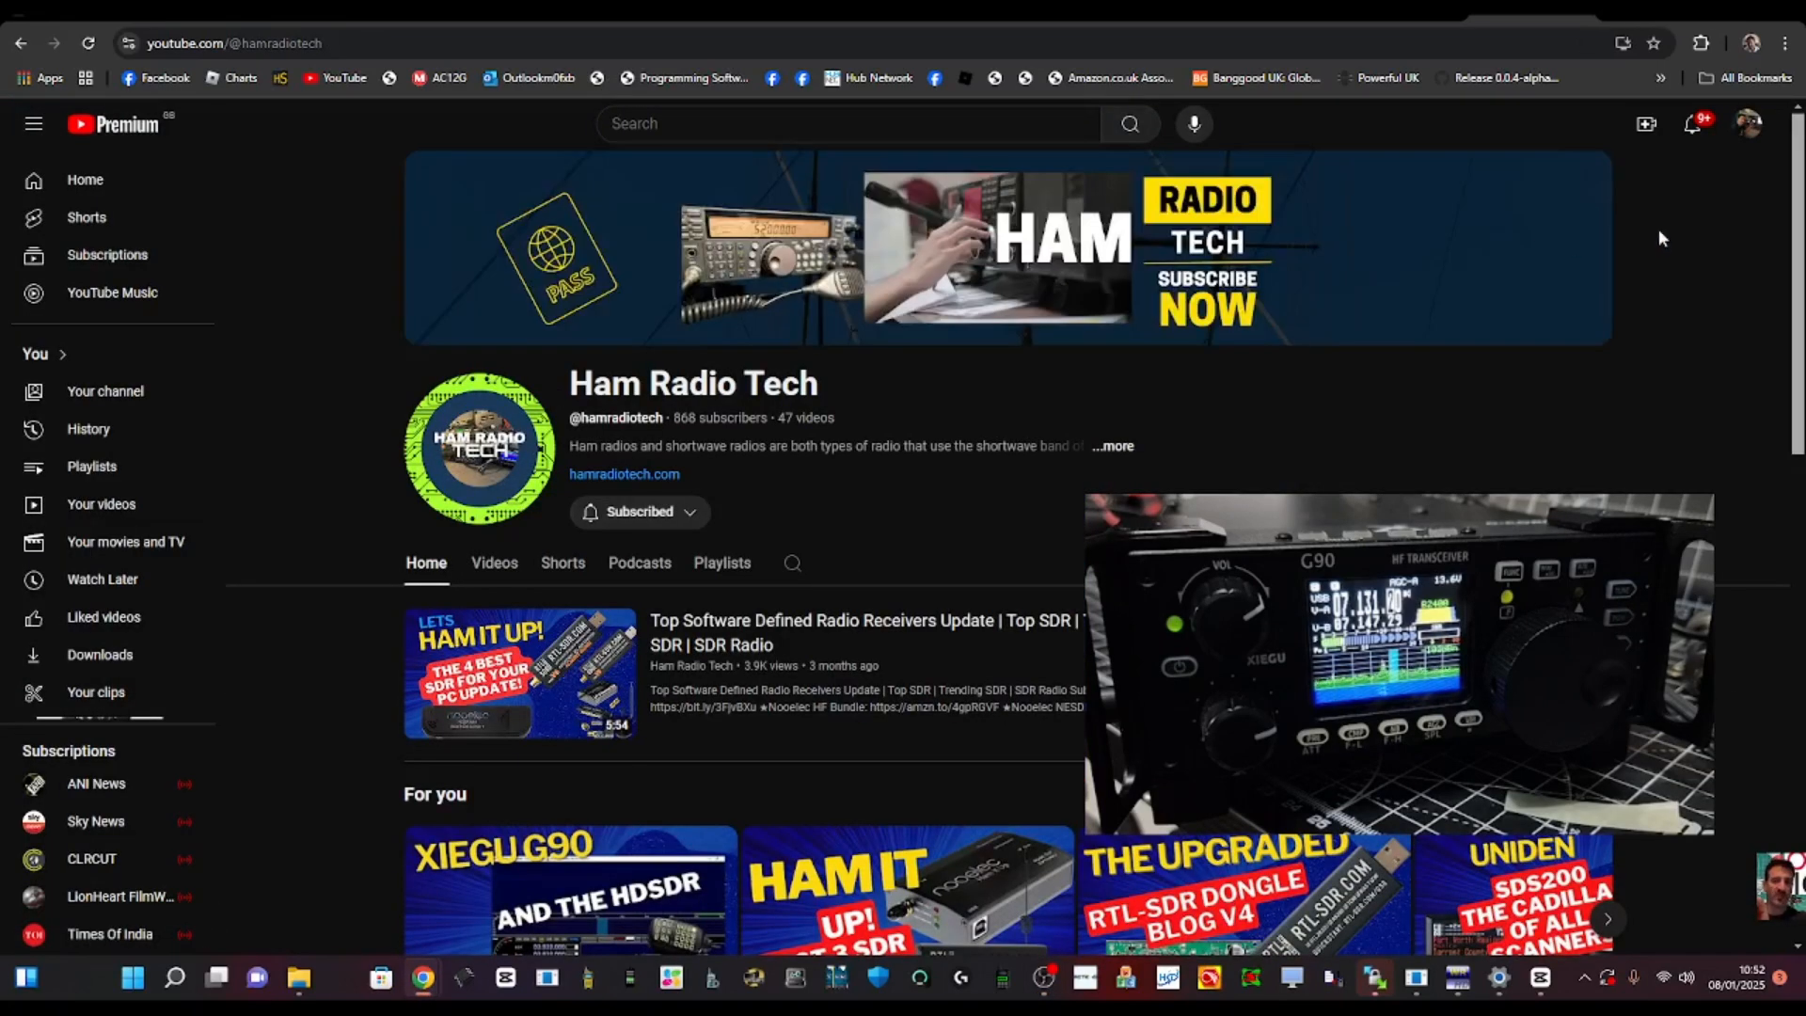
mouse_move(1230, 247)
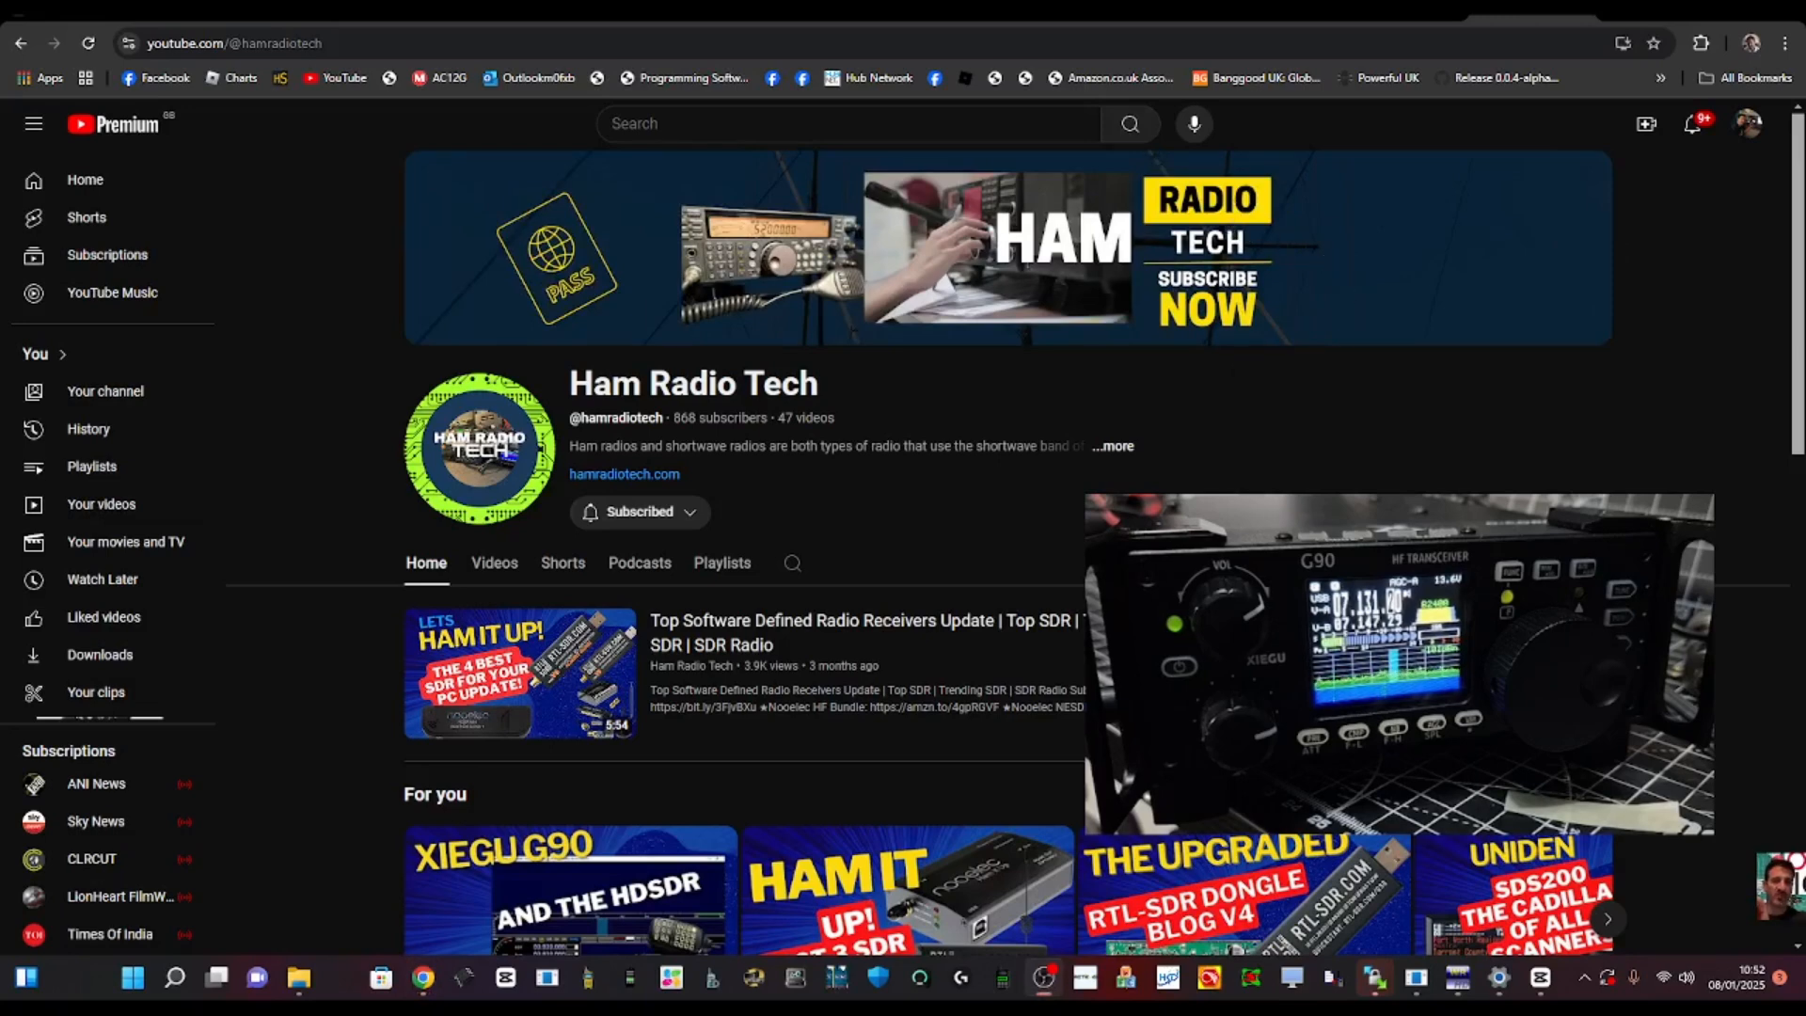
scroll(down, 3)
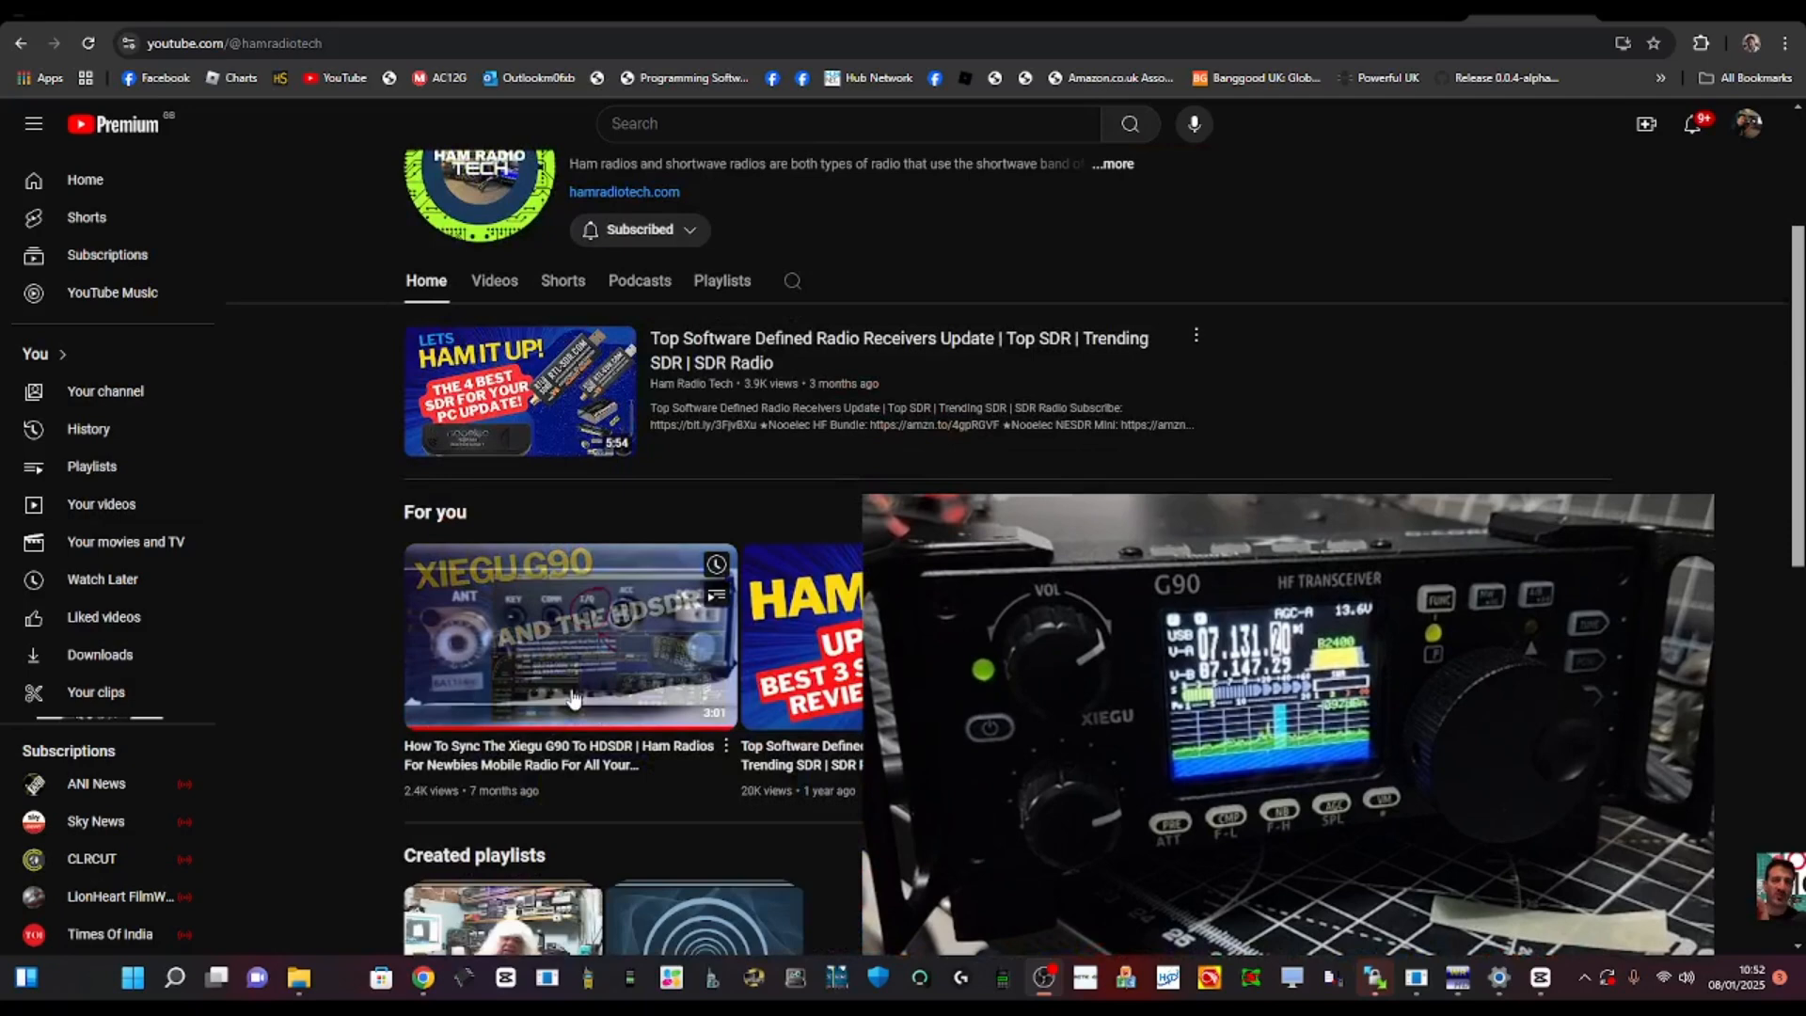
scroll(down, 3)
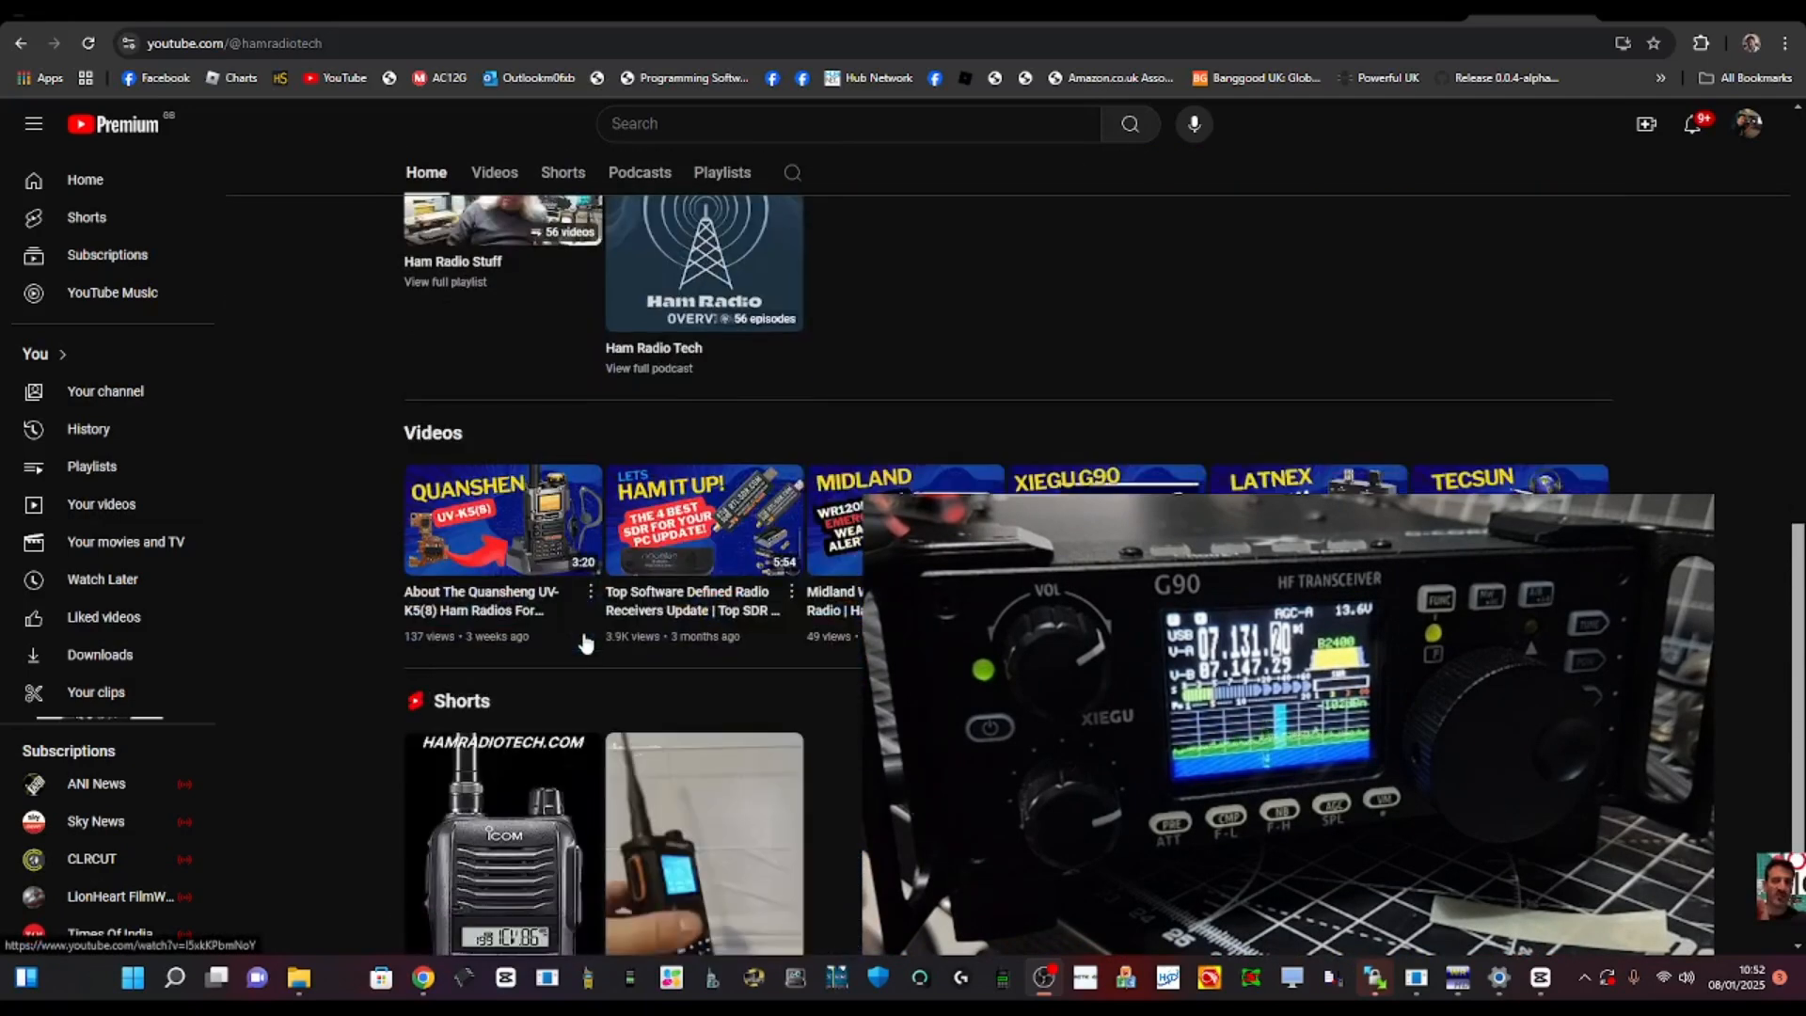
scroll(down, 3)
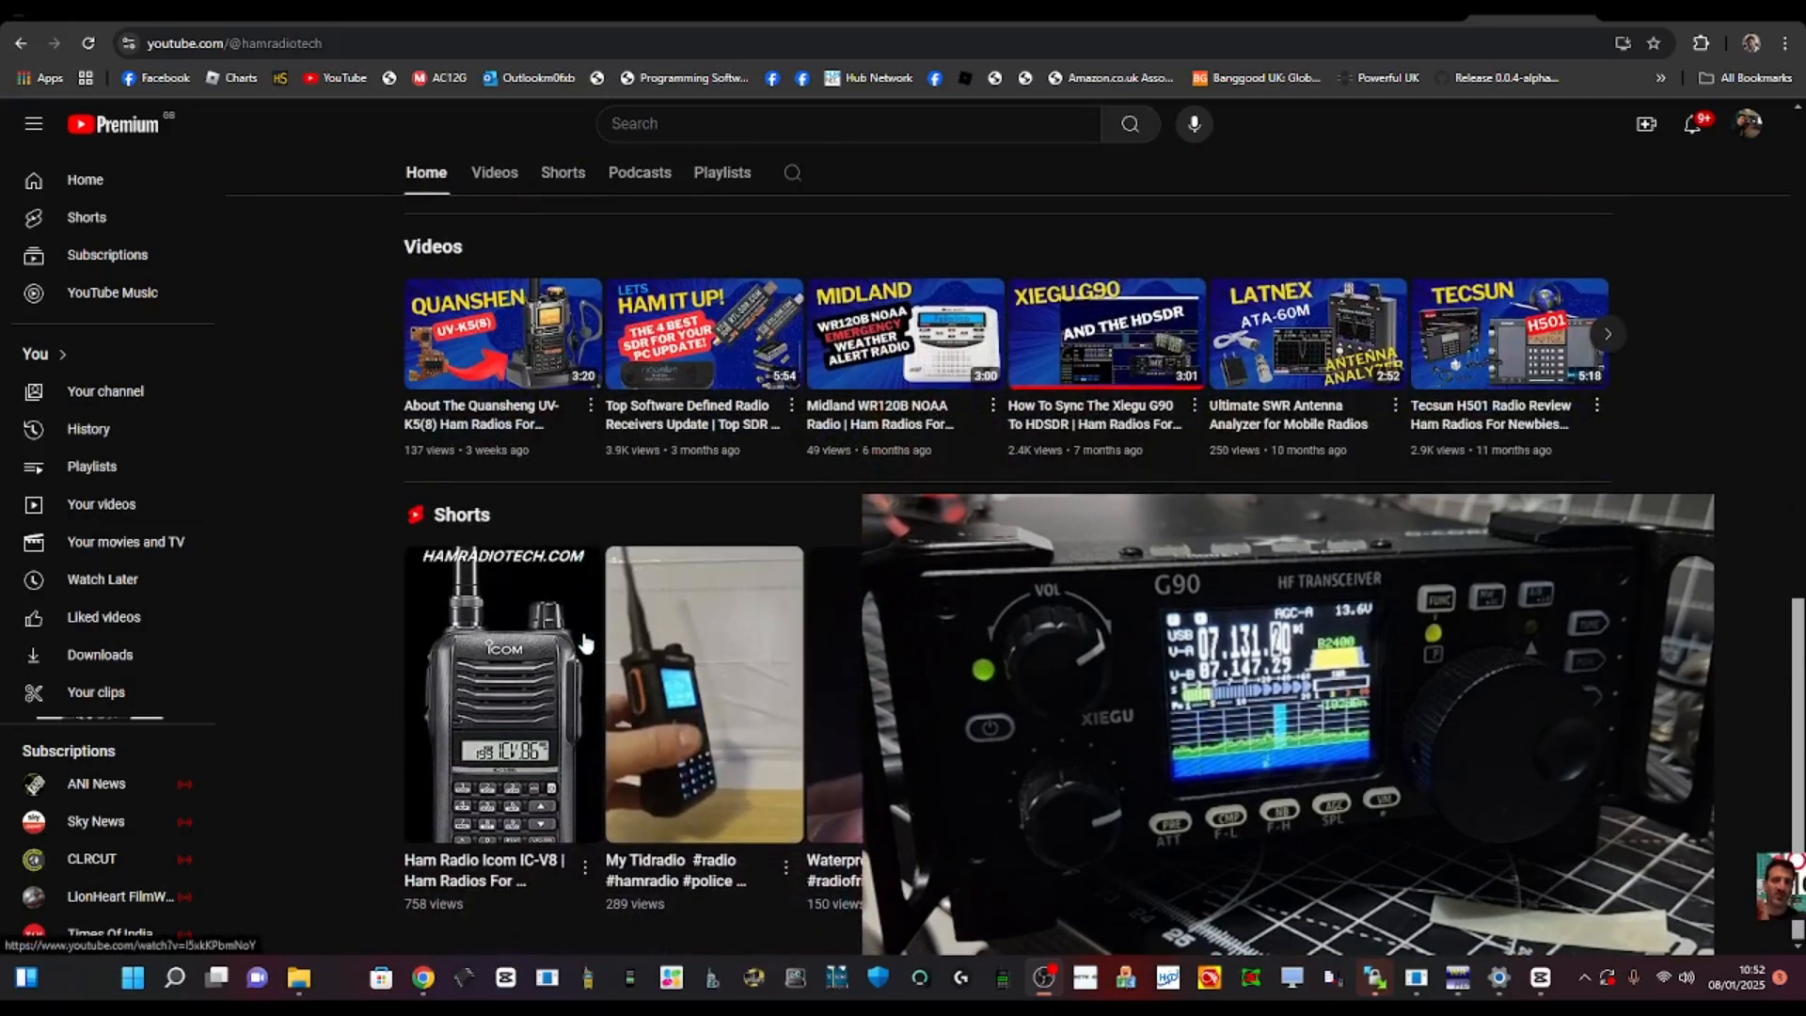